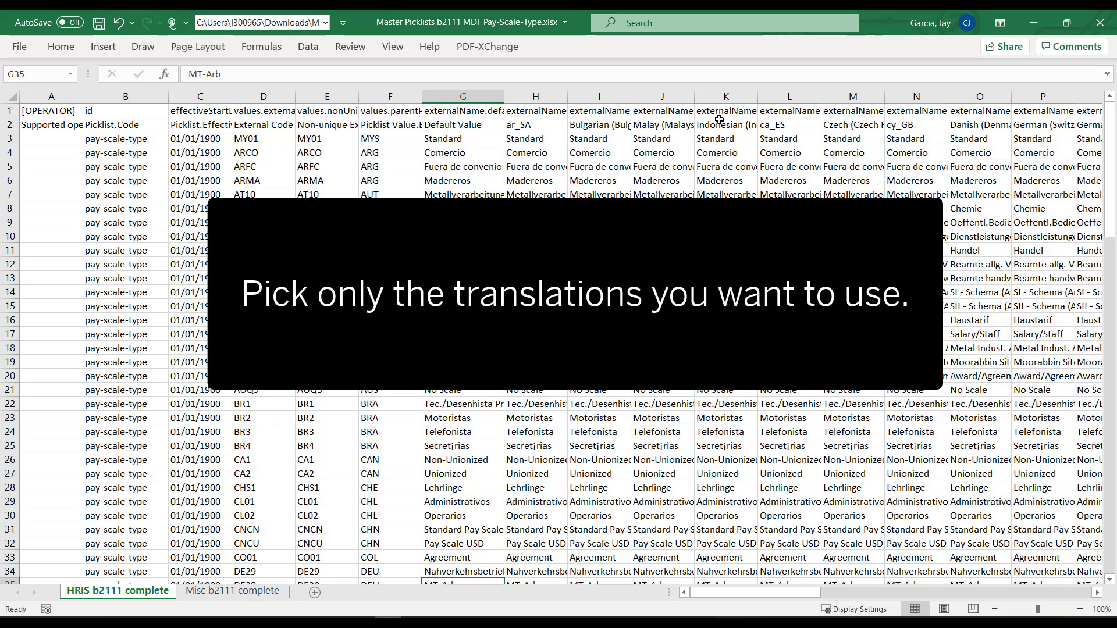
- Highlight the German, US English and French translation columns (Q, T, Y) yellow
click(790, 124)
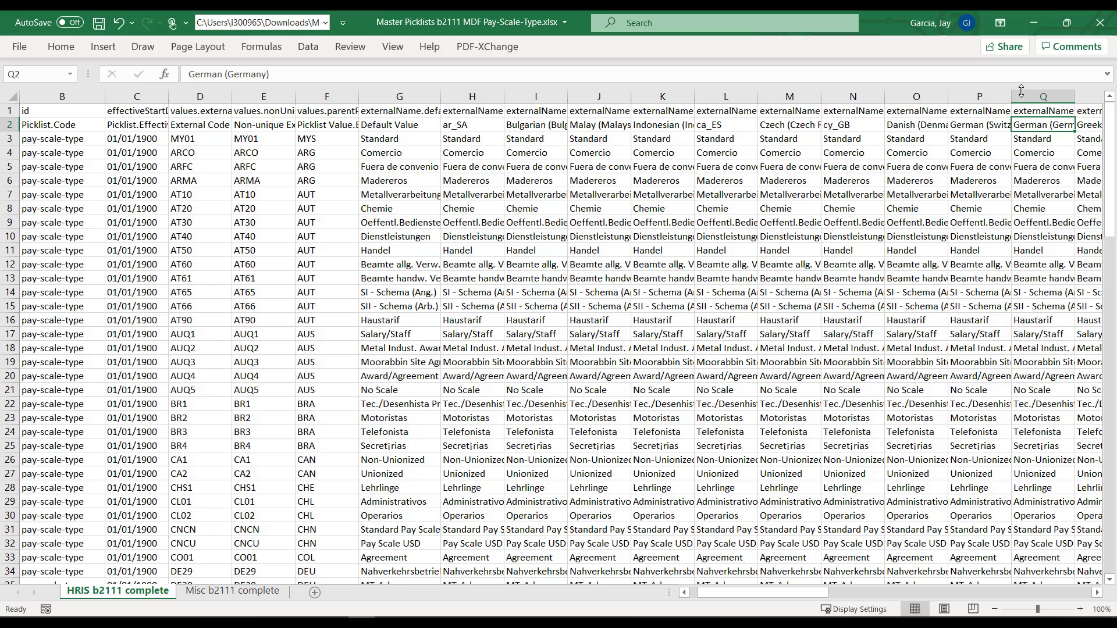
right_click(1042, 96)
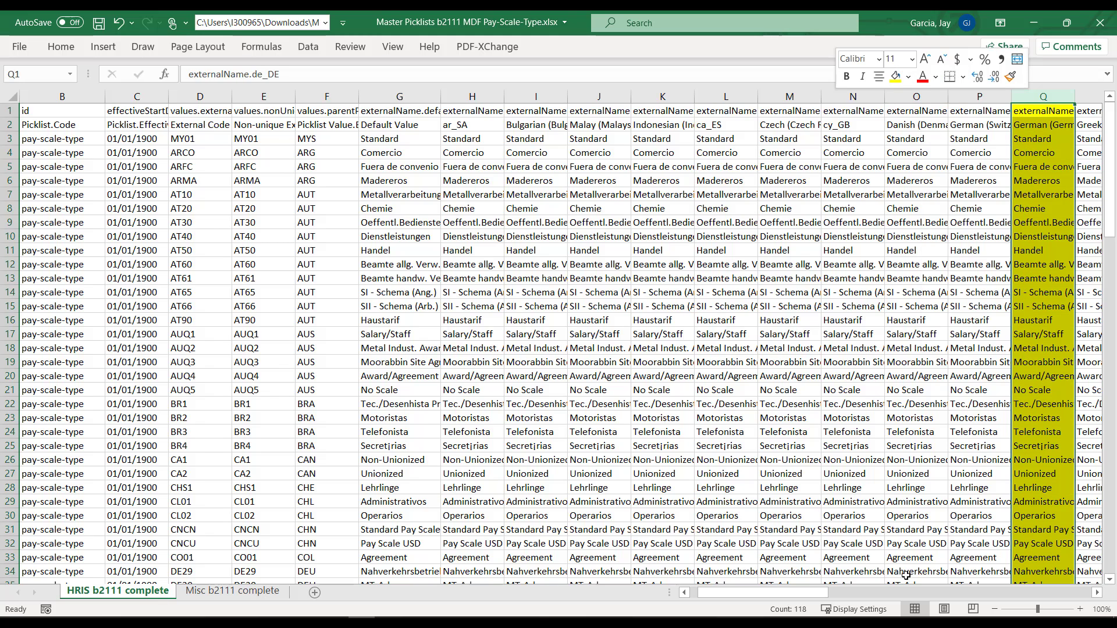
scroll(right, 3)
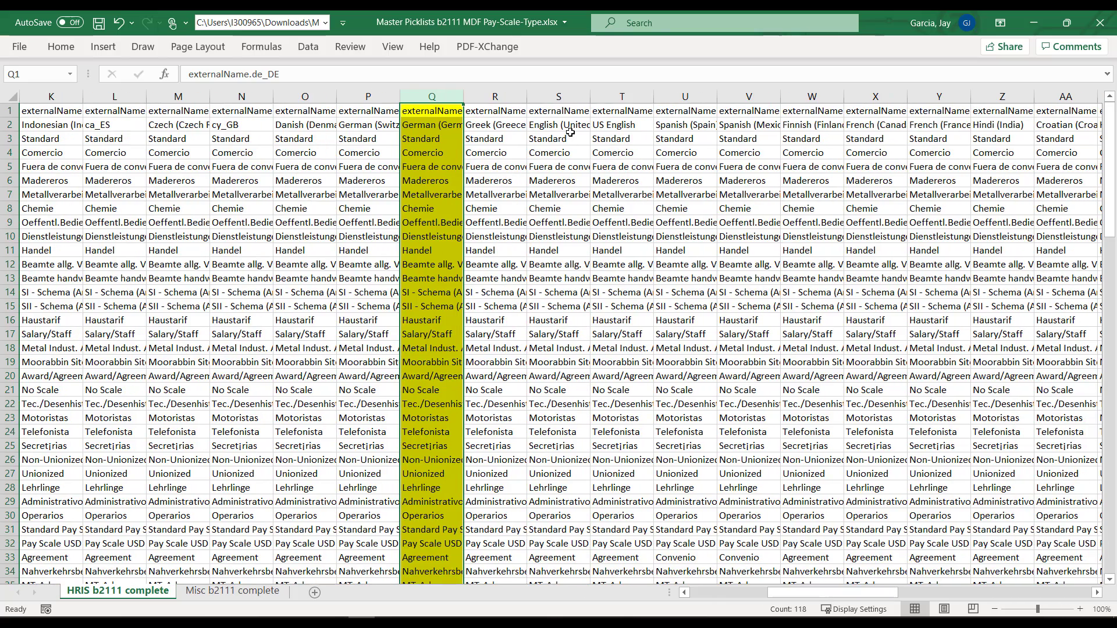
click(621, 124)
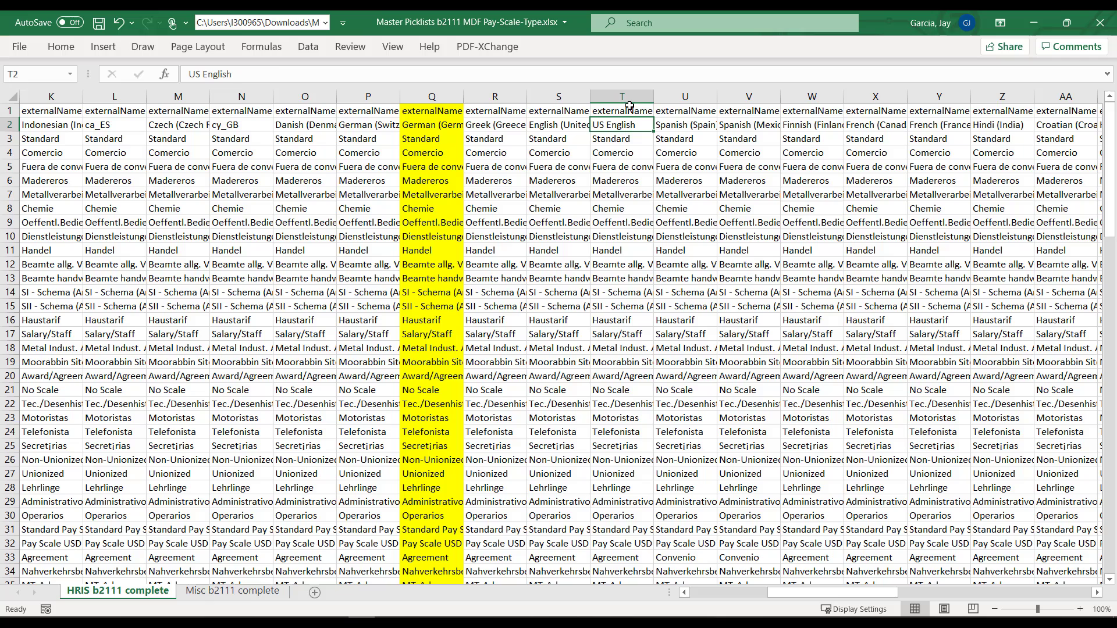
right_click(621, 97)
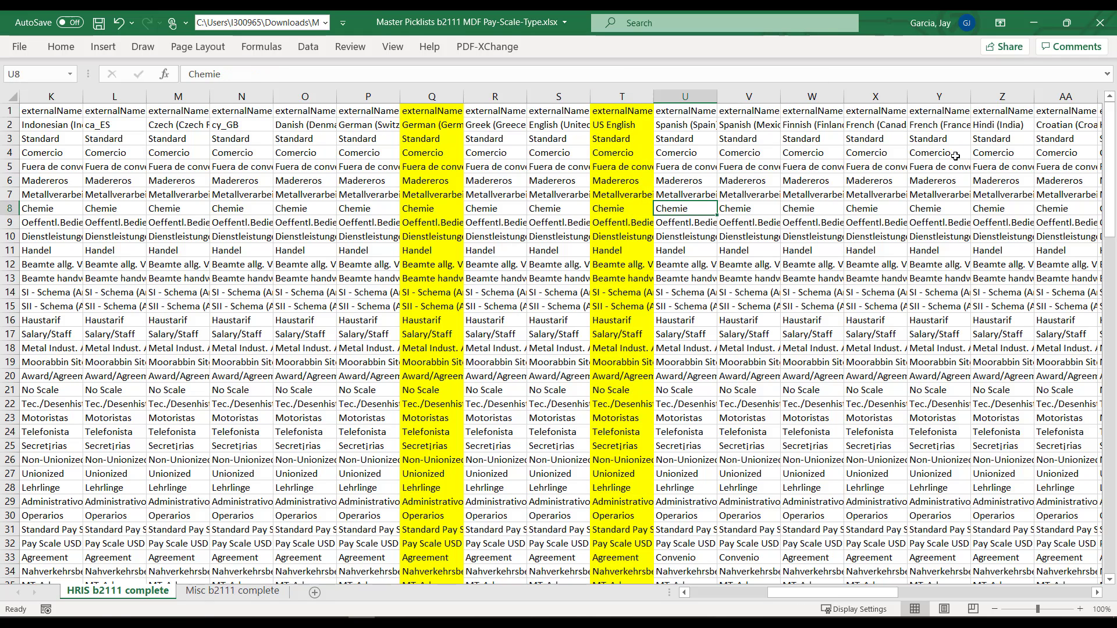
click(939, 125)
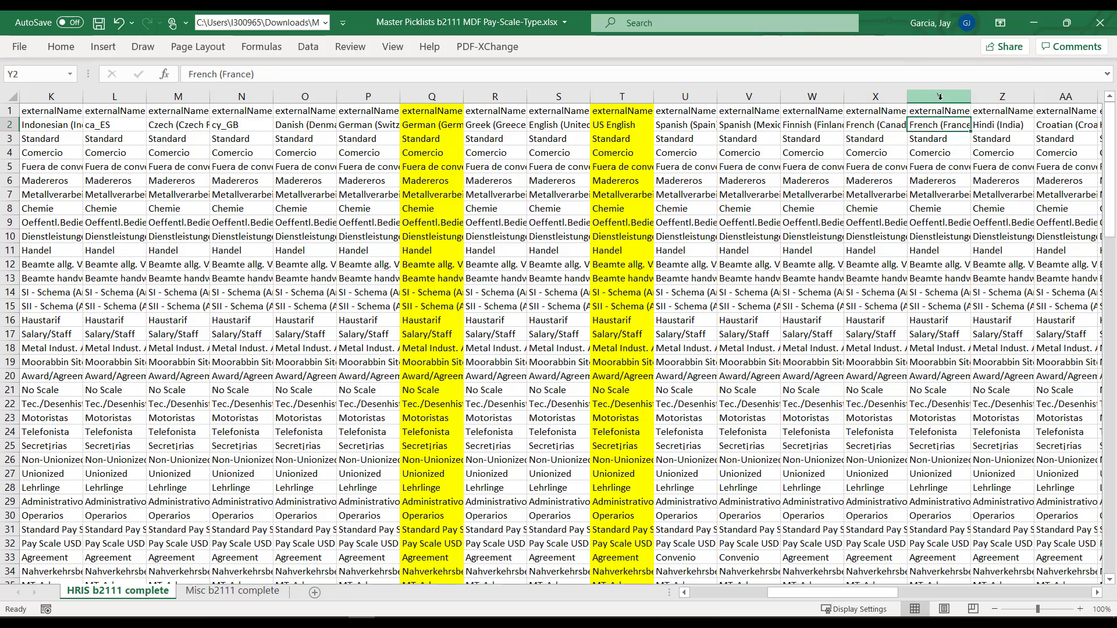
right_click(939, 96)
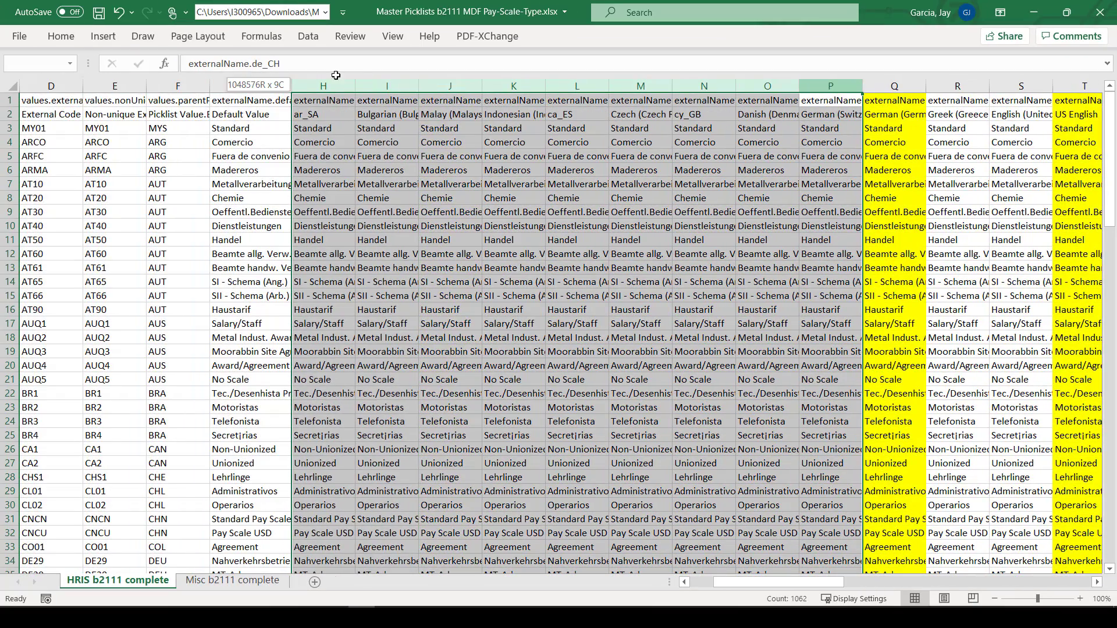
- Delete the remaining externalName translation columns, keeping only the three highlighted ones
click(323, 85)
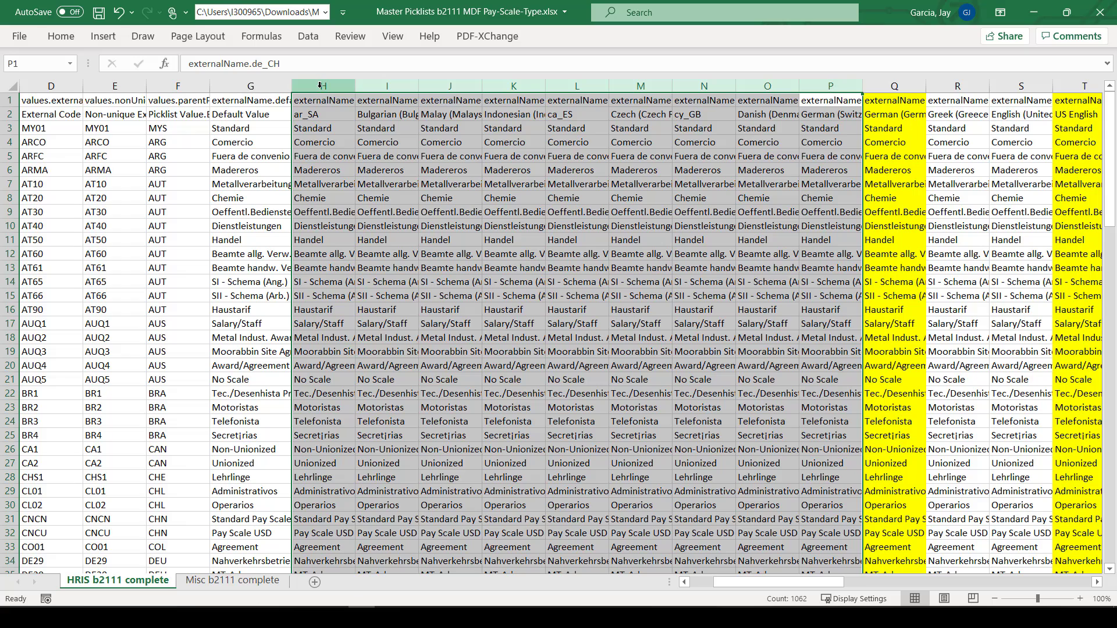
right_click(323, 84)
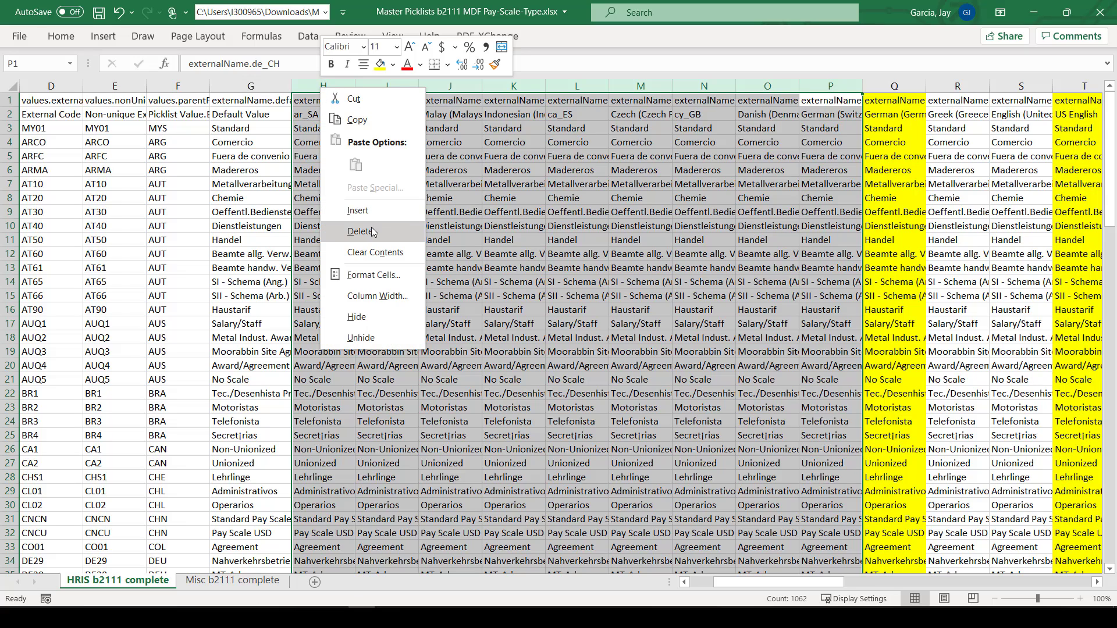
click(365, 231)
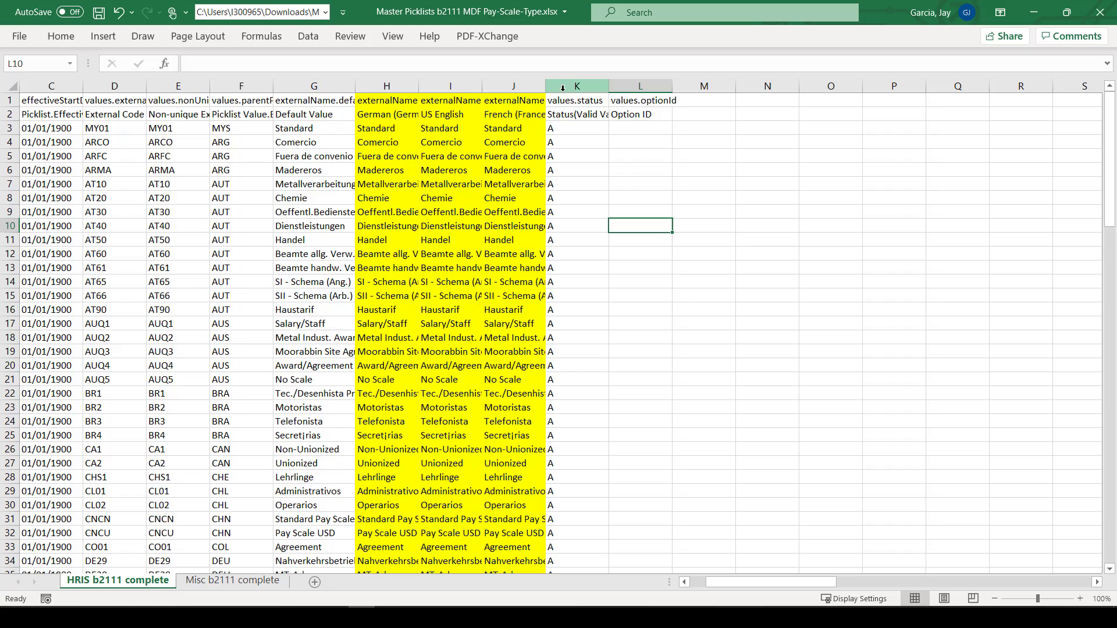
click(314, 184)
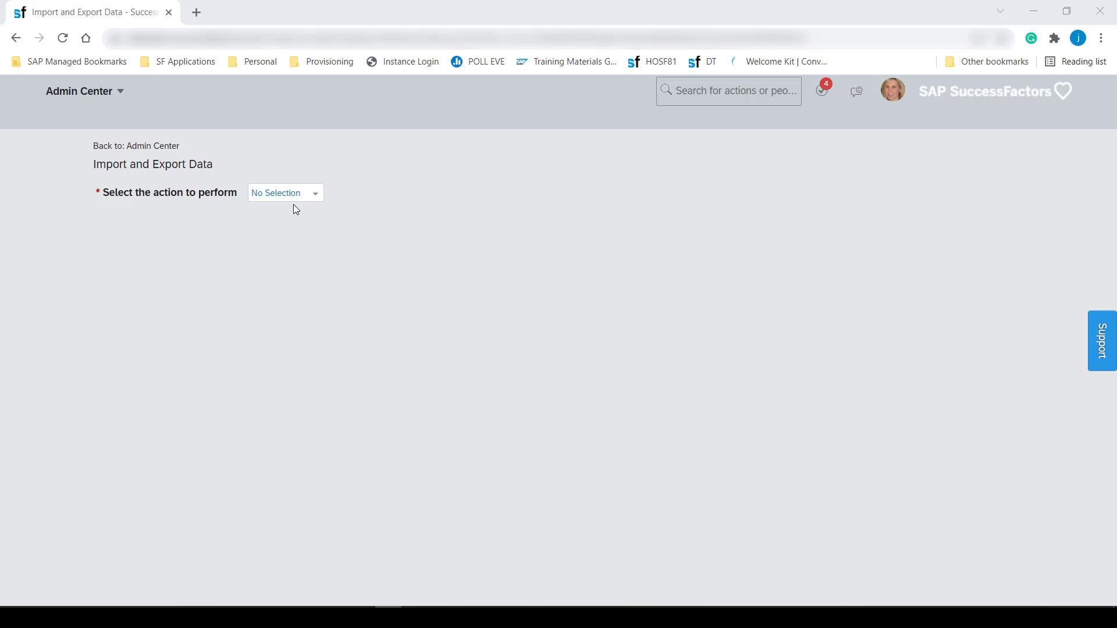
- Download the Picklist generic-object template and open the resulting zip archive
click(285, 192)
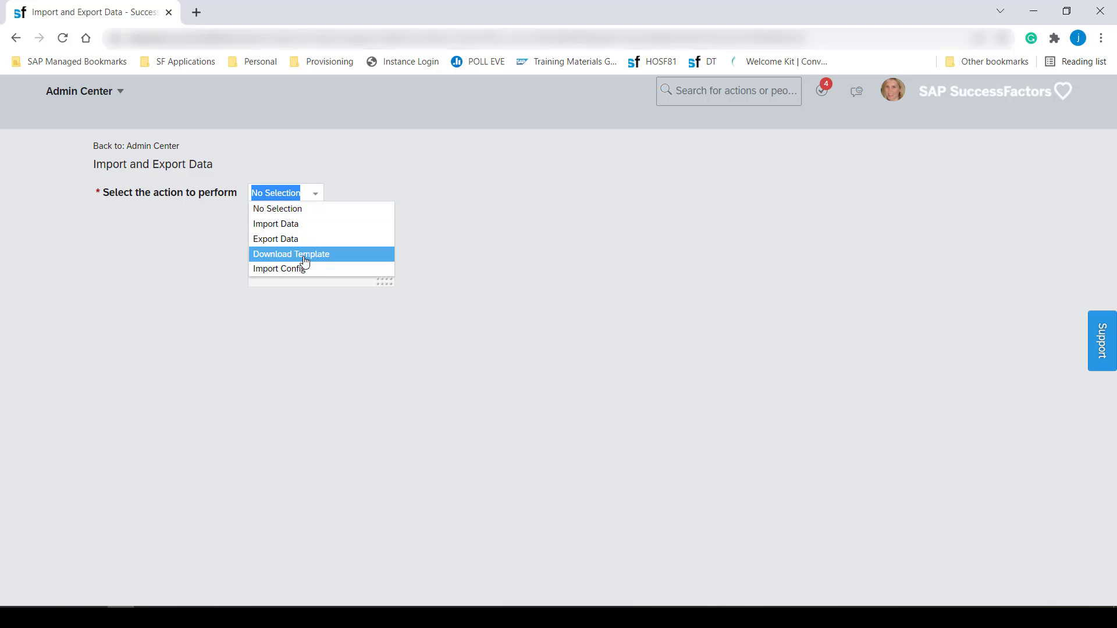
click(291, 254)
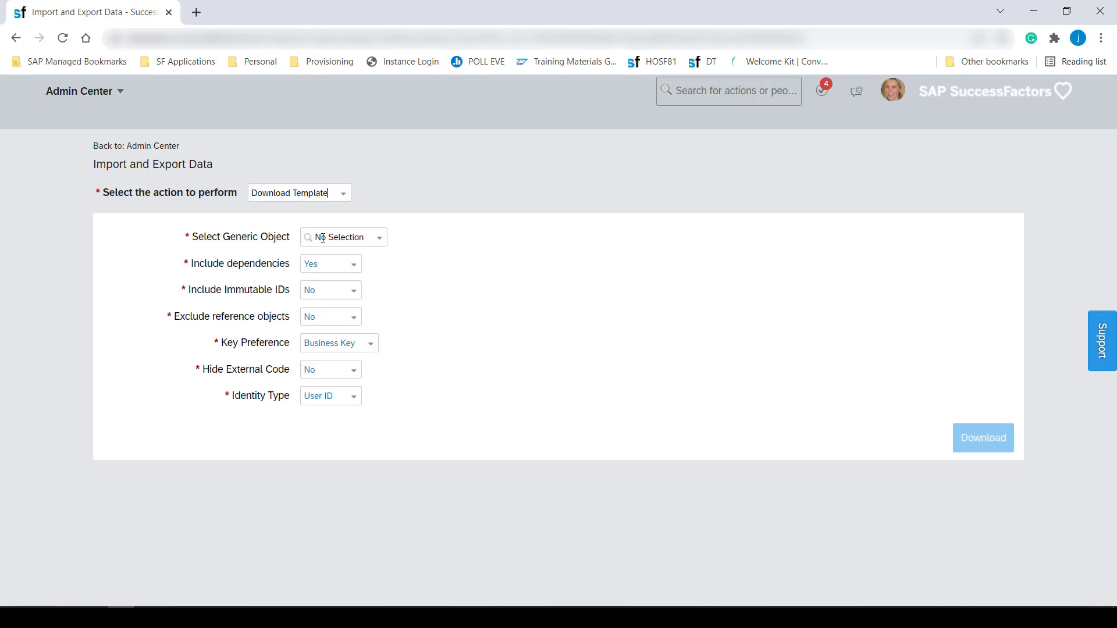
text(pickl)
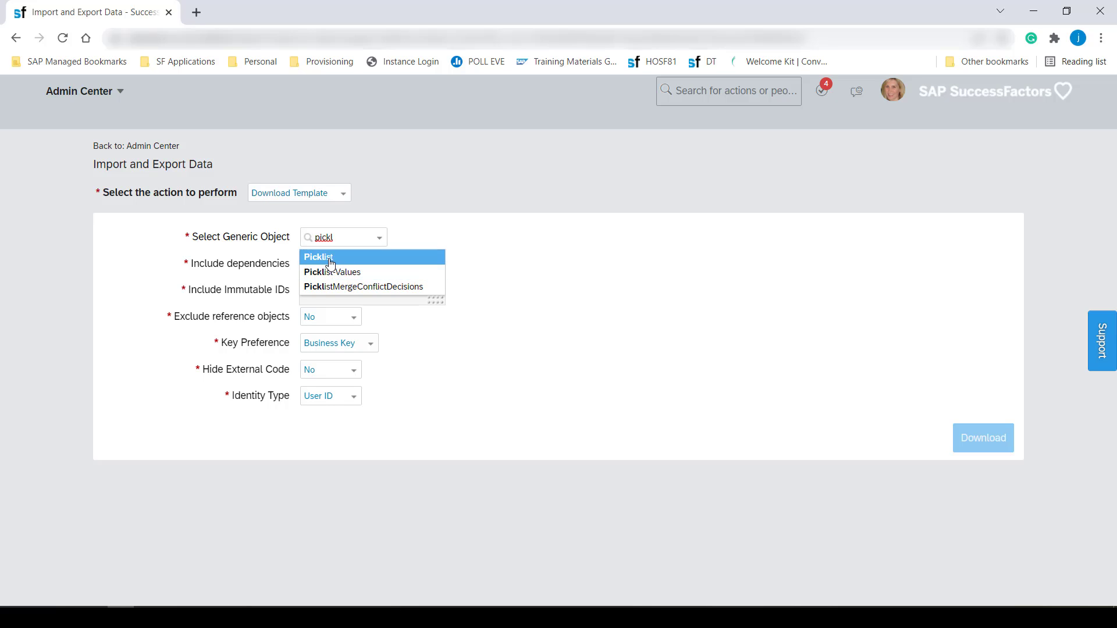
click(317, 257)
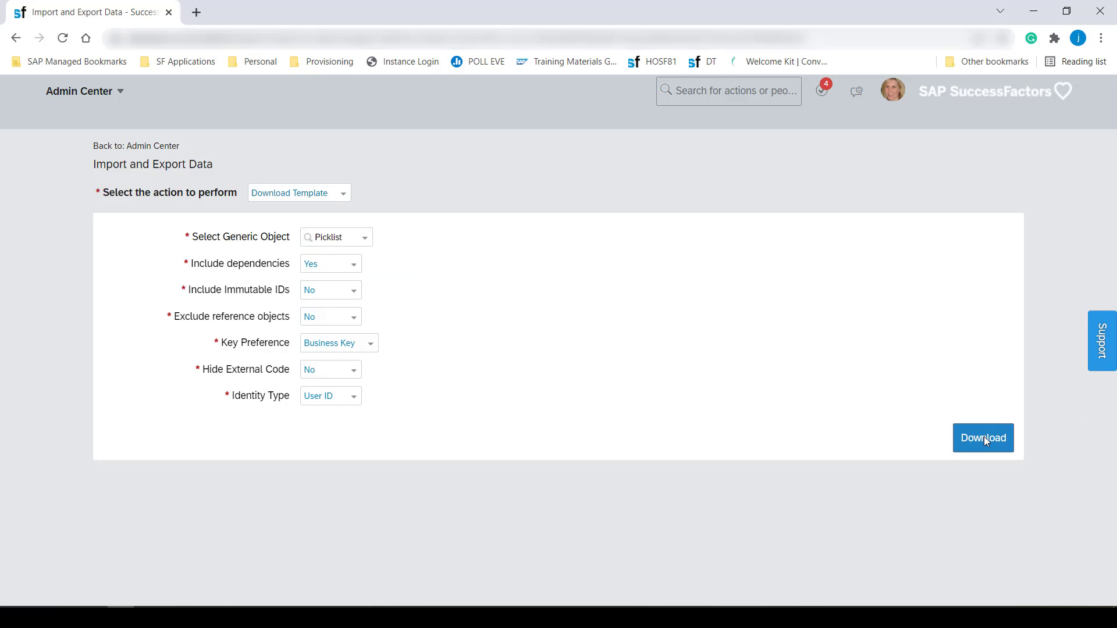
click(982, 437)
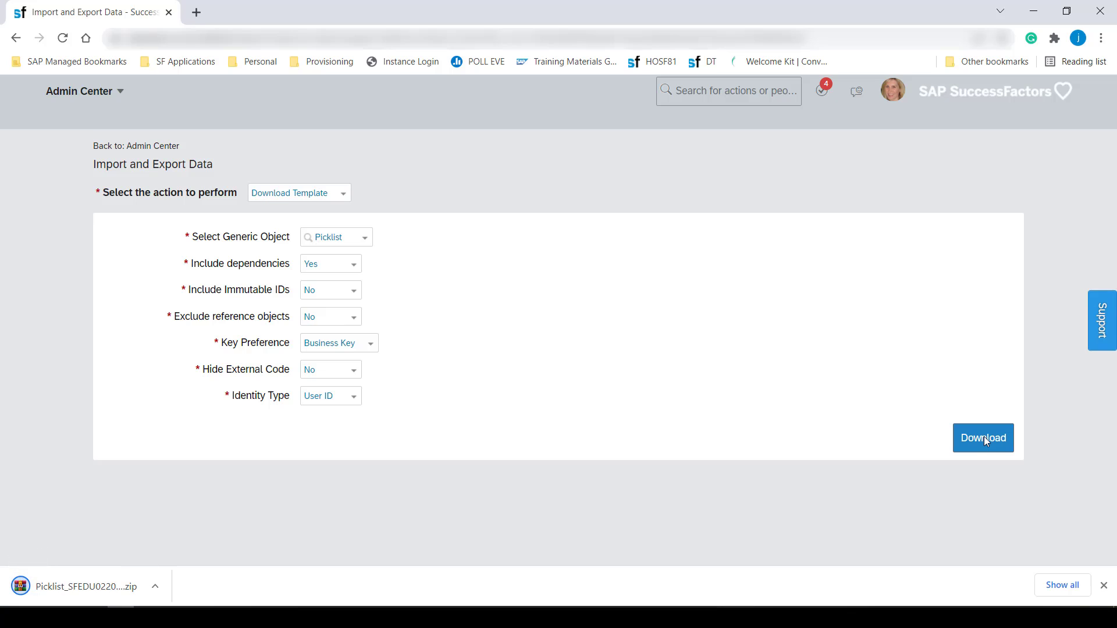
mouse_move(76, 546)
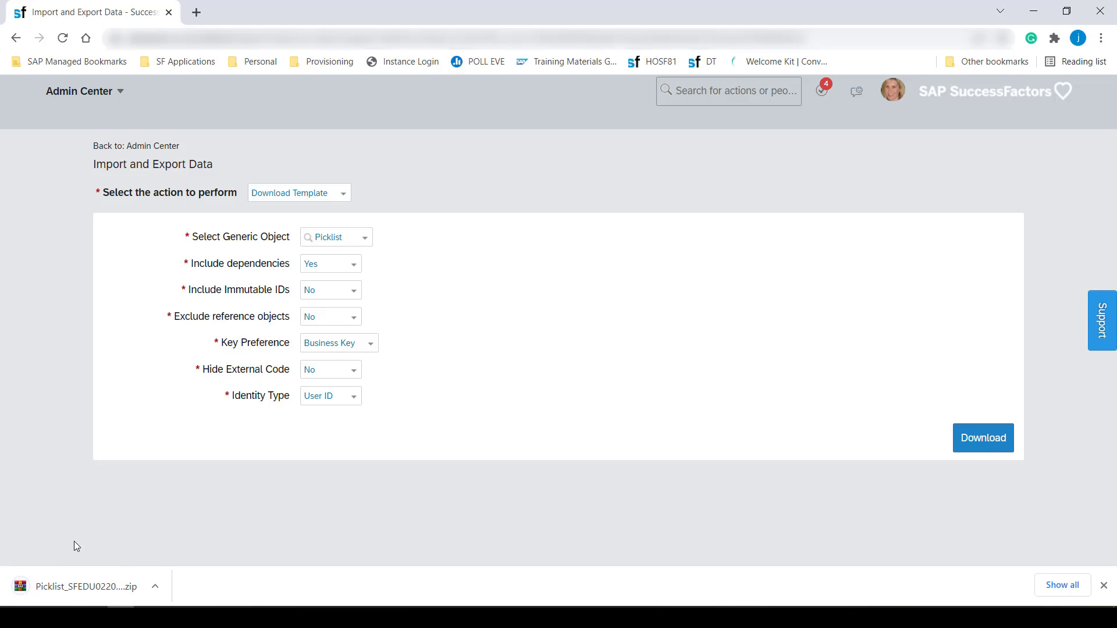
click(80, 587)
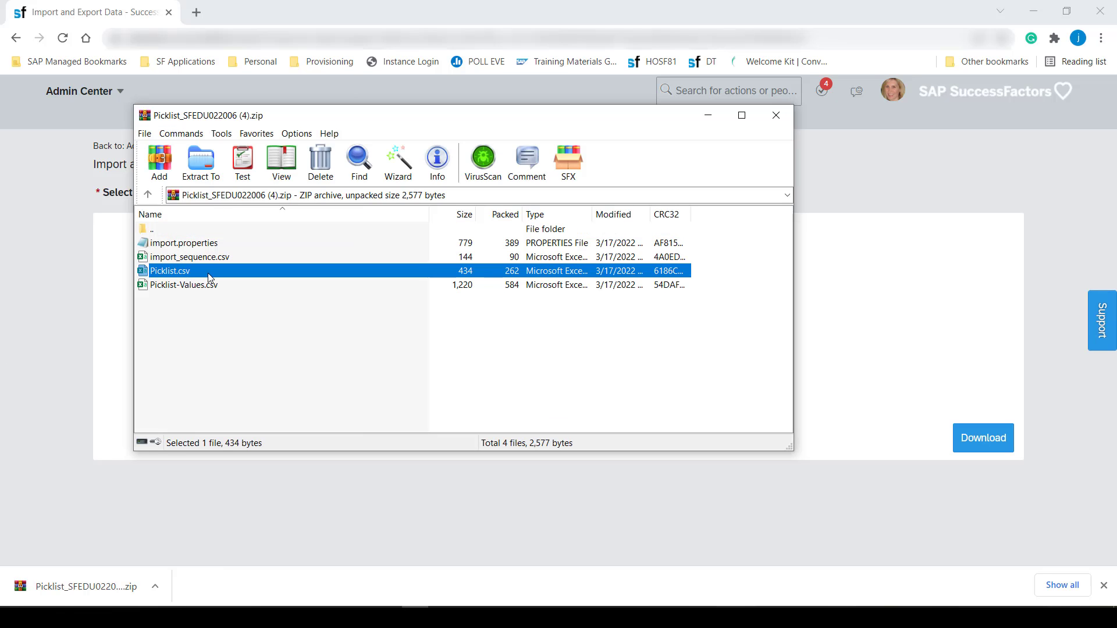
- Open Picklist.csv from the WinRAR template archive in Excel
double_click(171, 270)
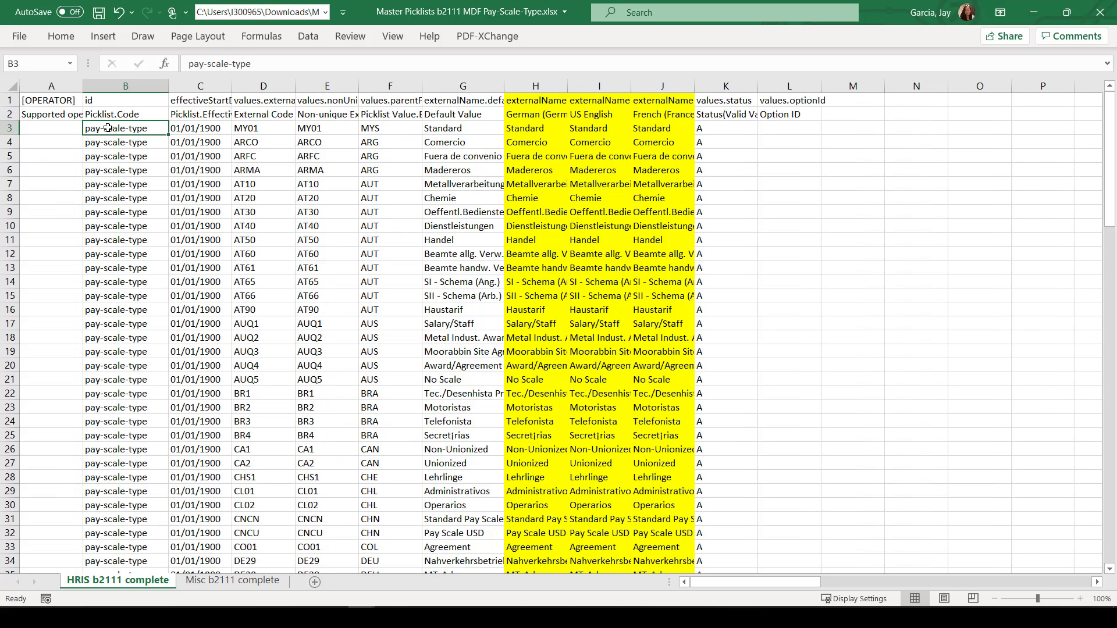
- Enter pay-scale-type as the id, legacy picklist id and name in row 3 of Picklist.csv
key(ctrl+c)
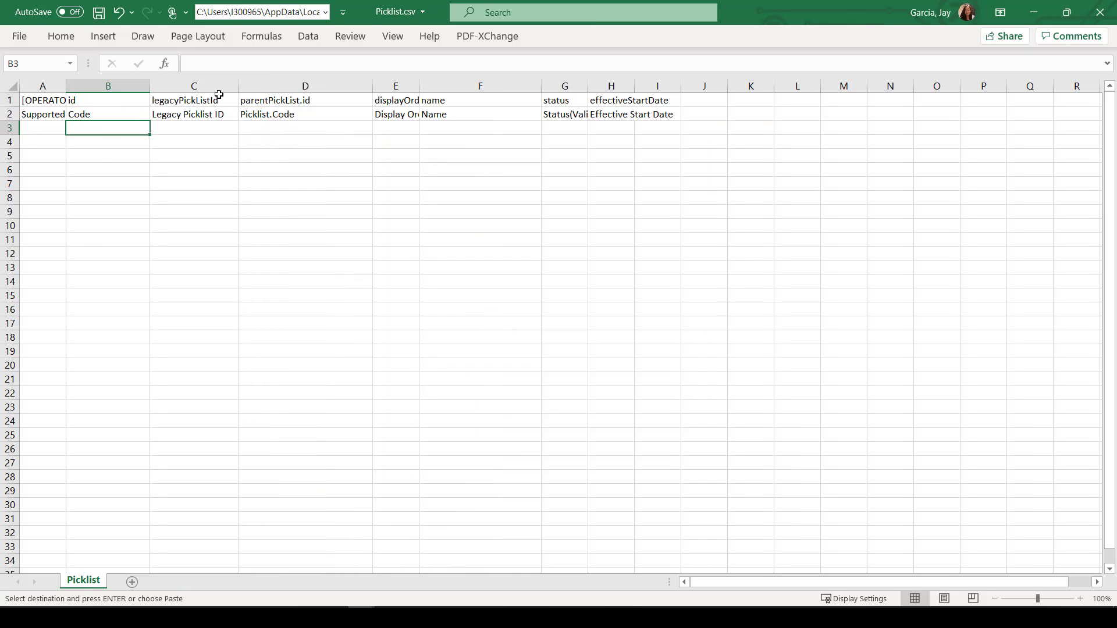
text(pay-scale-type)
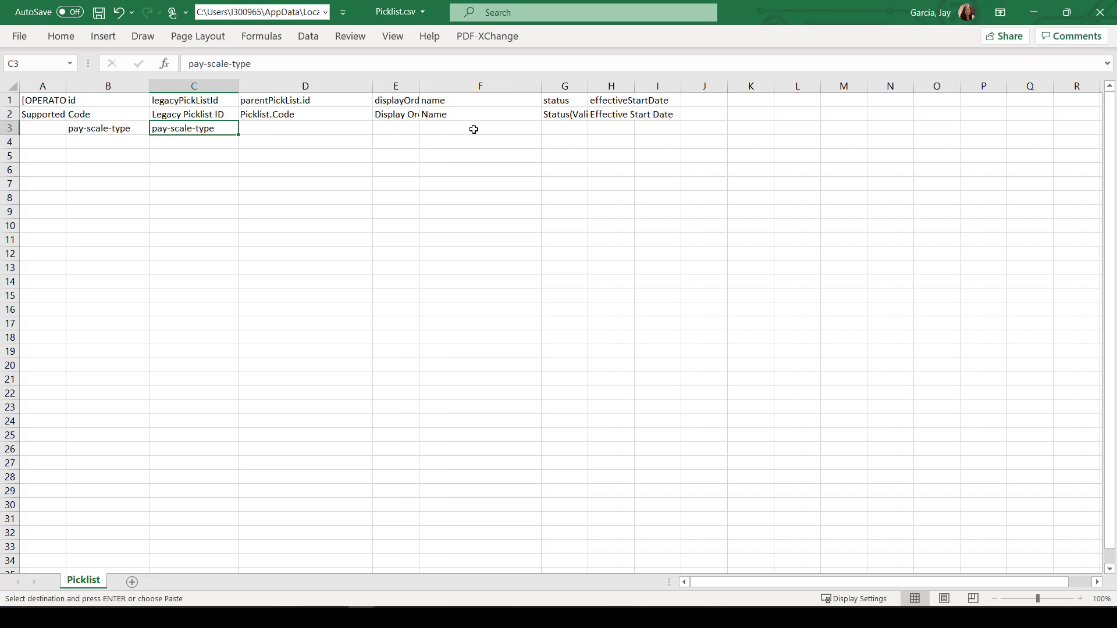
click(480, 128)
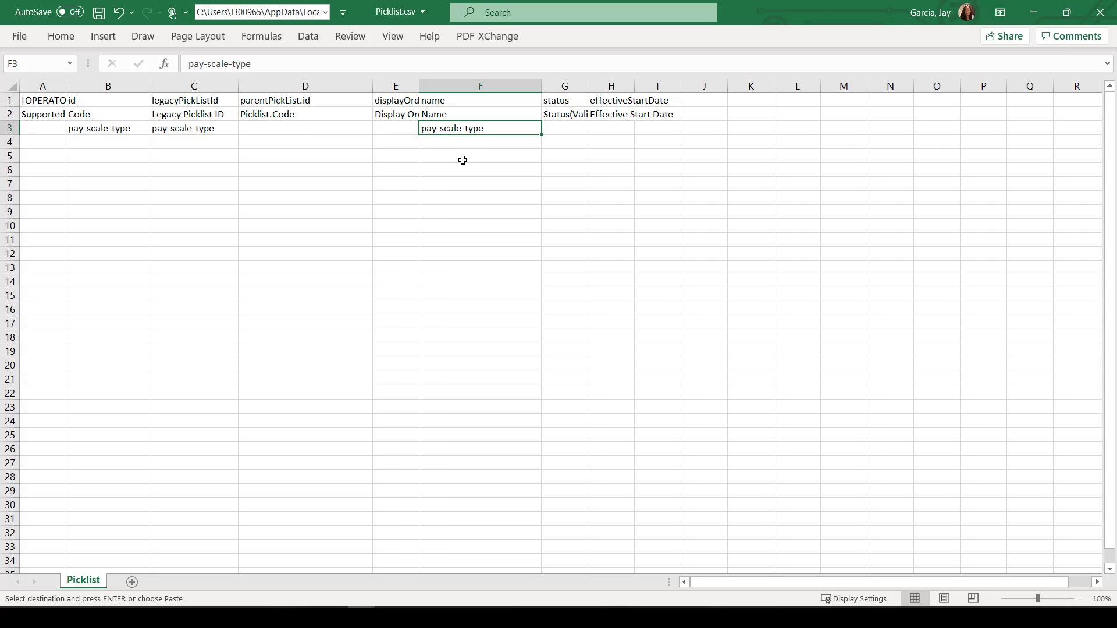
mouse_move(278, 114)
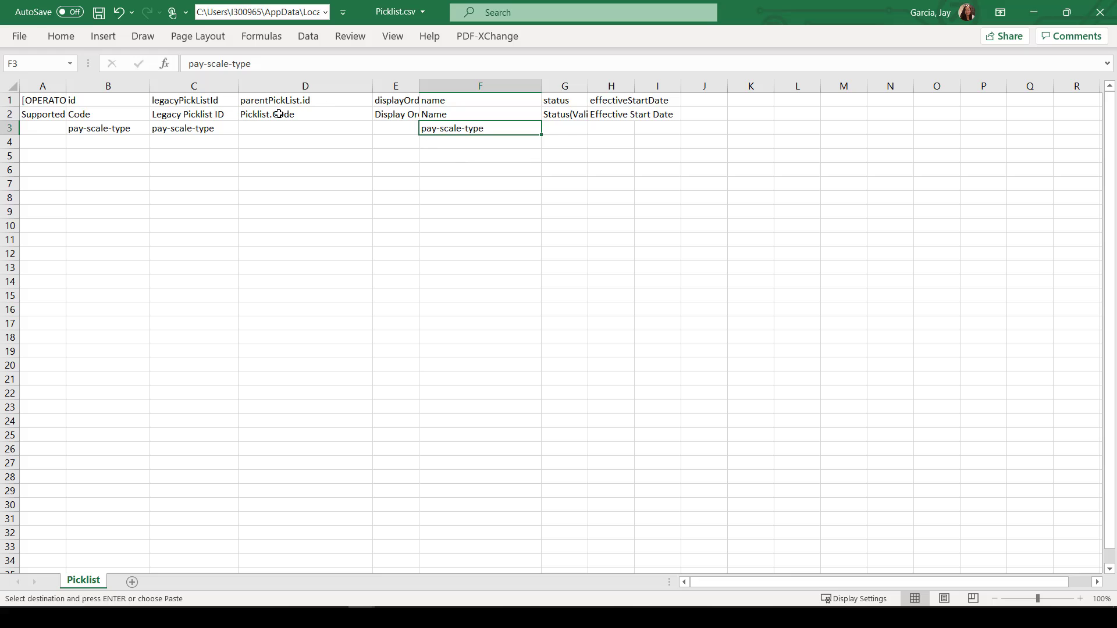
click(304, 85)
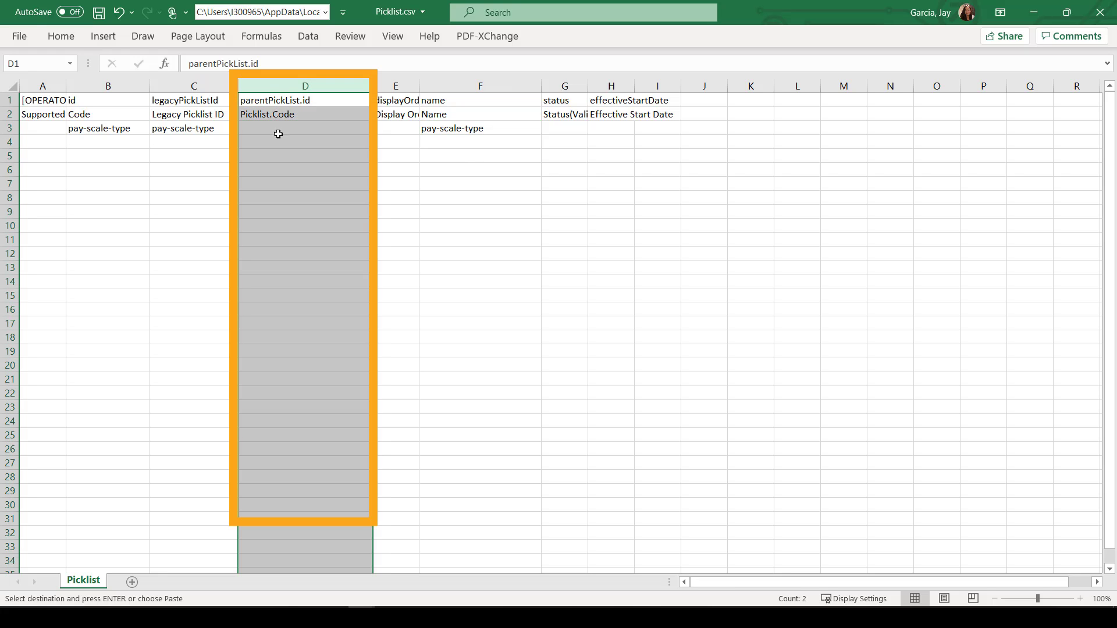
- Review the parent country codes (MYS etc.) in column F of the master picklist workbook
click(305, 128)
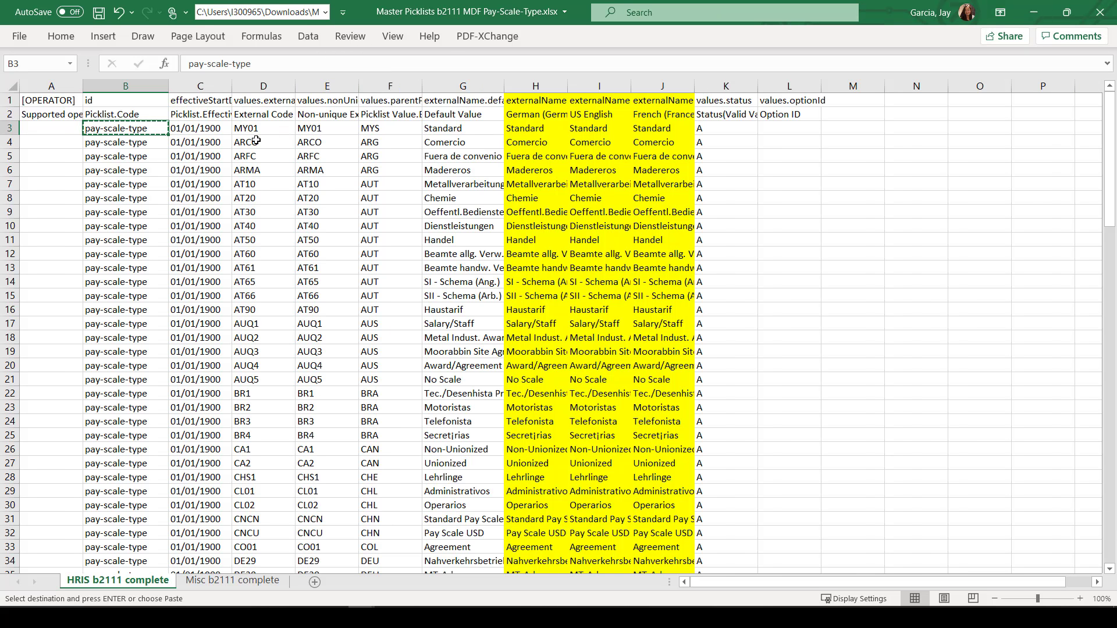
click(390, 128)
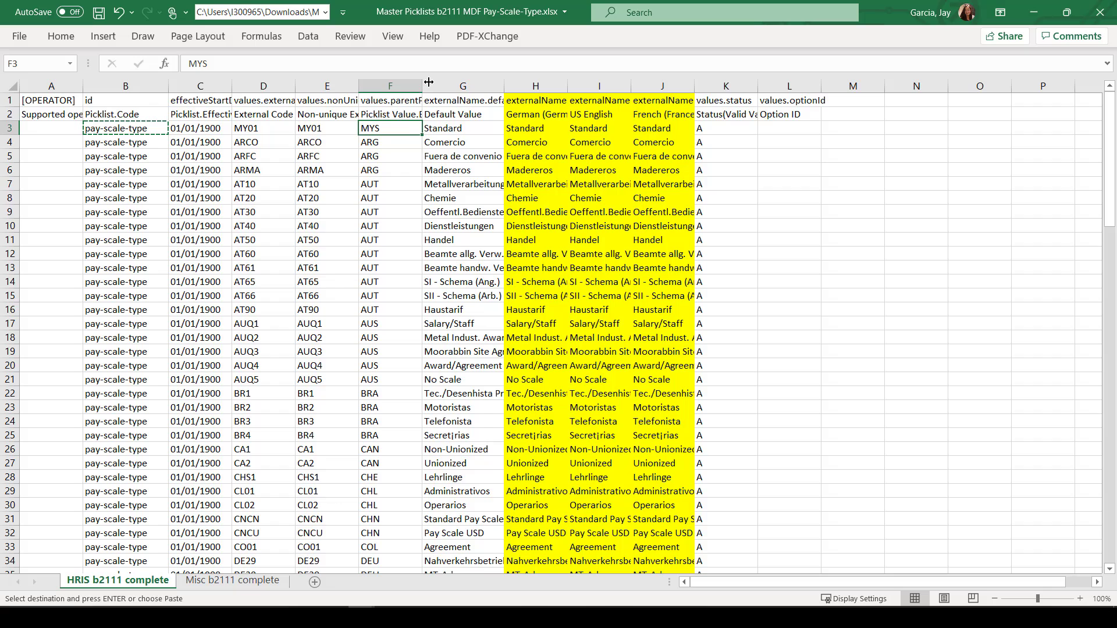
drag(425, 82, 469, 82)
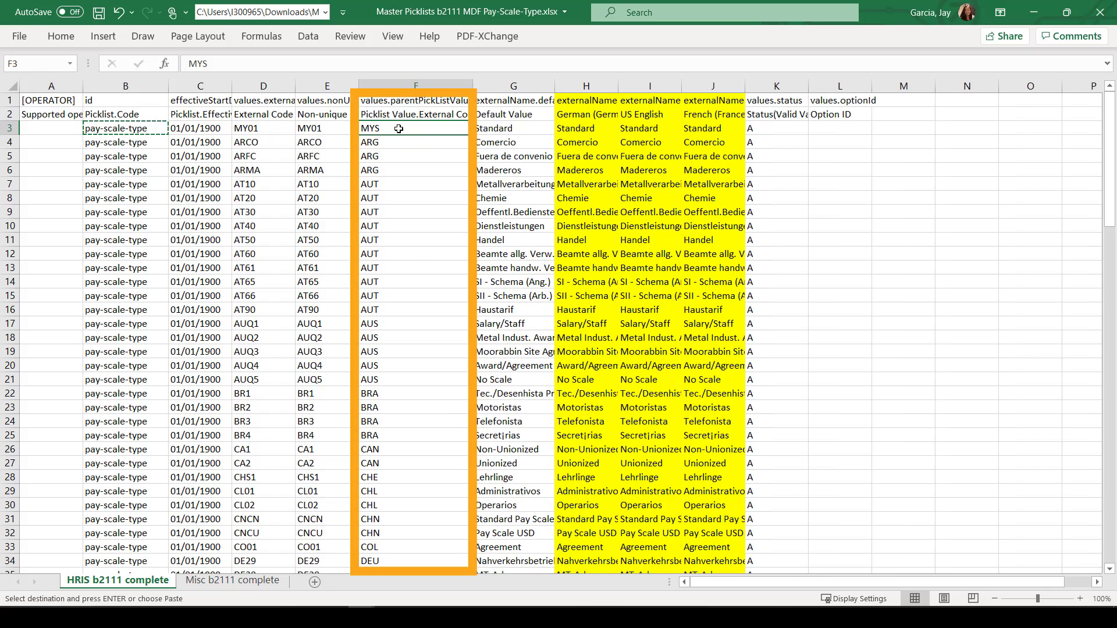
click(400, 155)
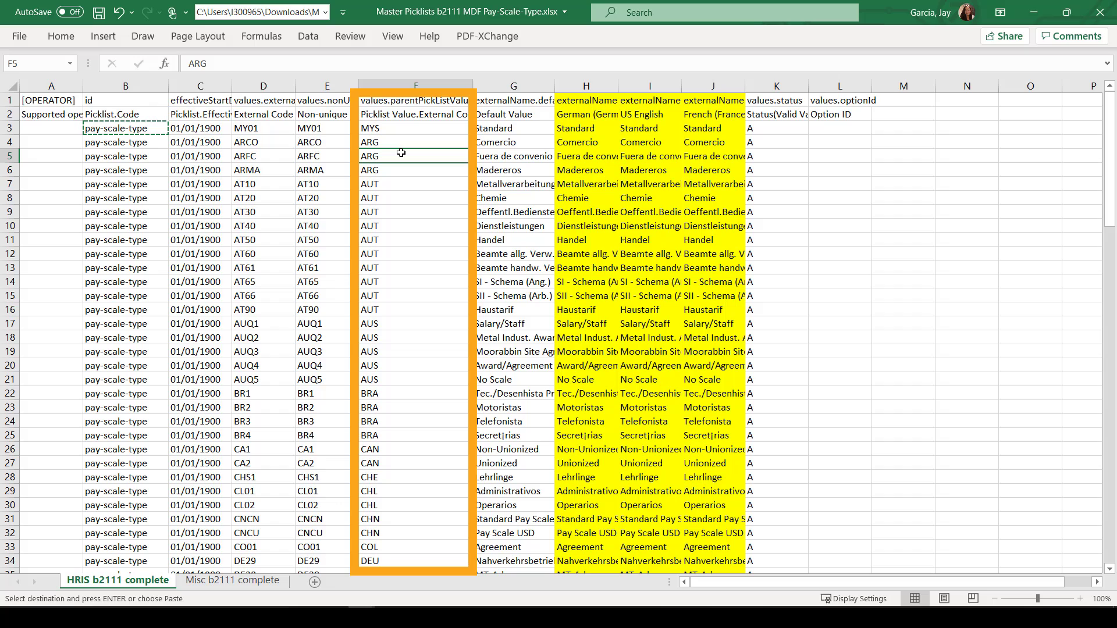
click(416, 155)
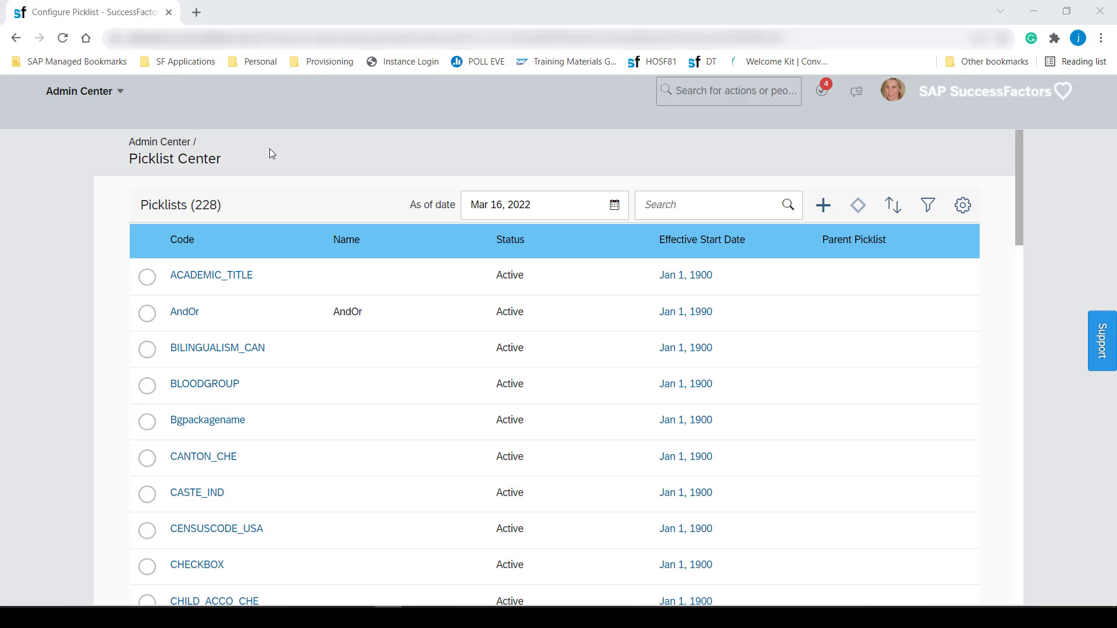
- Search Picklist Center for 'isoco' and find the ISOCountryList picklist
click(712, 205)
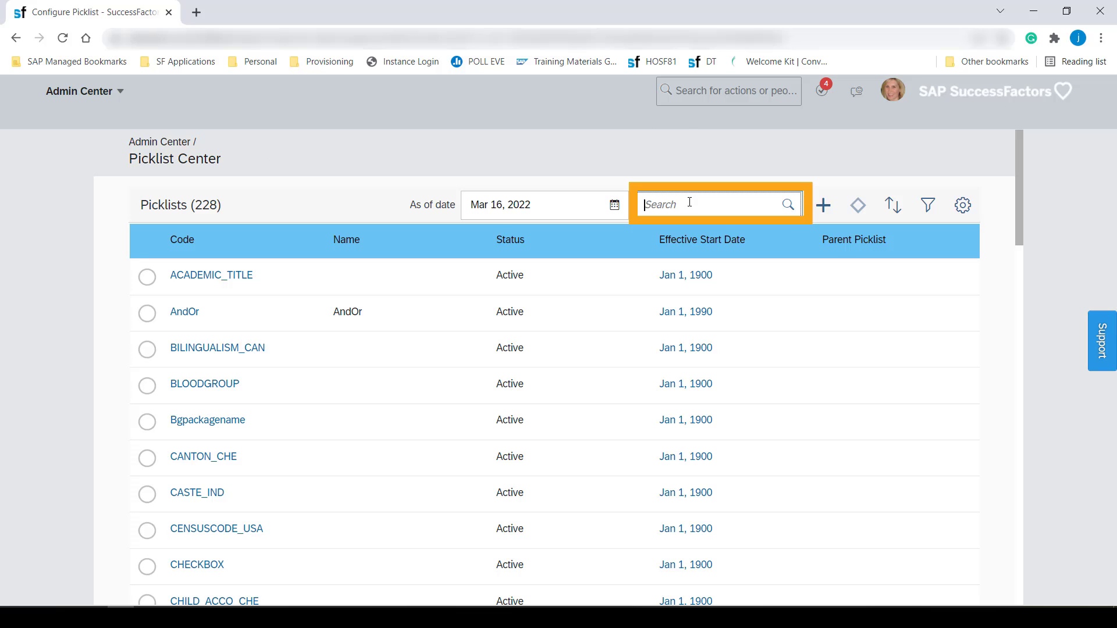
text(isocountry)
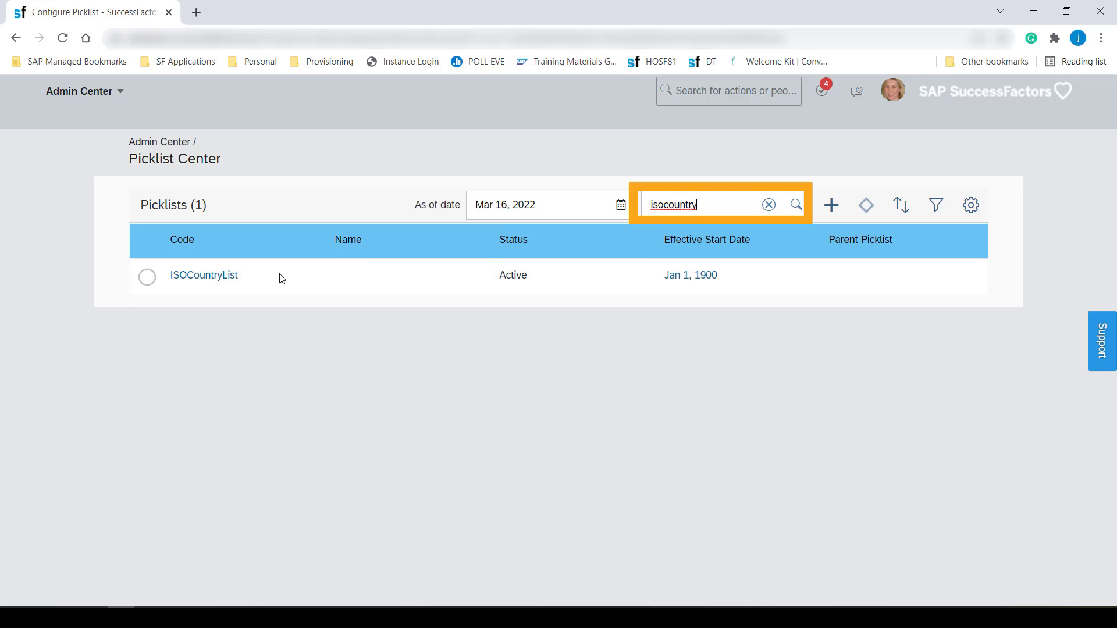
click(203, 275)
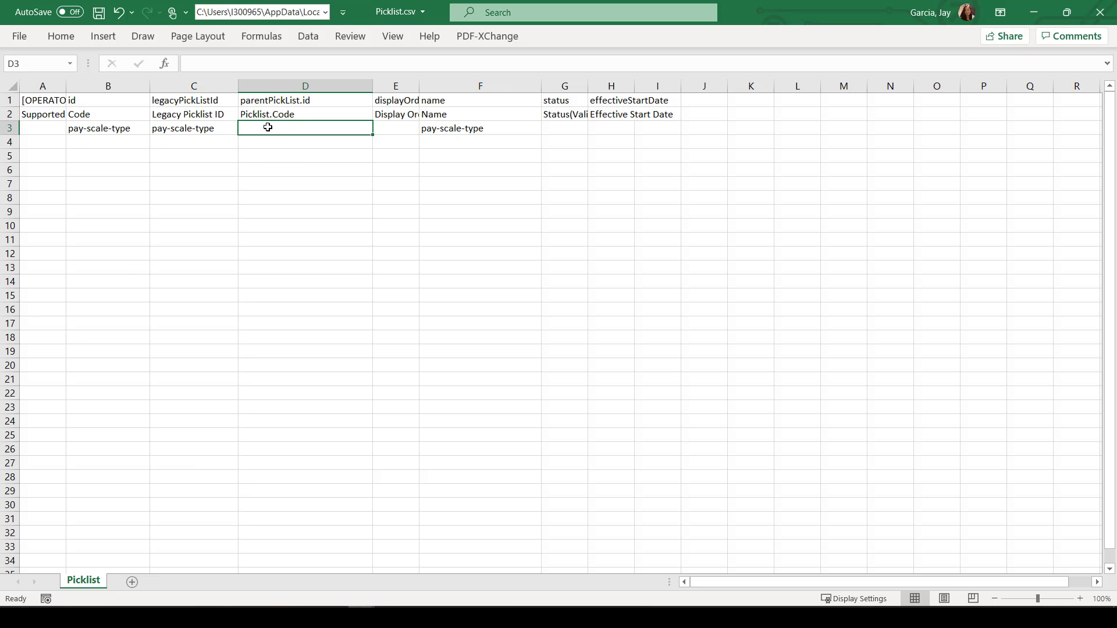
- Set row 3's parent to ISOCountryList, status A and start date 01/01/1900
text(ISOCountryList)
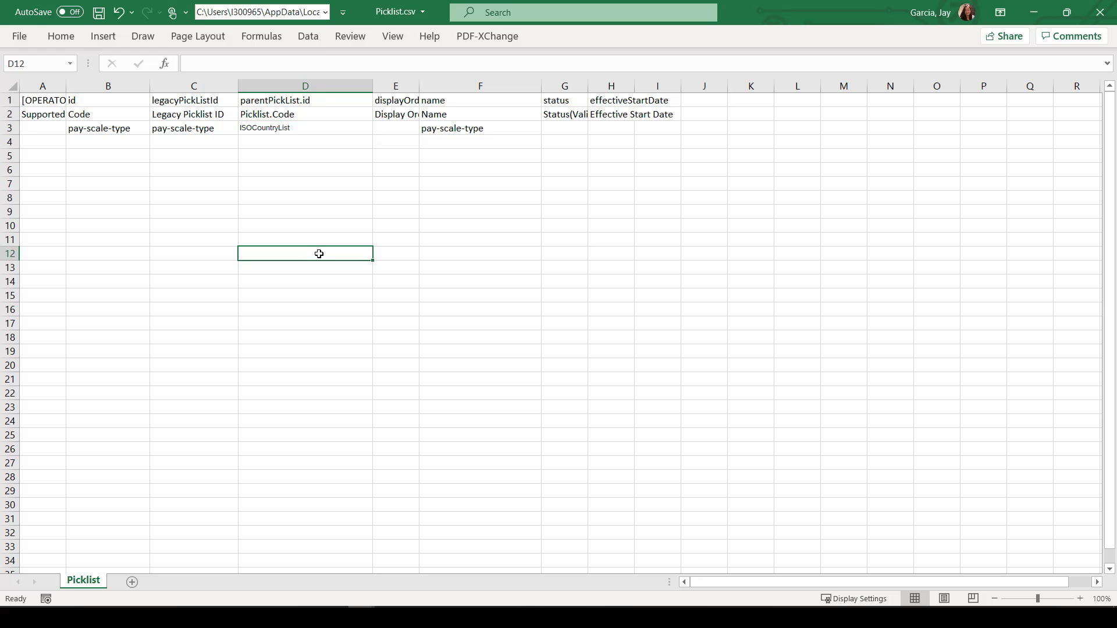
click(305, 128)
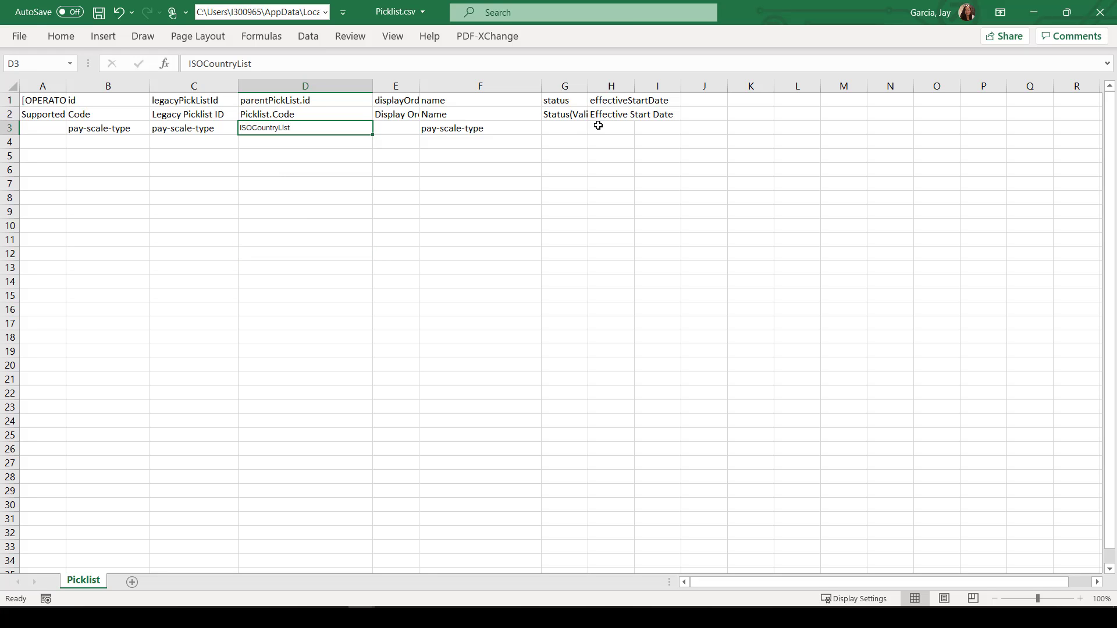
click(600, 128)
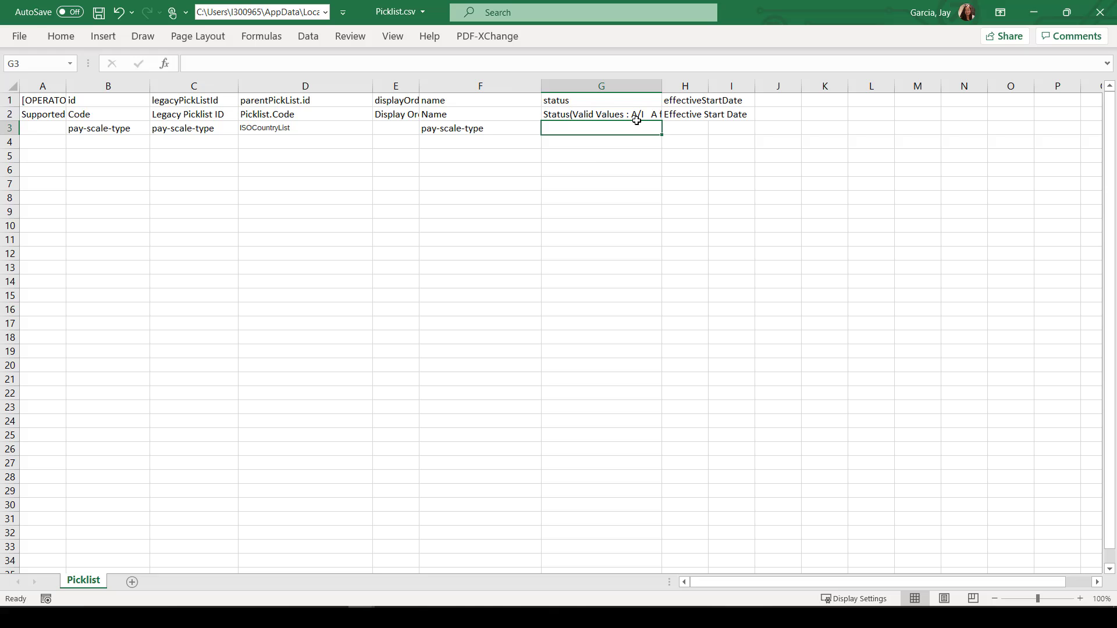
text(A)
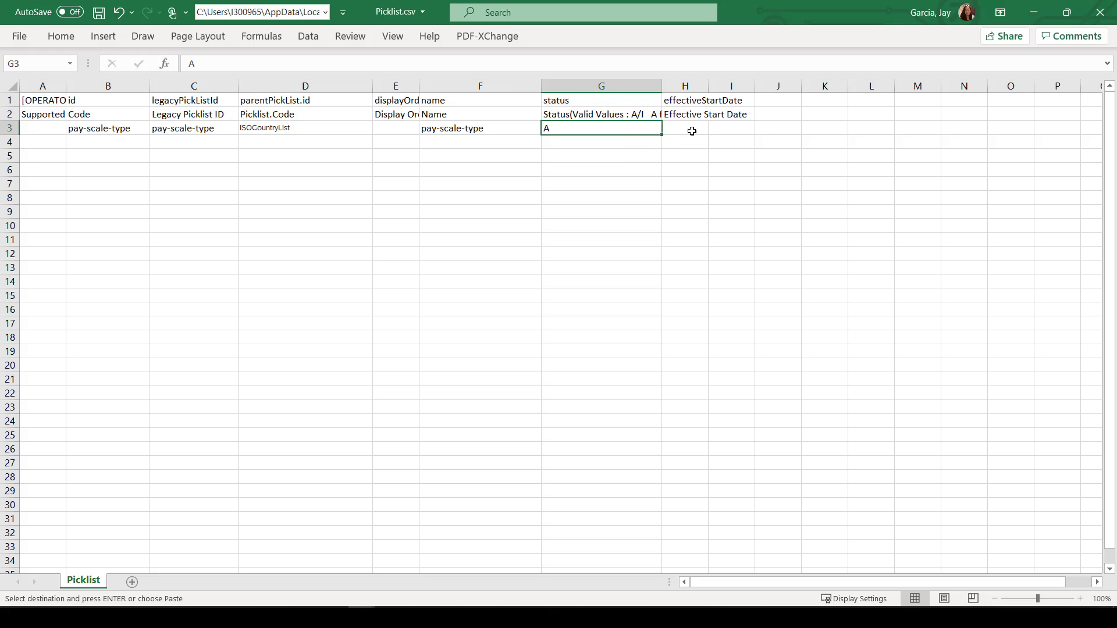
click(717, 128)
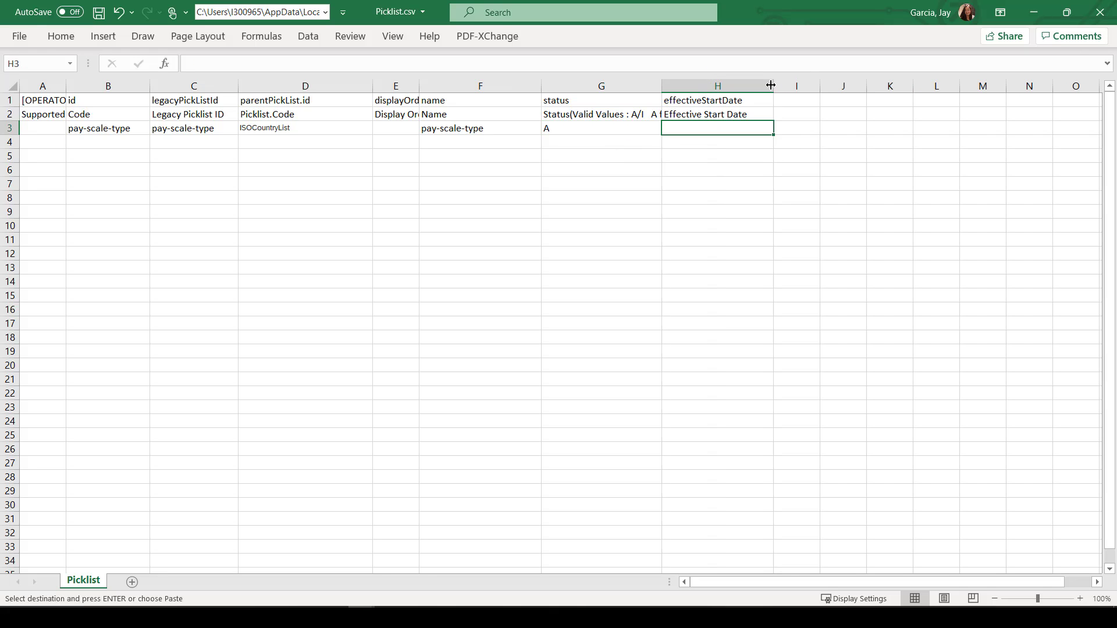
text(01/01/1900)
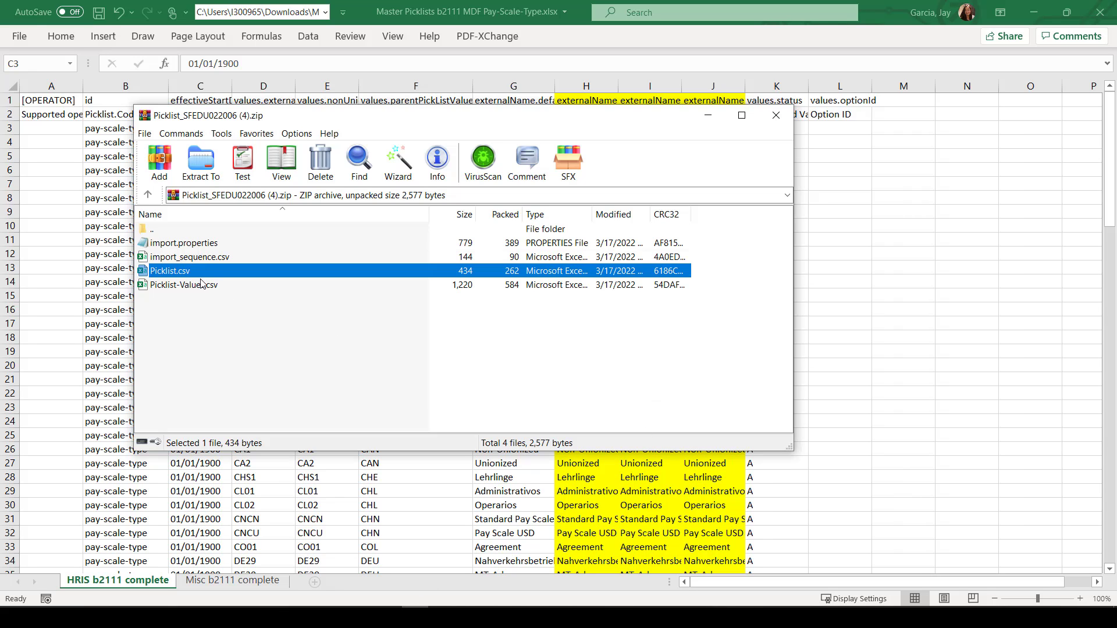
- Open Picklist-Values.csv from the template archive
click(184, 285)
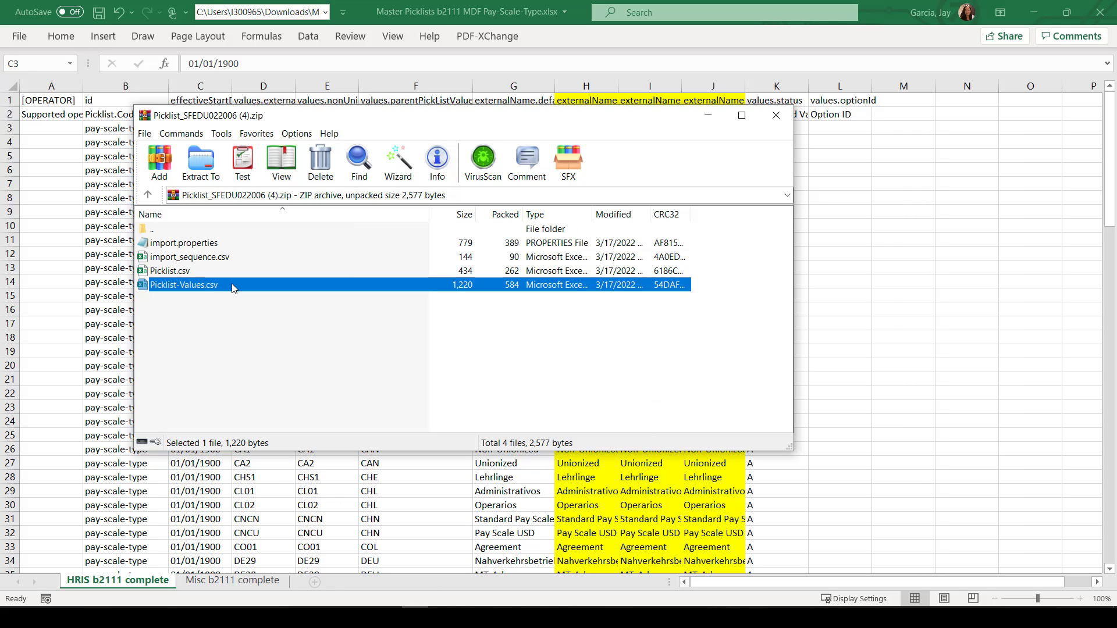
double_click(183, 285)
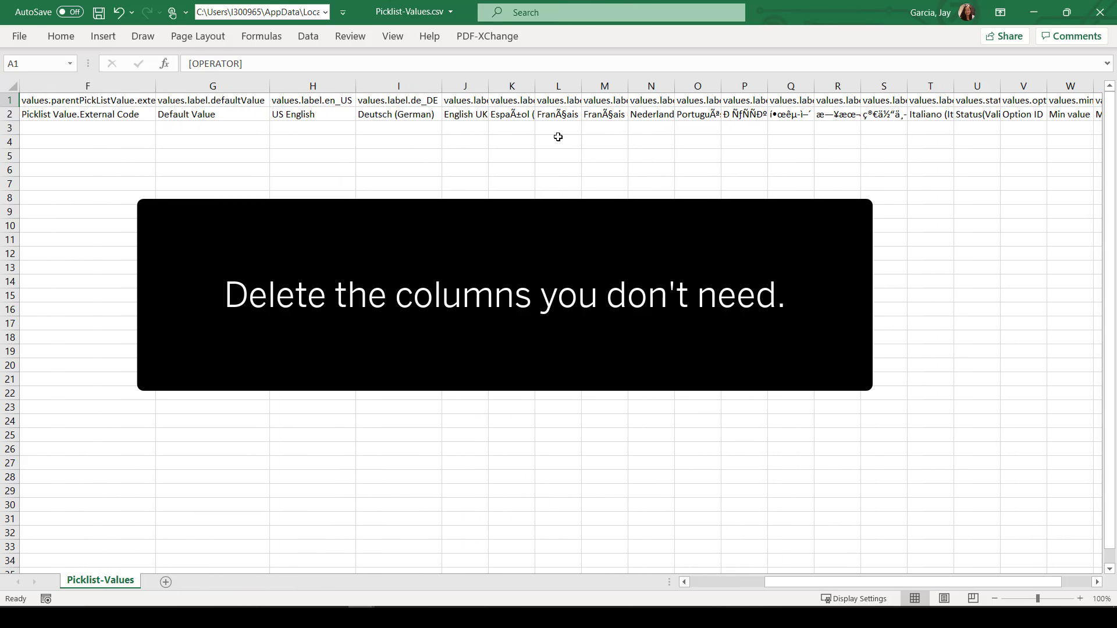
- Delete the unneeded language label columns, keeping default, US English, German and French
click(558, 114)
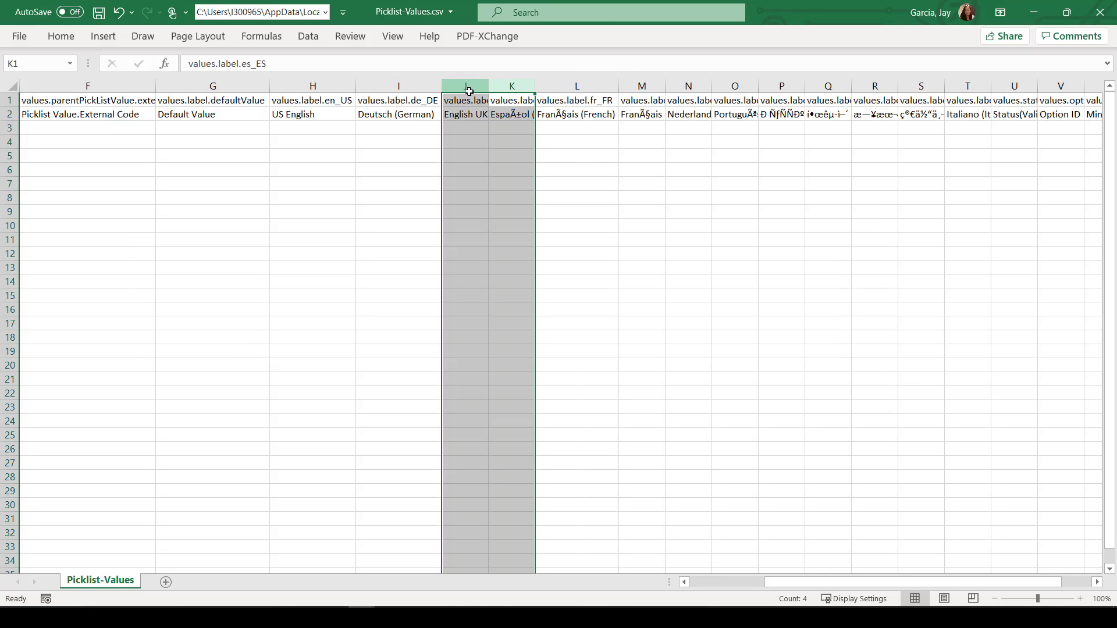
right_click(466, 91)
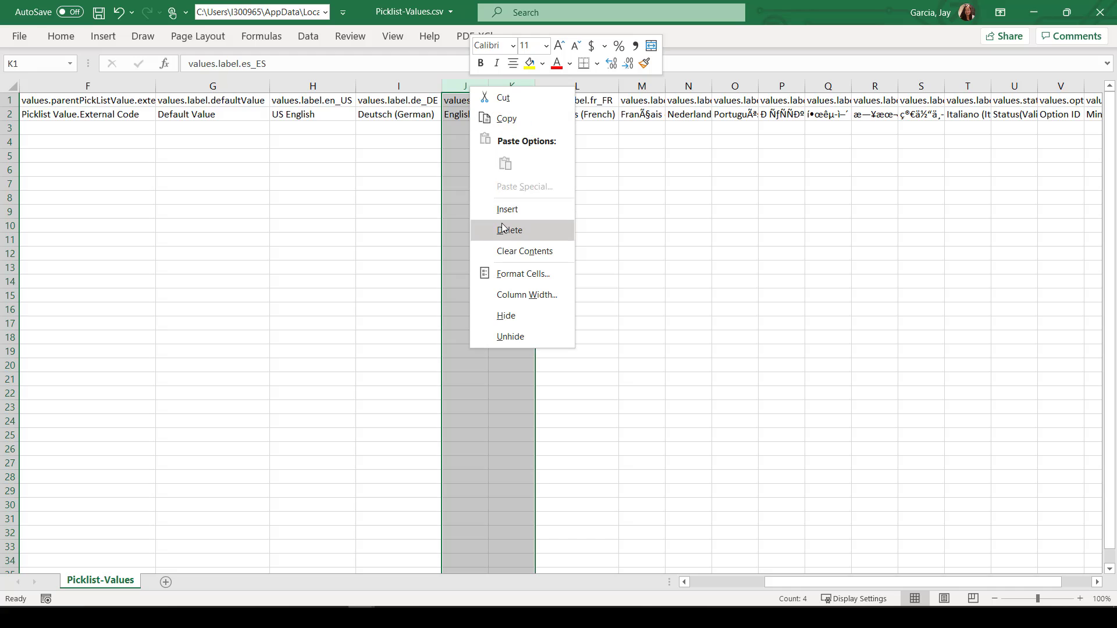
click(510, 229)
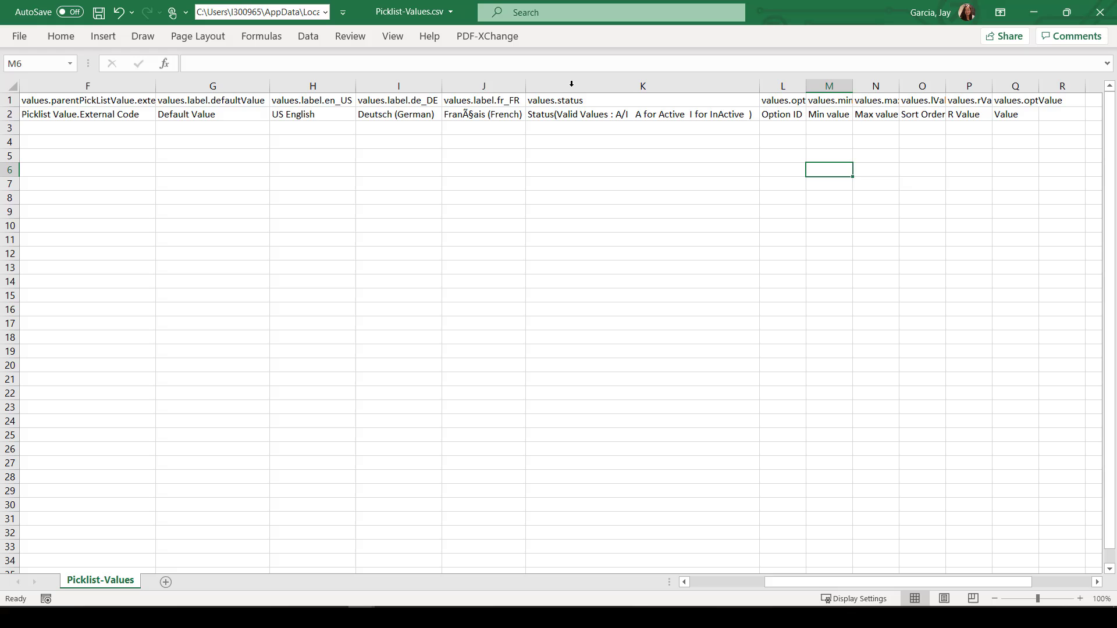
mouse_move(847, 582)
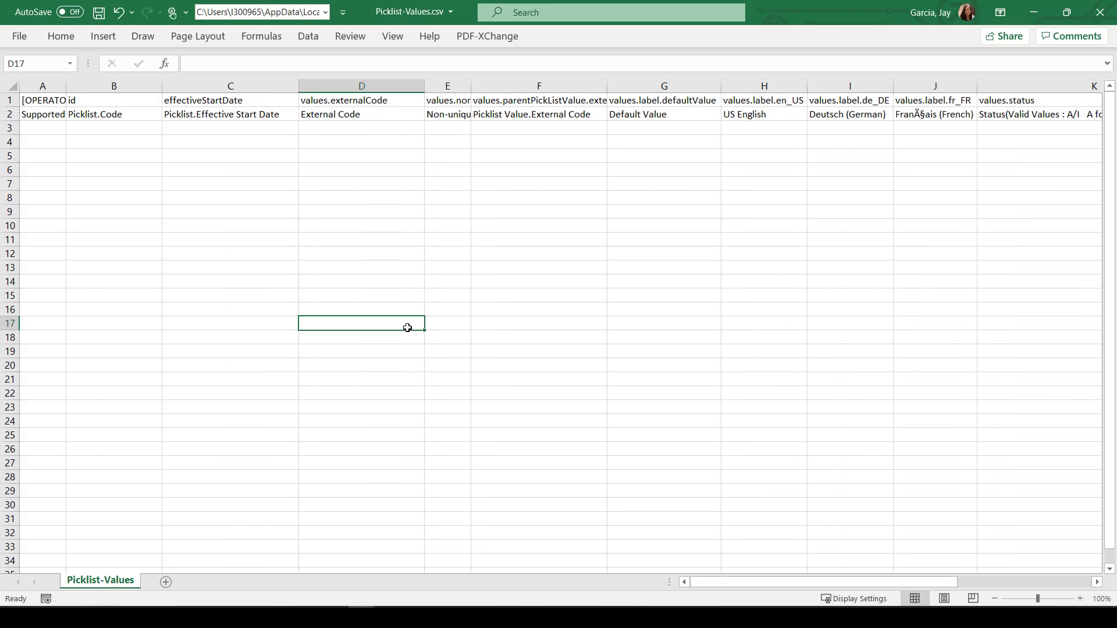
mouse_move(250, 526)
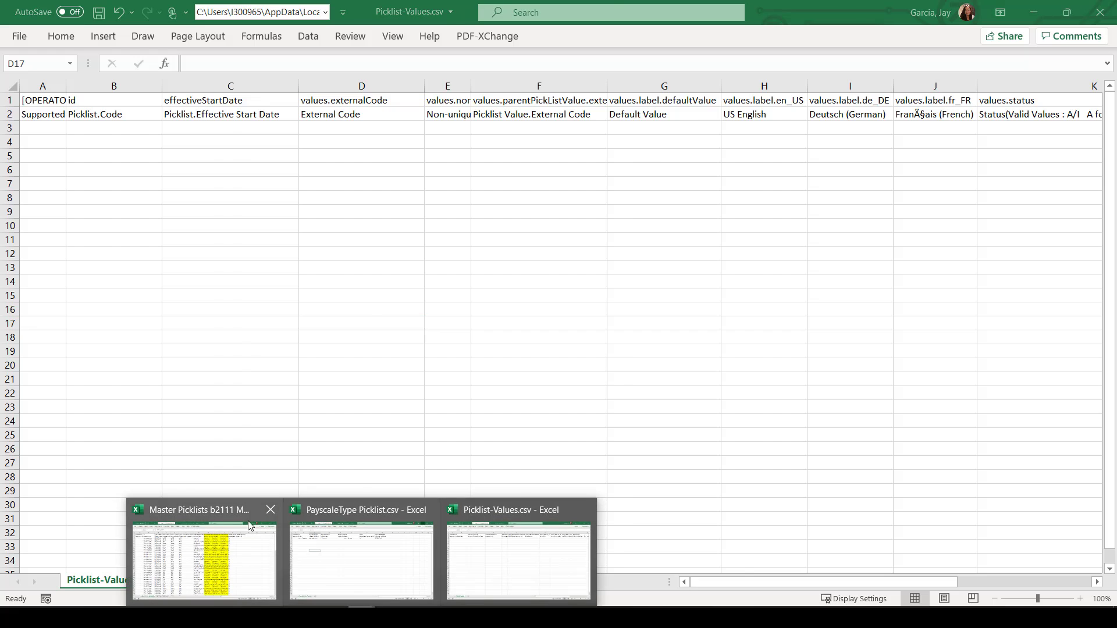
- Filter the master sheet's column F parent country code to DEU and USA only
click(202, 563)
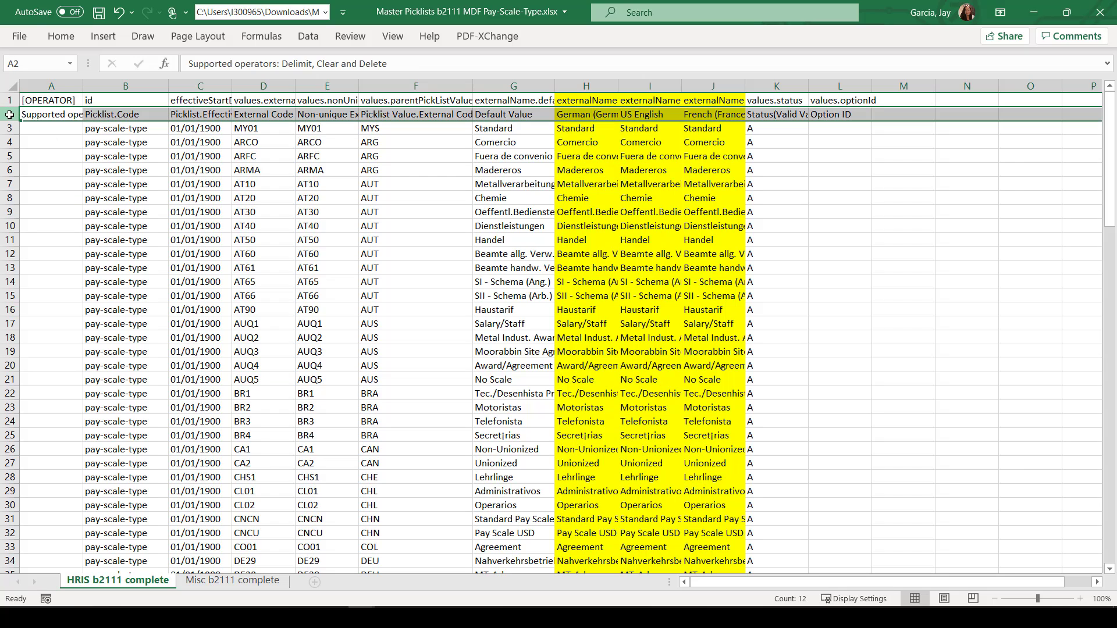
click(307, 36)
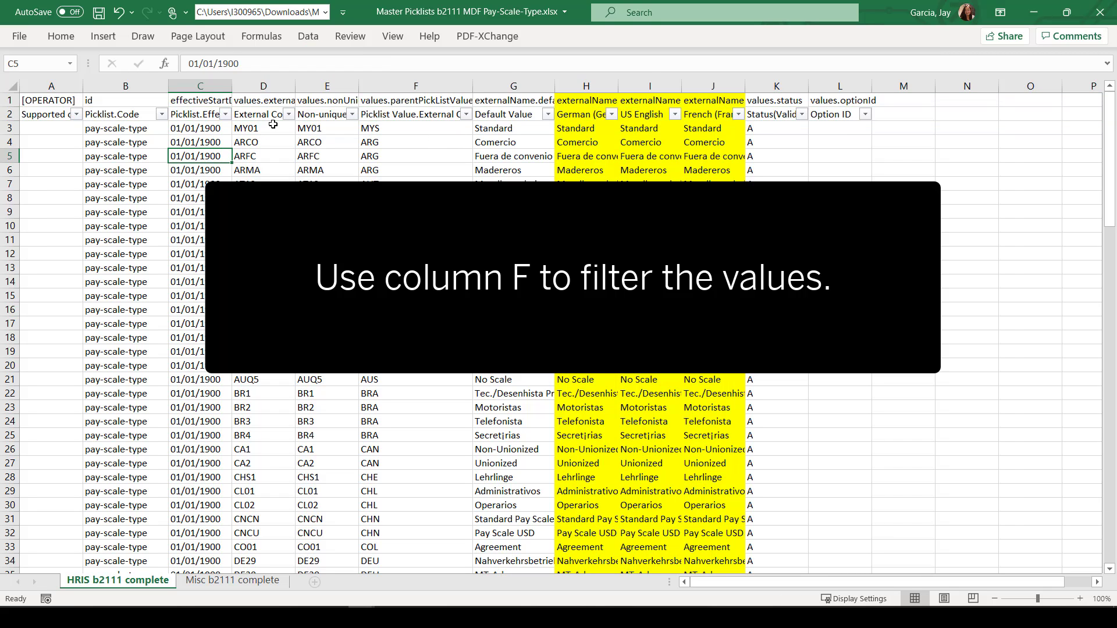
click(416, 85)
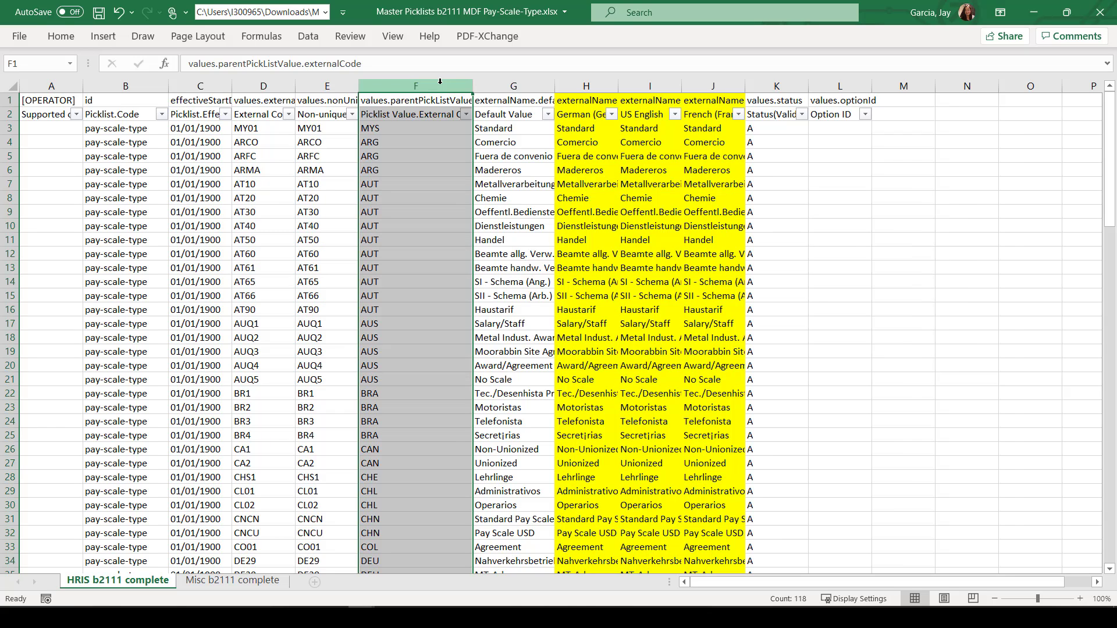
click(466, 114)
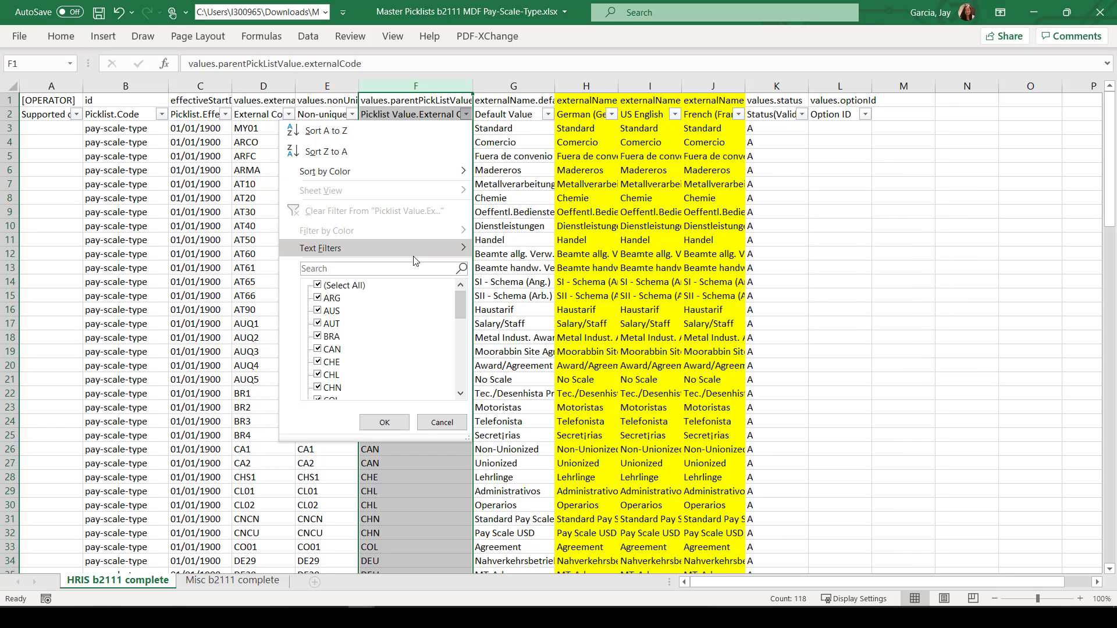
click(318, 285)
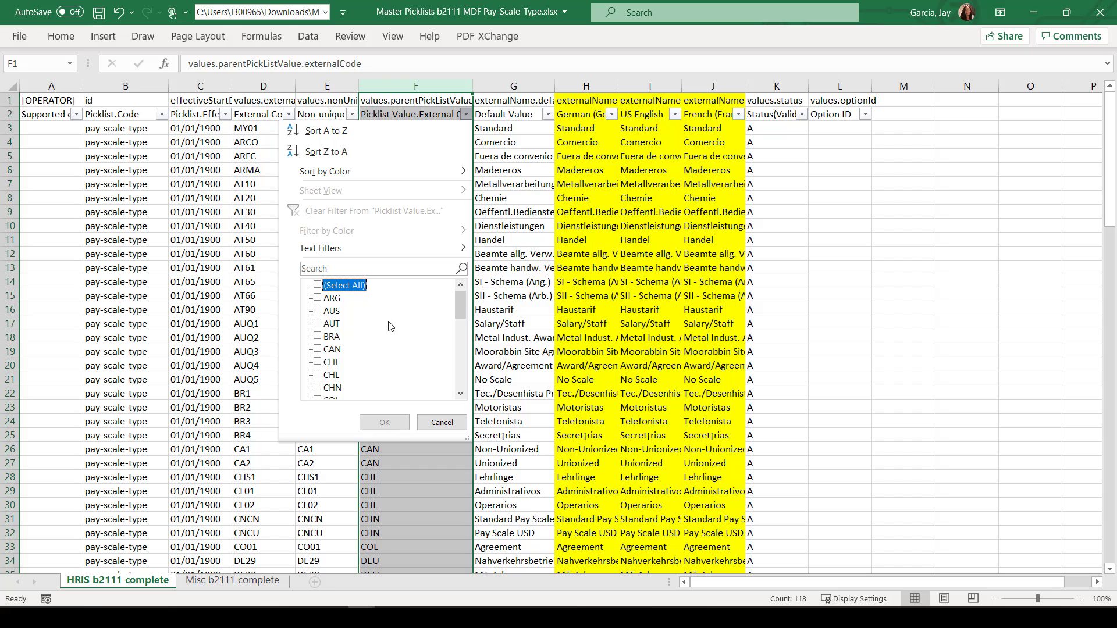
scroll(down, 3)
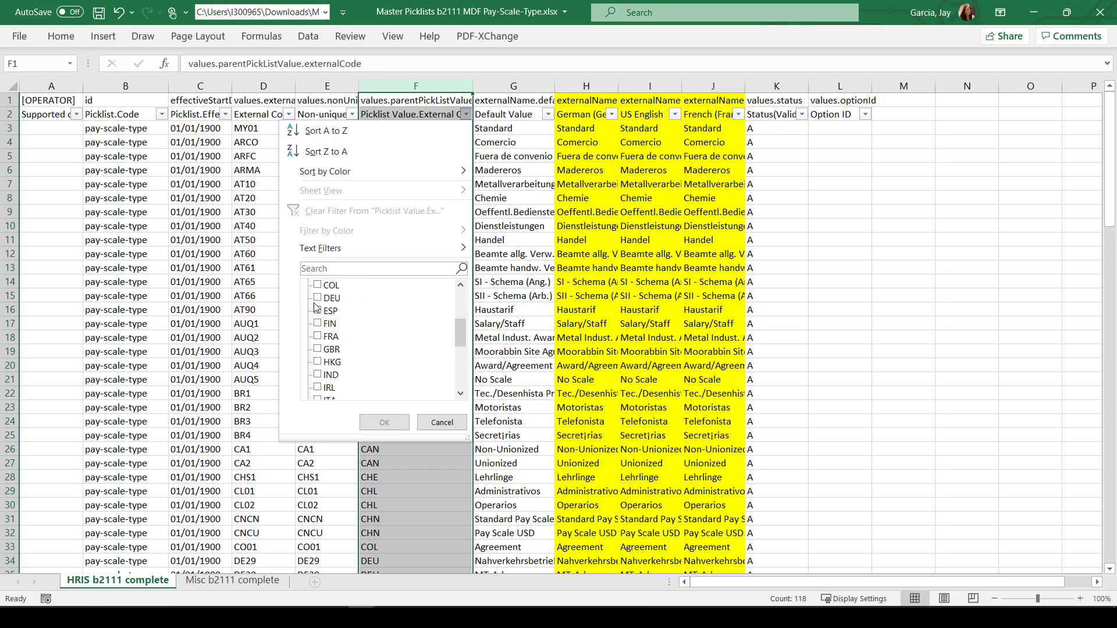
click(317, 298)
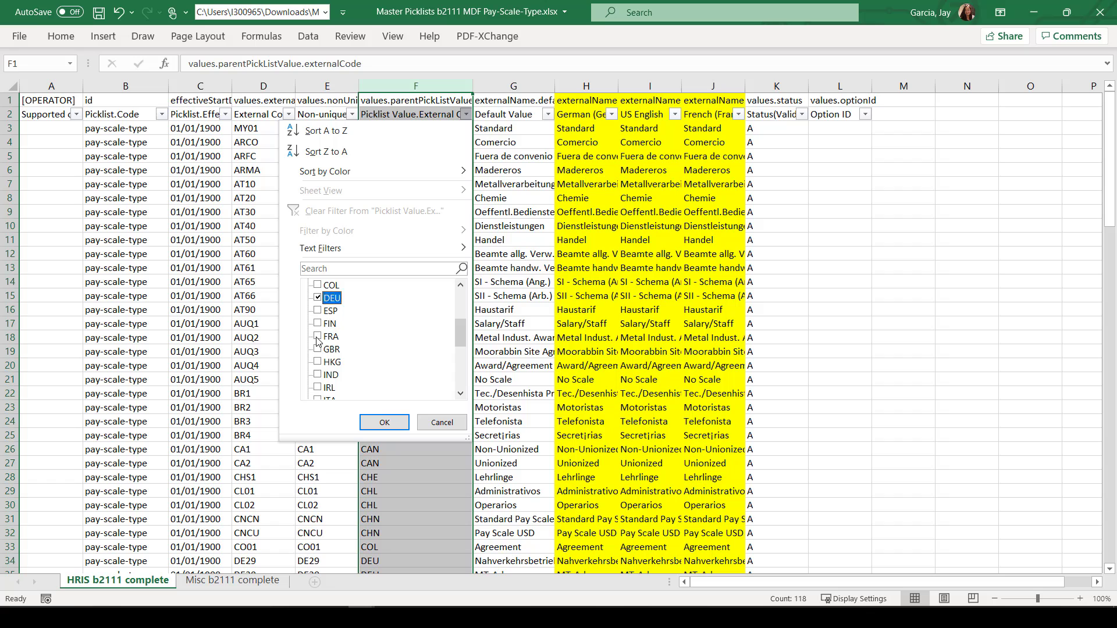
scroll(down, 3)
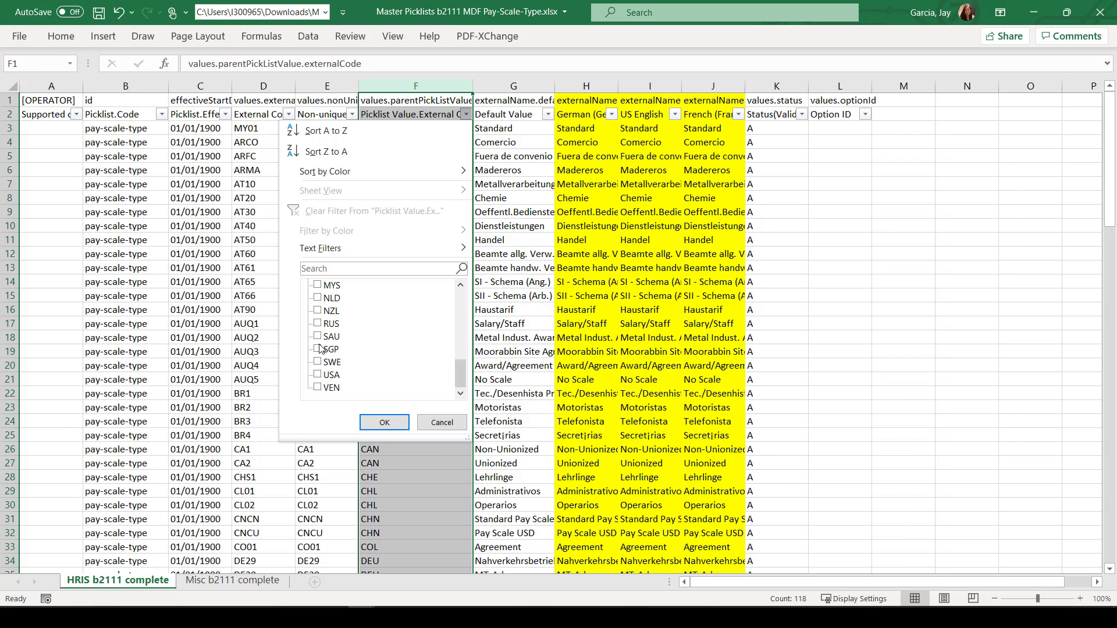
click(318, 375)
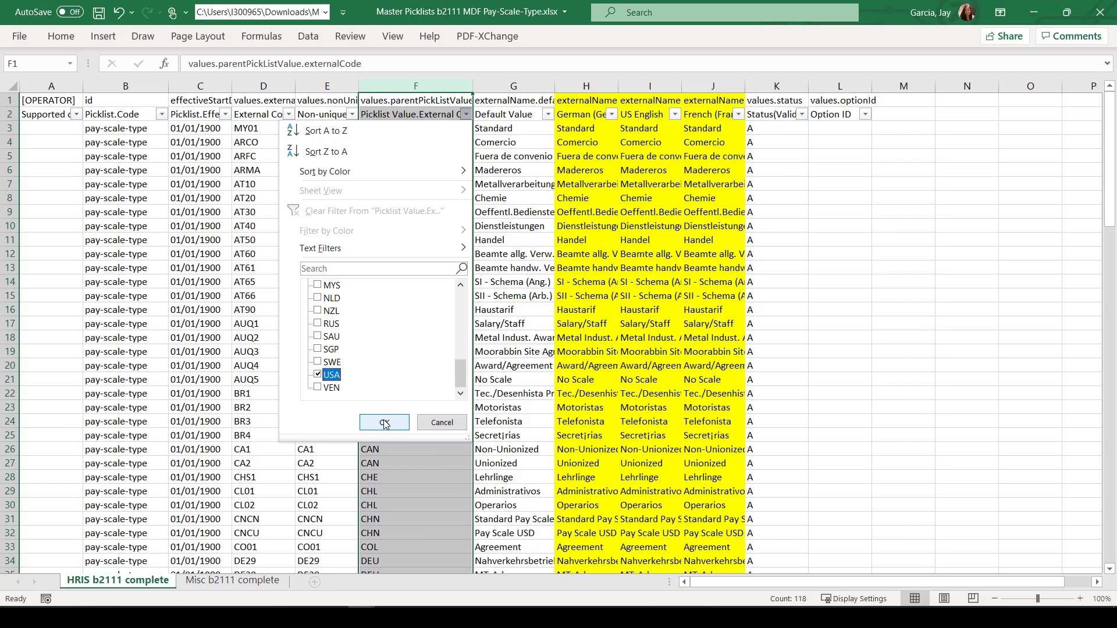
click(384, 422)
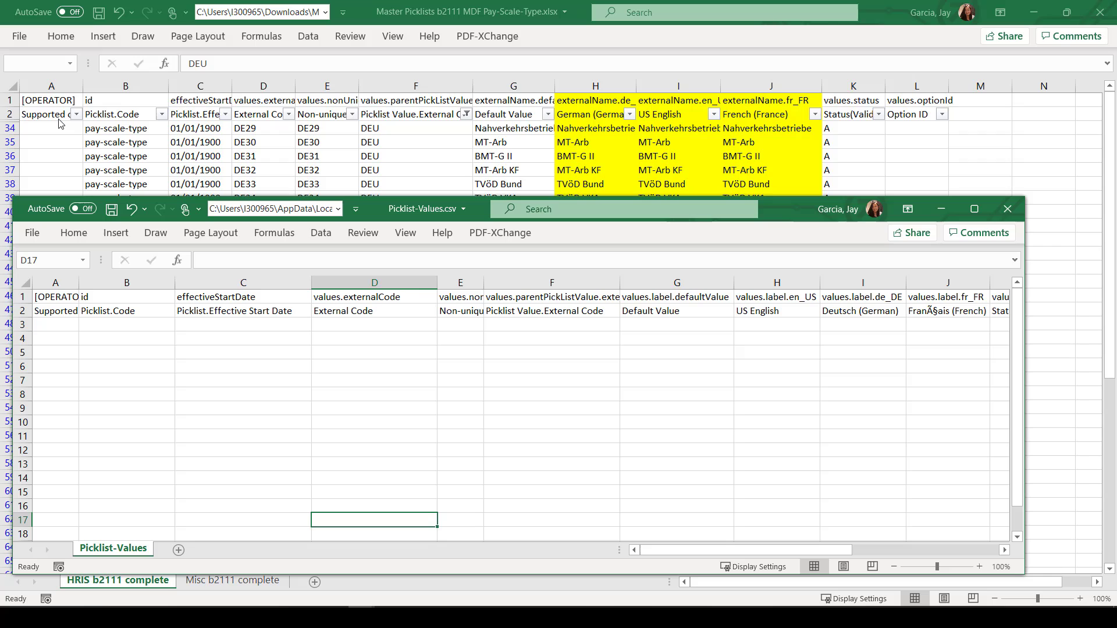
mouse_move(144, 100)
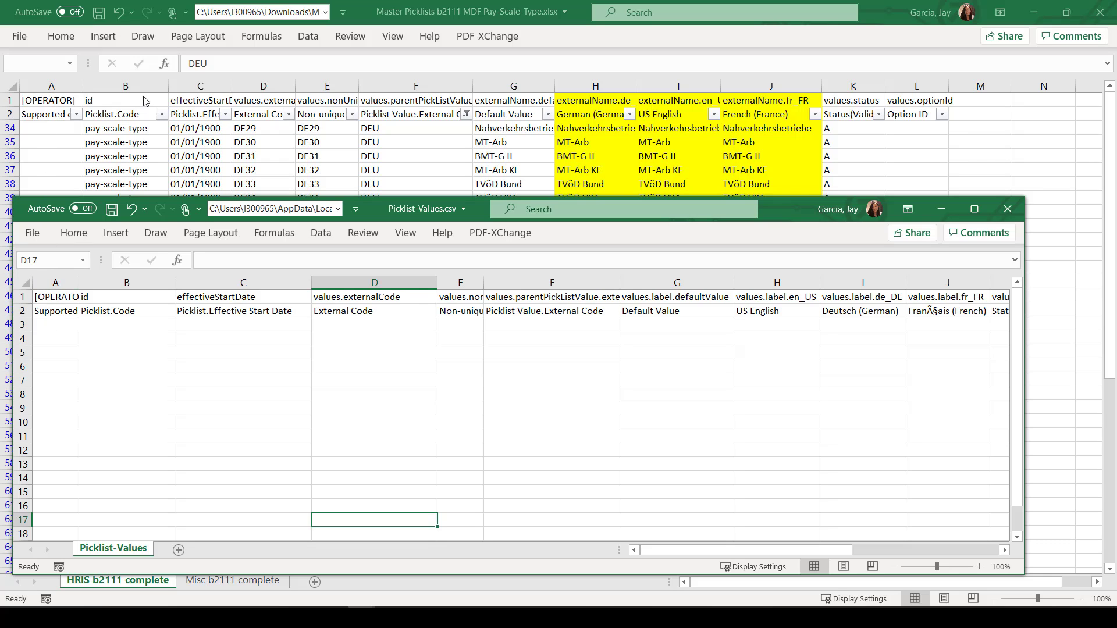
mouse_move(199, 107)
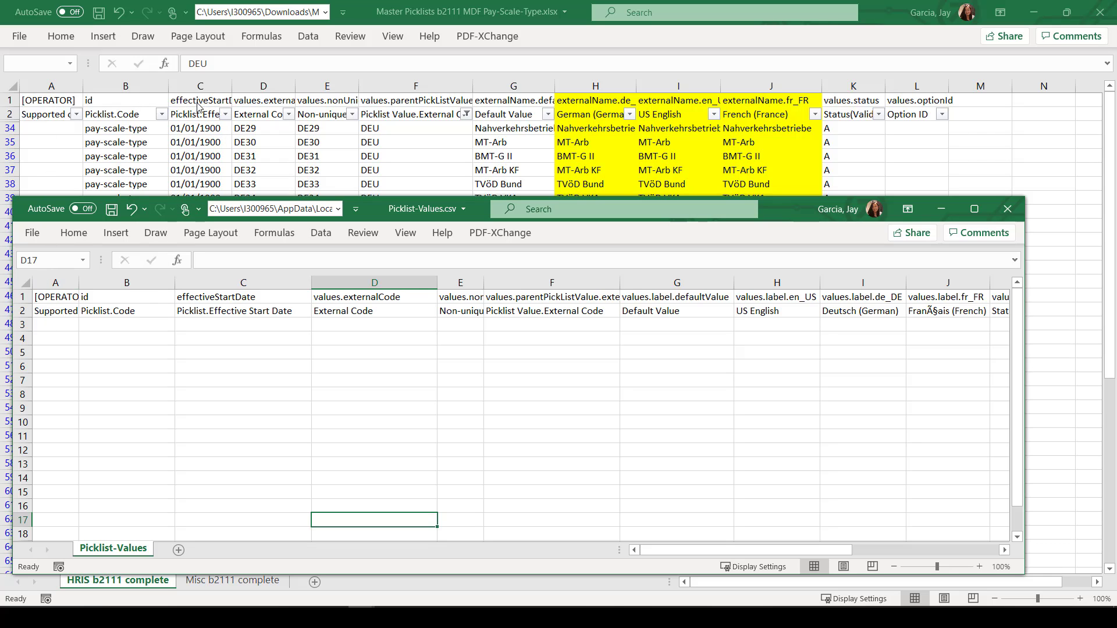
mouse_move(266, 144)
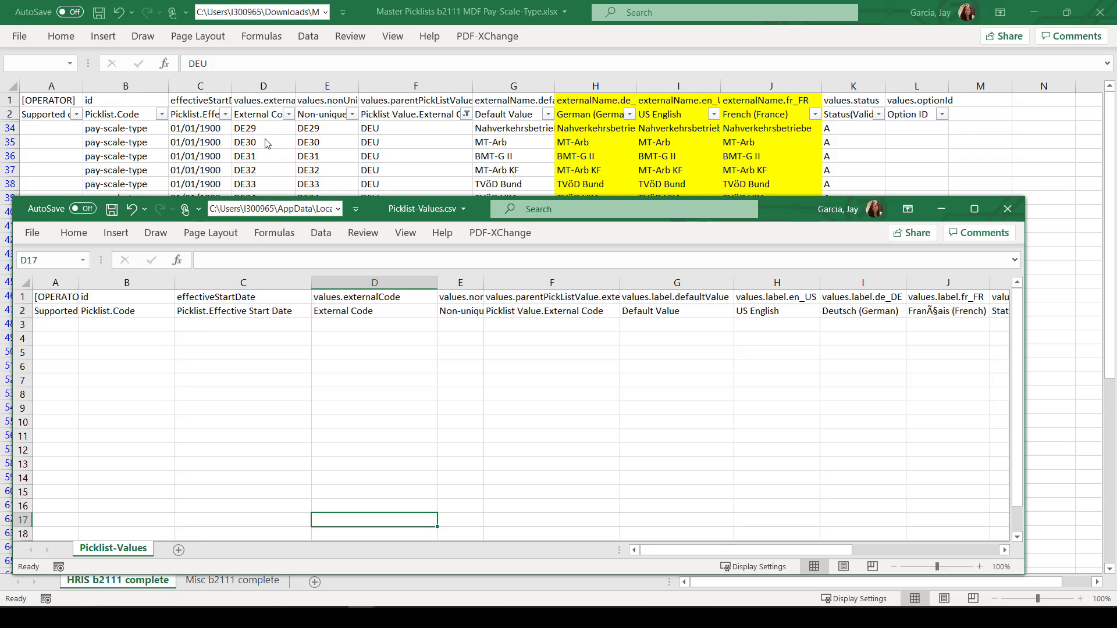
mouse_move(843, 291)
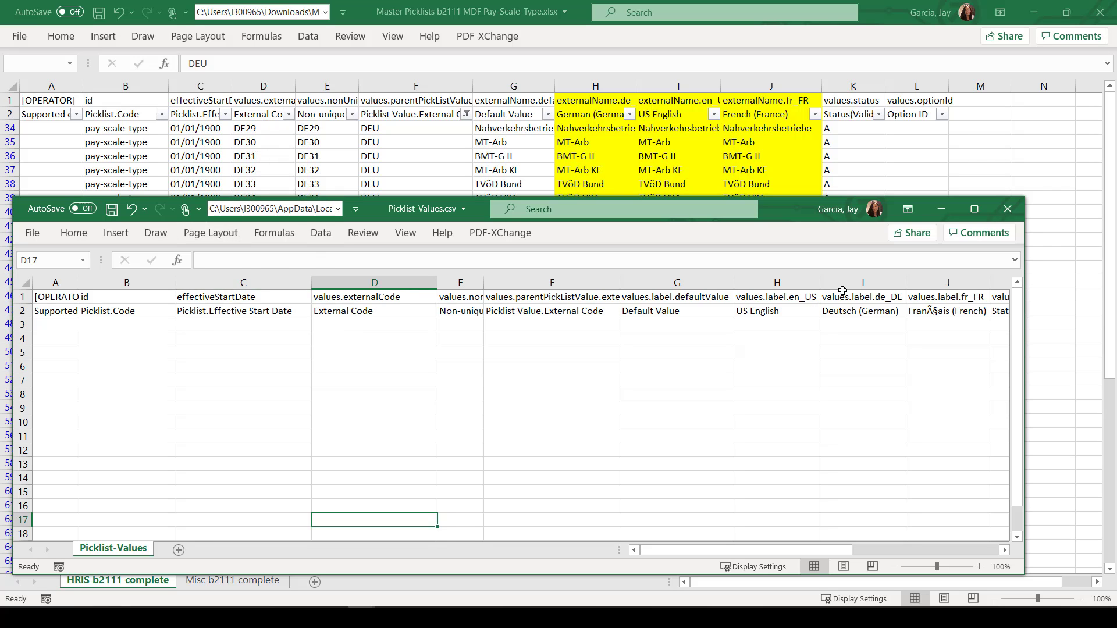
right_click(863, 282)
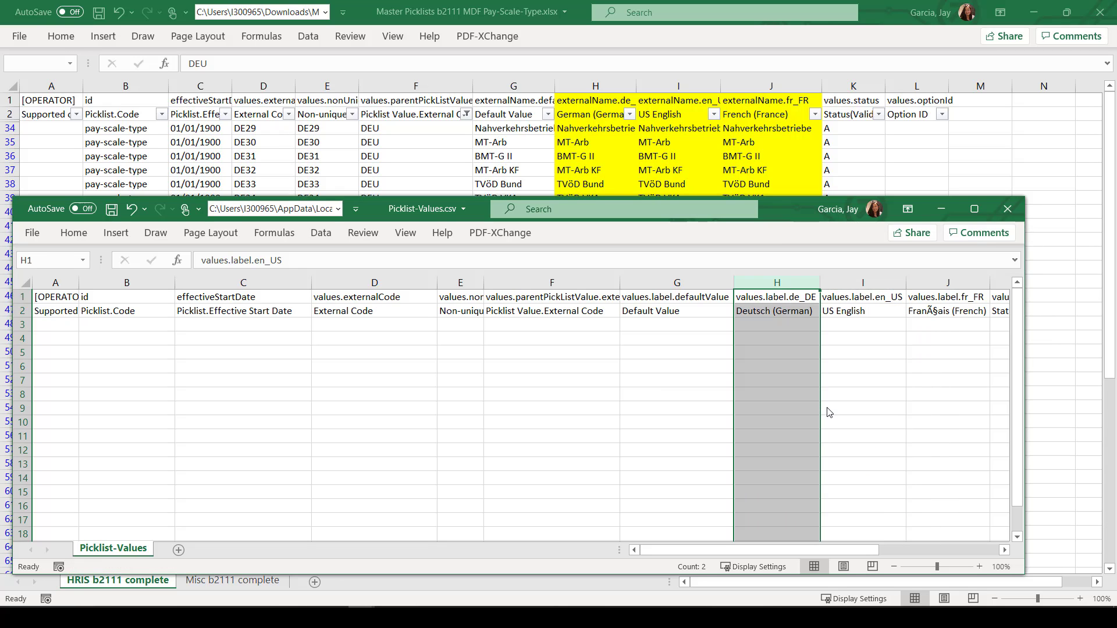
click(948, 311)
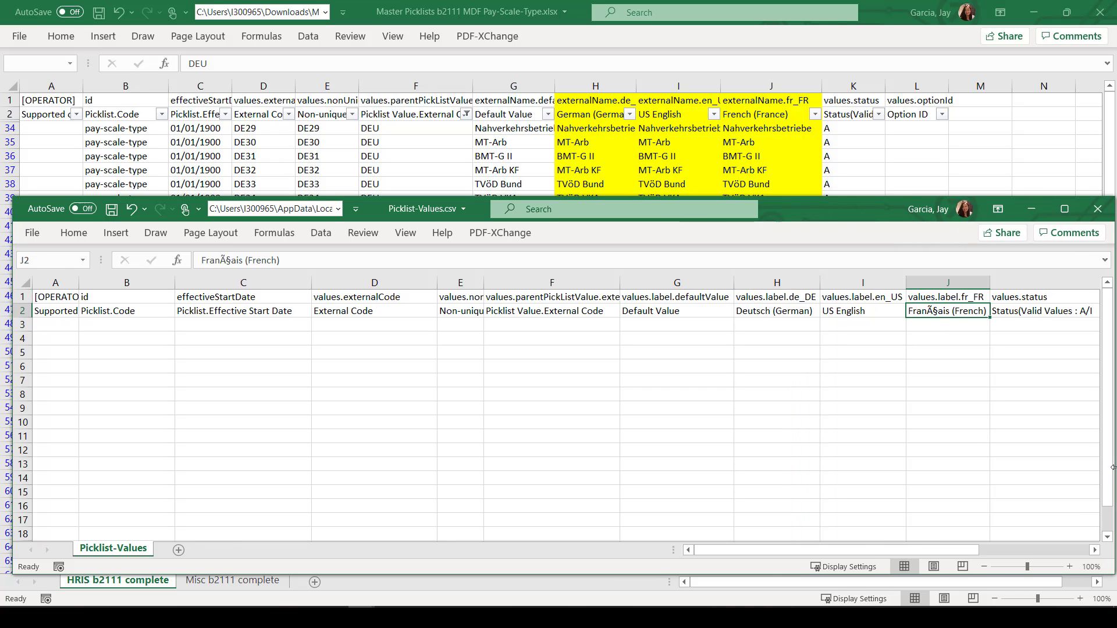
click(1044, 311)
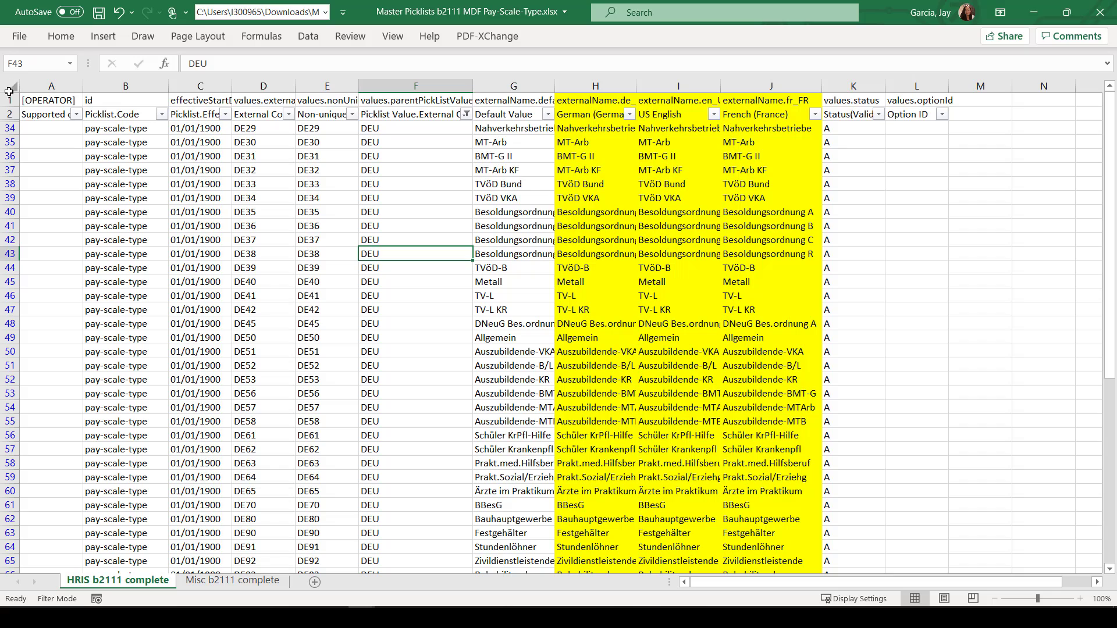
- Copy only the visible filtered pay-scale-type rows via Go To Special visible cells
click(9, 128)
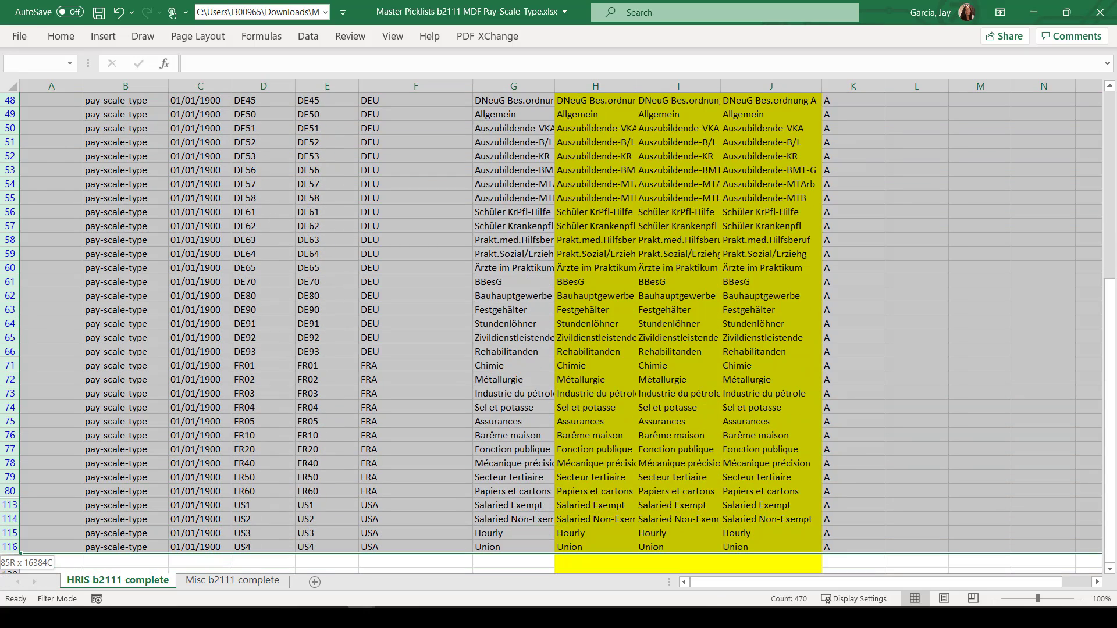
key(ctrl+g)
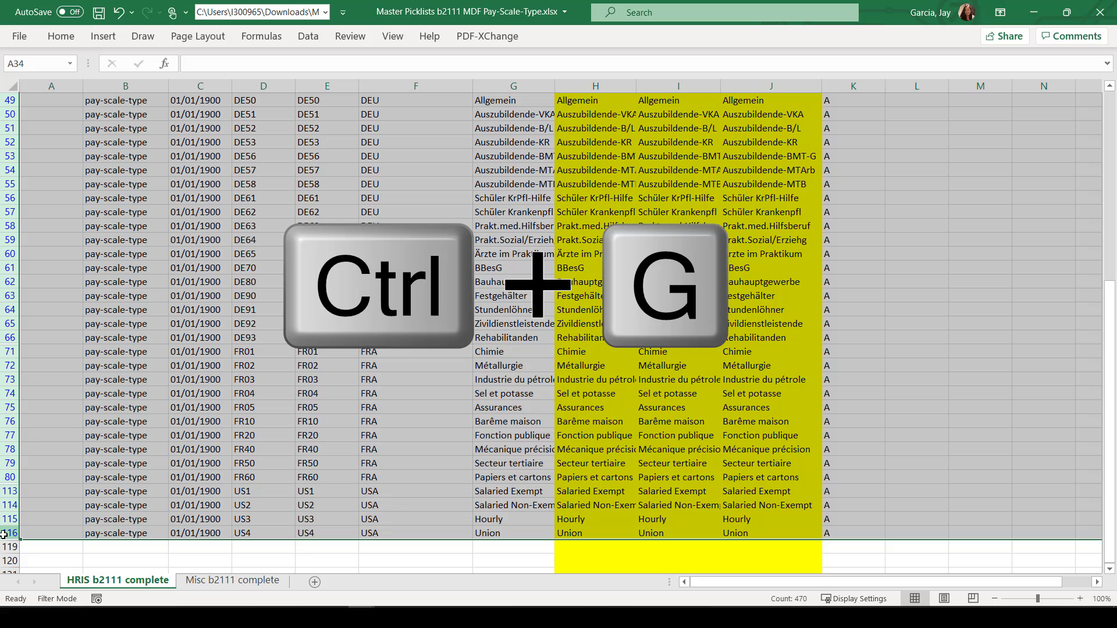
key(ctrl+g)
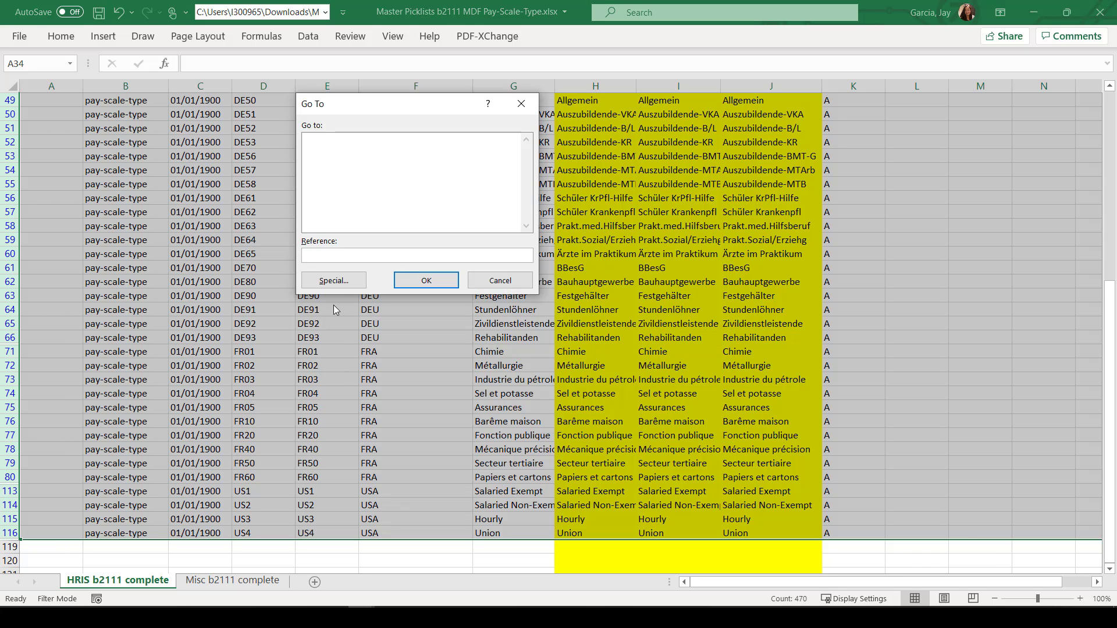
click(333, 280)
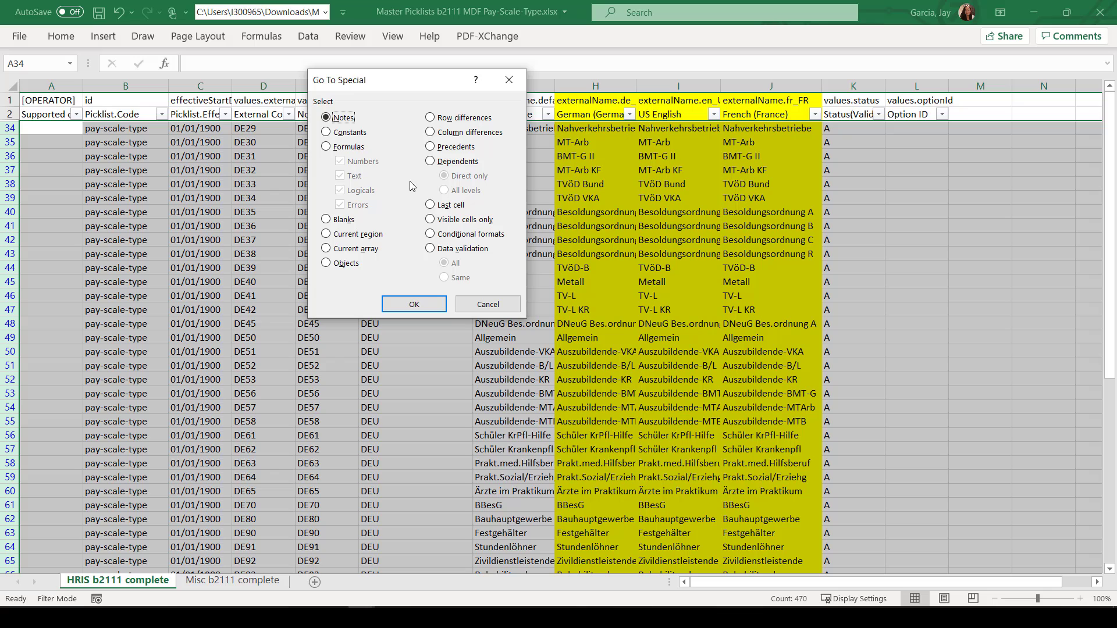
click(429, 220)
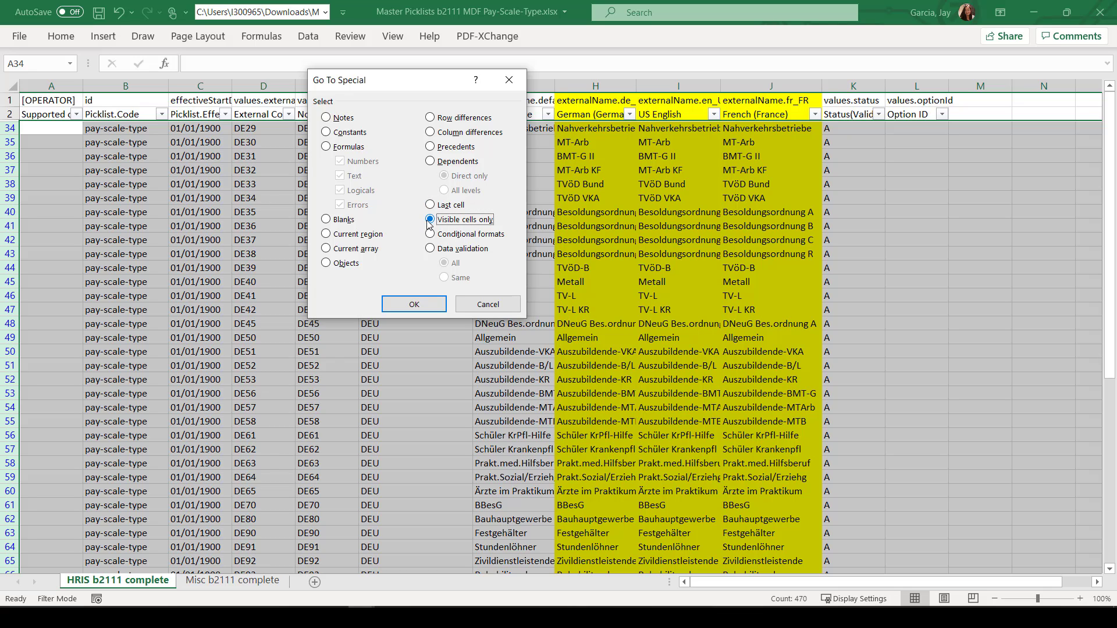
click(413, 304)
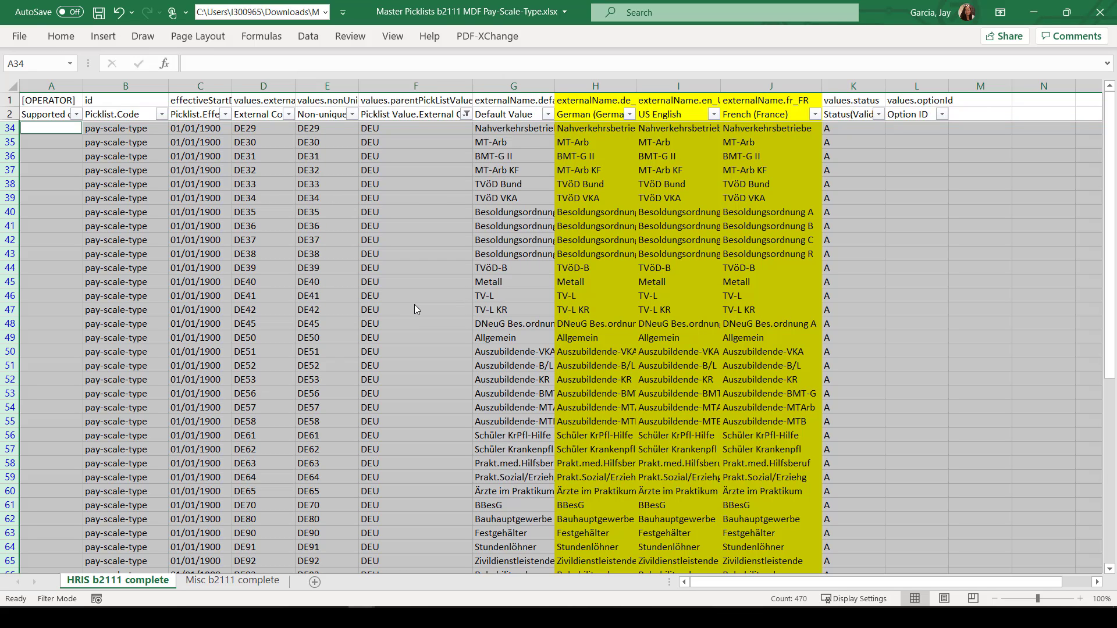
key(ctrl+c)
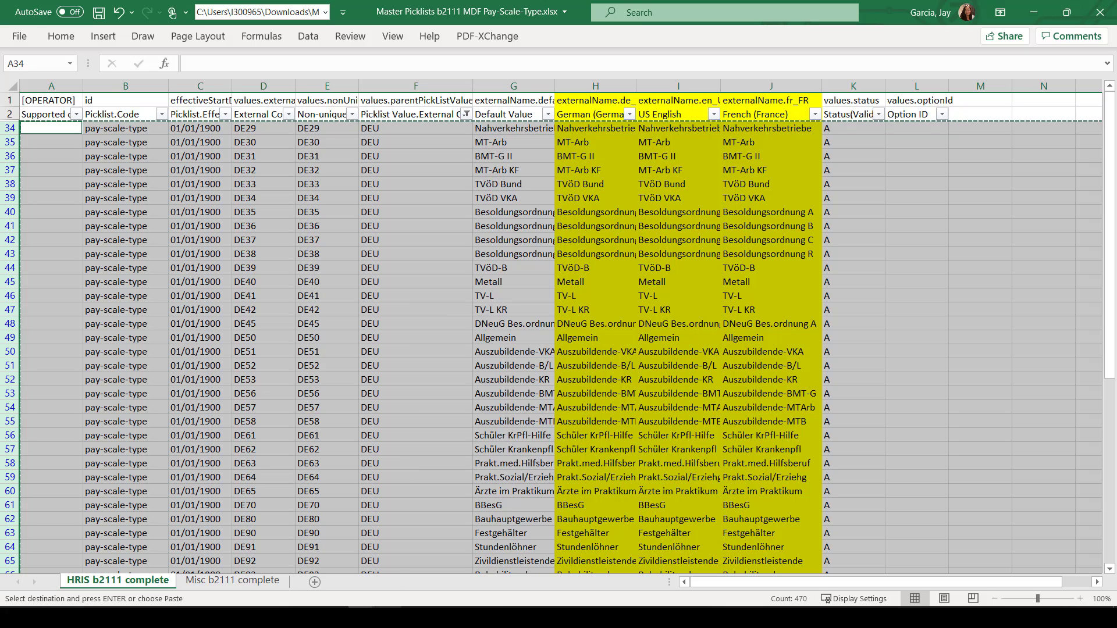
mouse_move(388, 600)
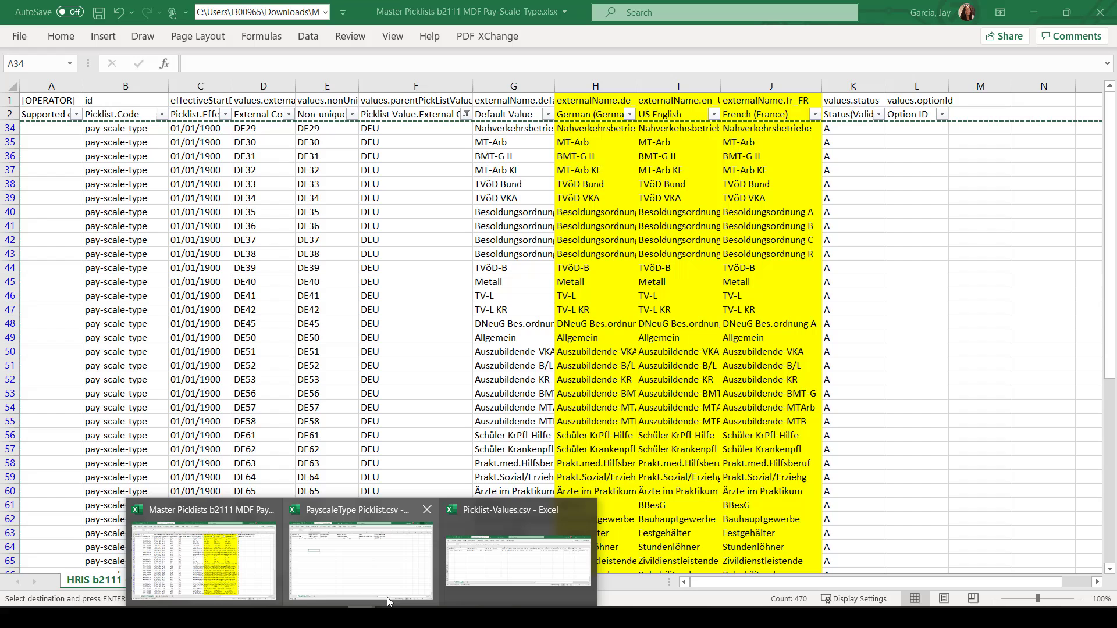
- Paste the copied pay-scale-type rows into Picklist-Values.csv starting at A3
click(516, 559)
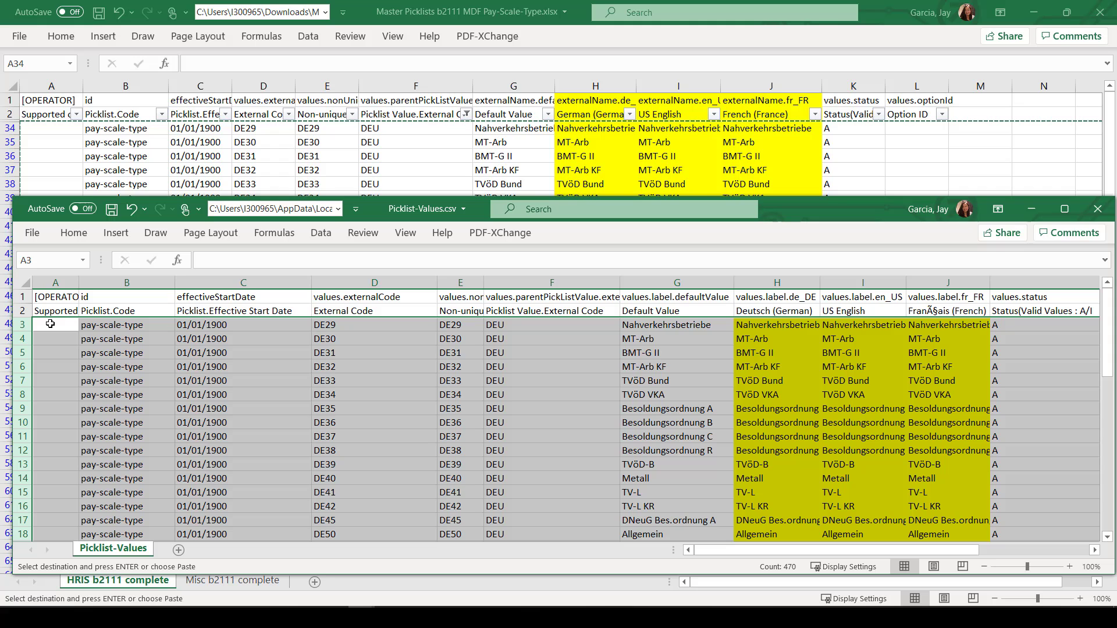
click(551, 366)
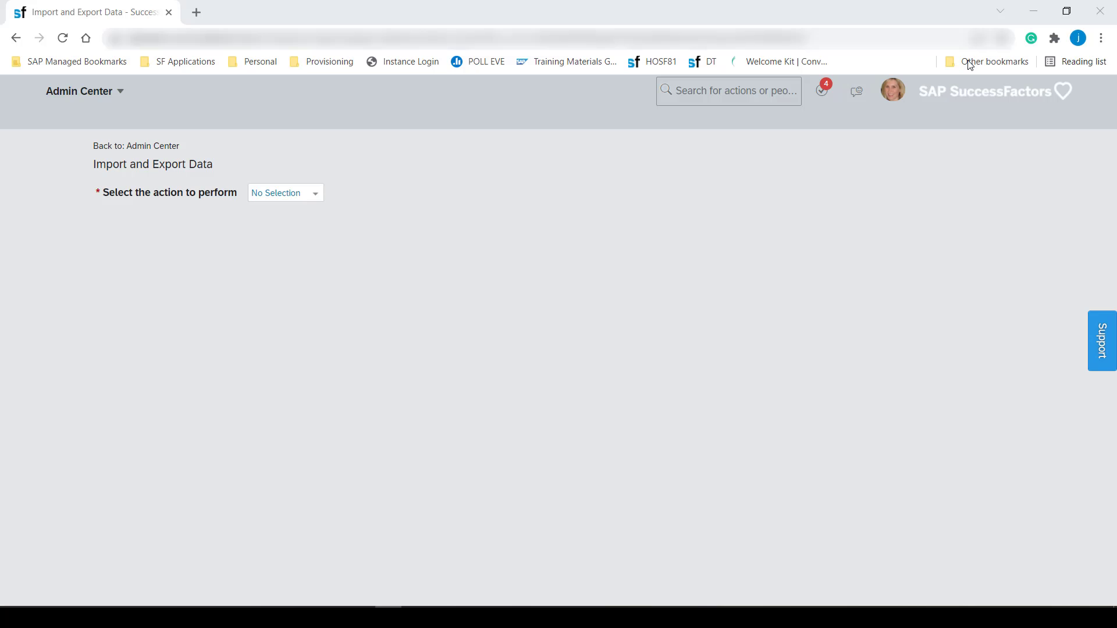
- Start an Import Data job with Picklist as the generic object
click(284, 192)
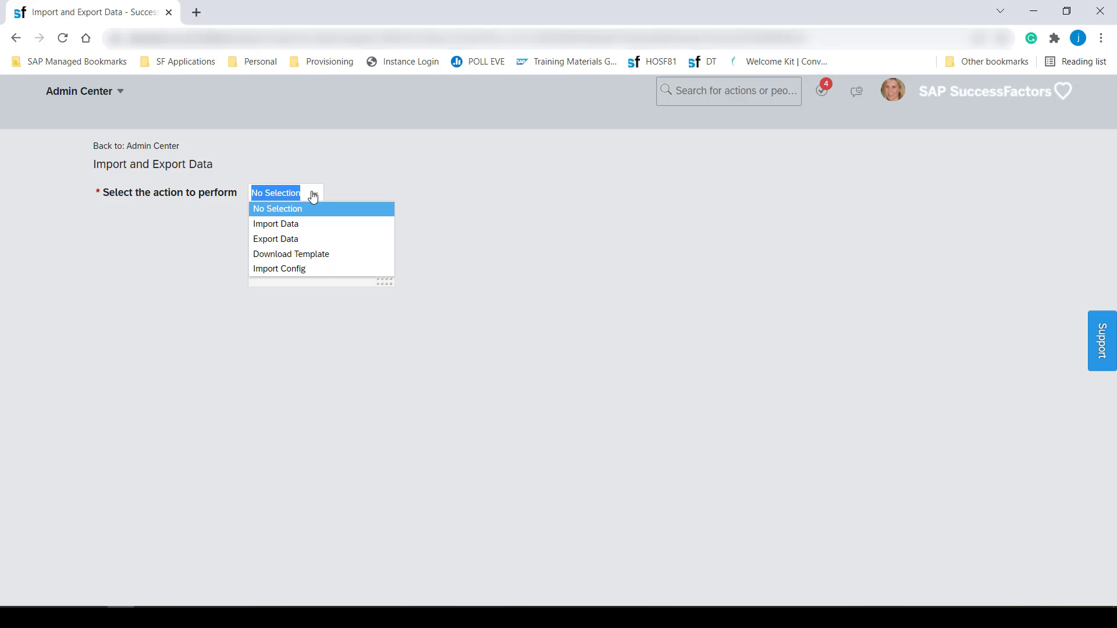
mouse_move(276, 223)
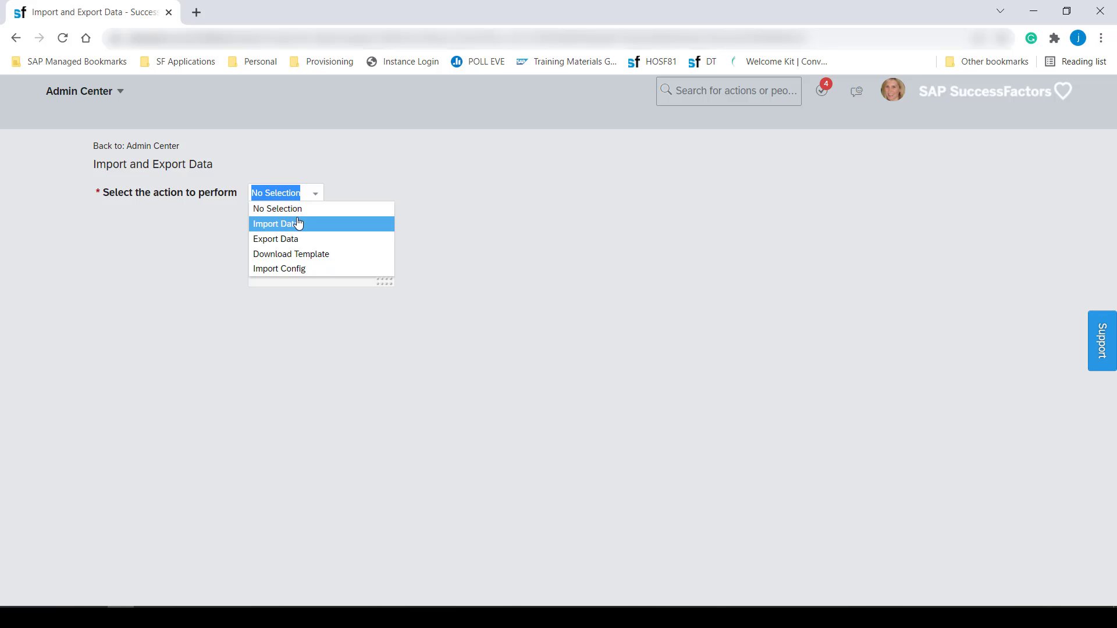
click(277, 223)
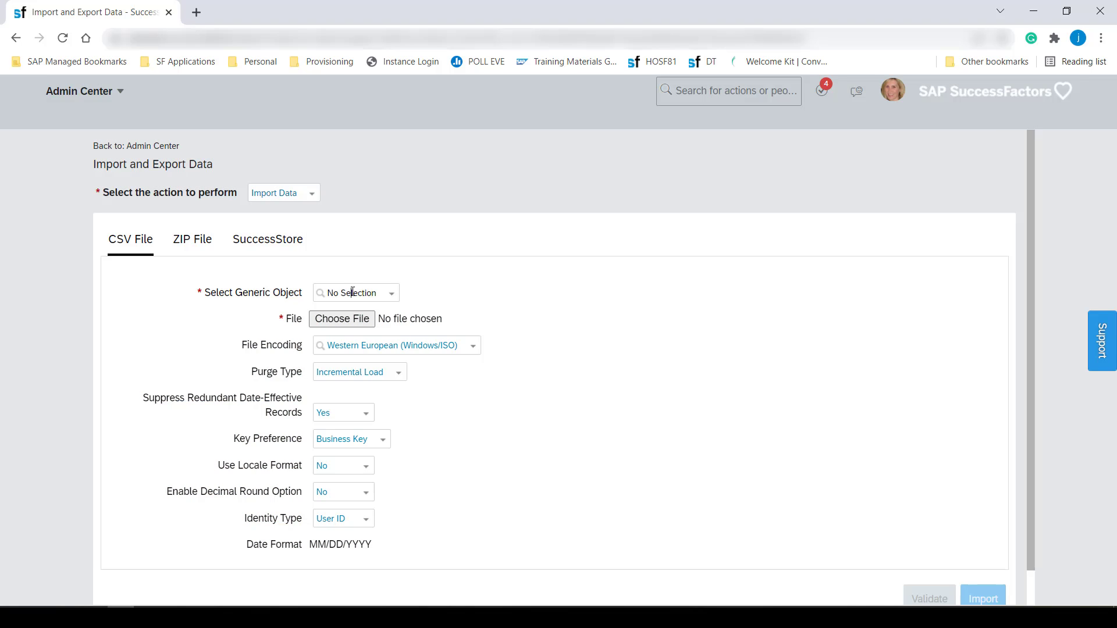
text(pickli)
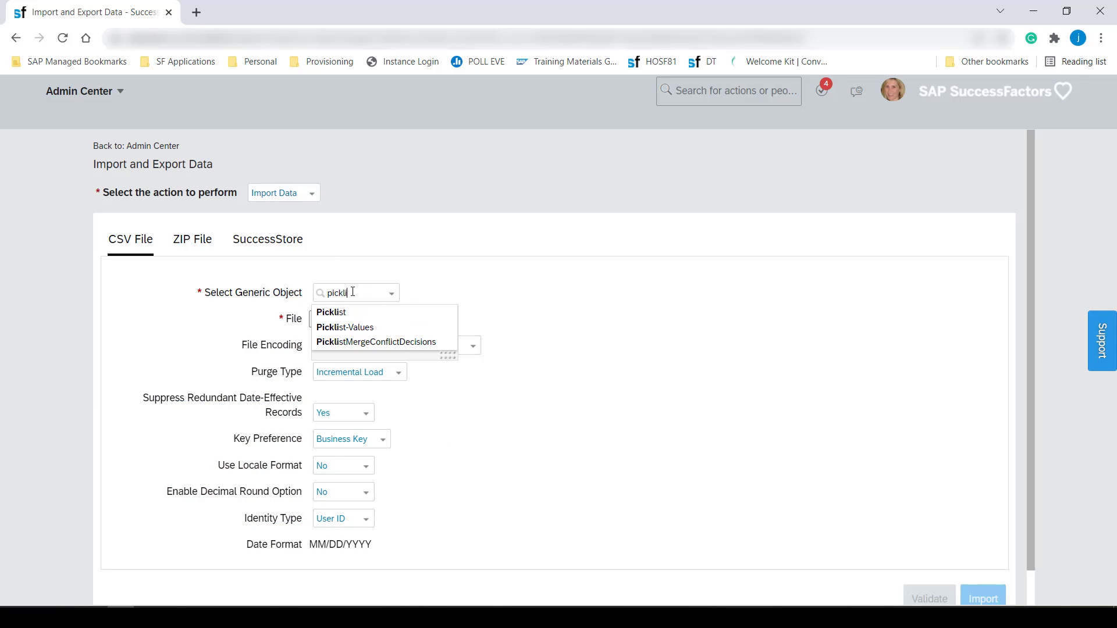
click(331, 312)
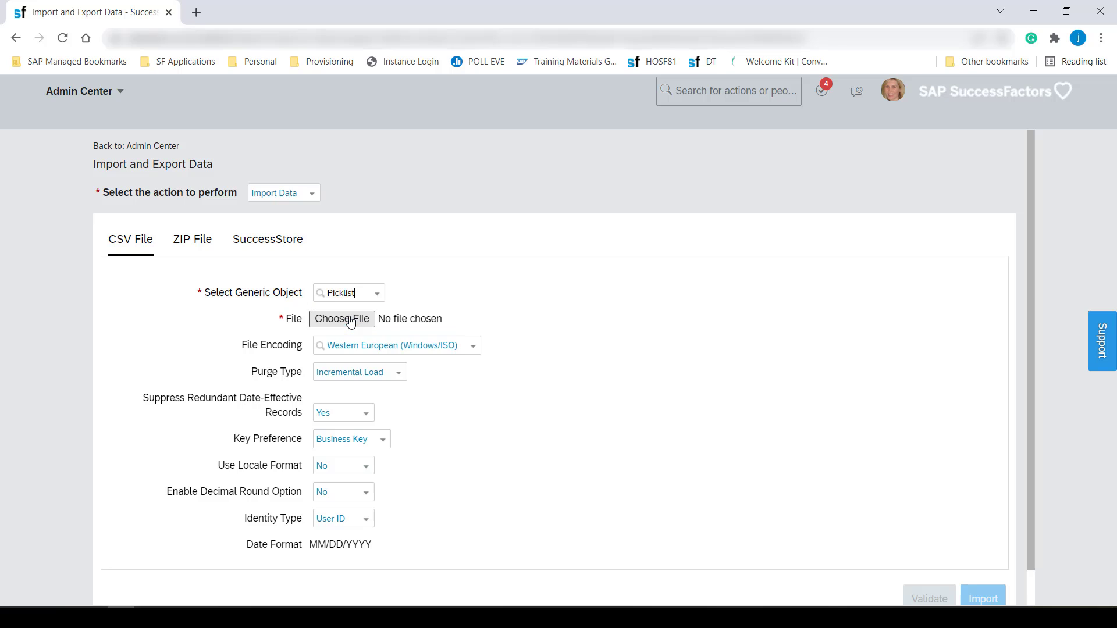
- Attach PayscaleType Picklist.csv and set file encoding to Unicode (UTF-8)
click(341, 318)
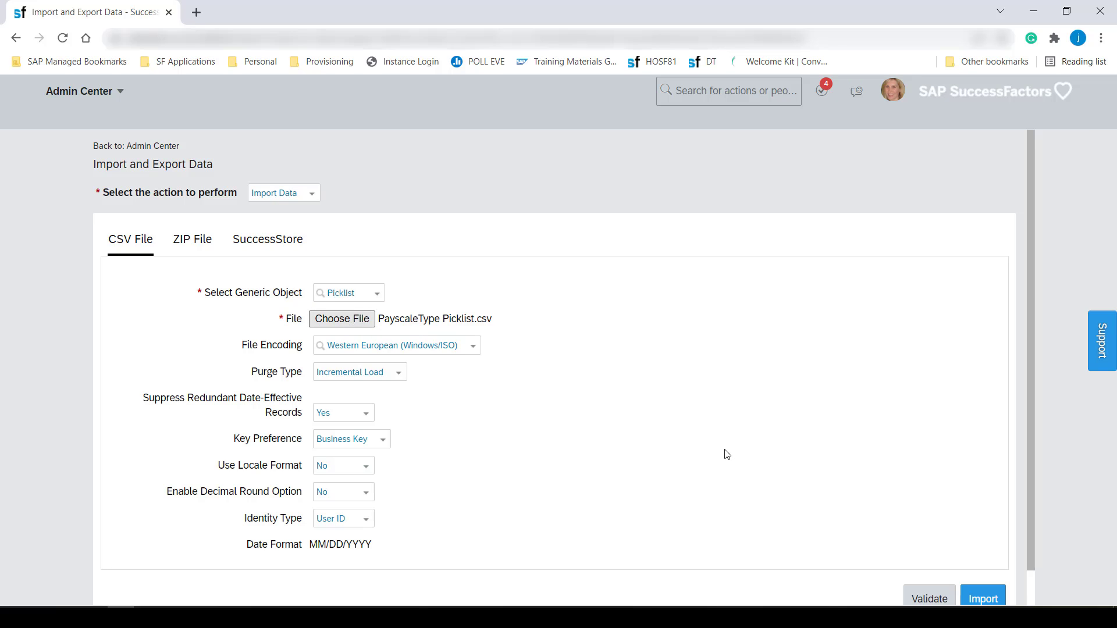
click(473, 346)
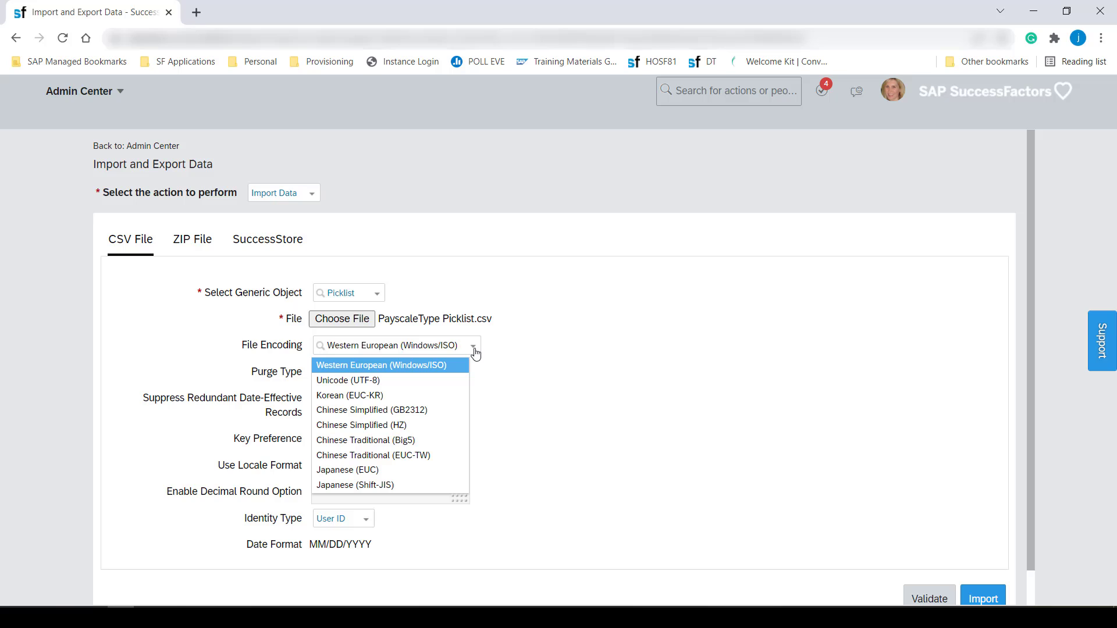
click(349, 380)
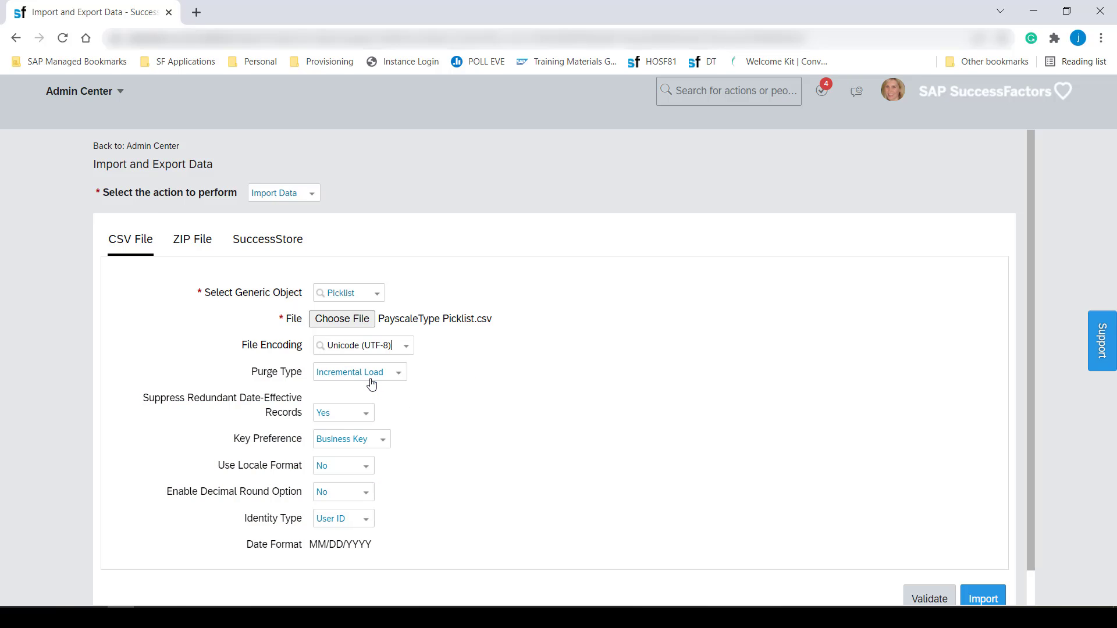
mouse_move(794, 414)
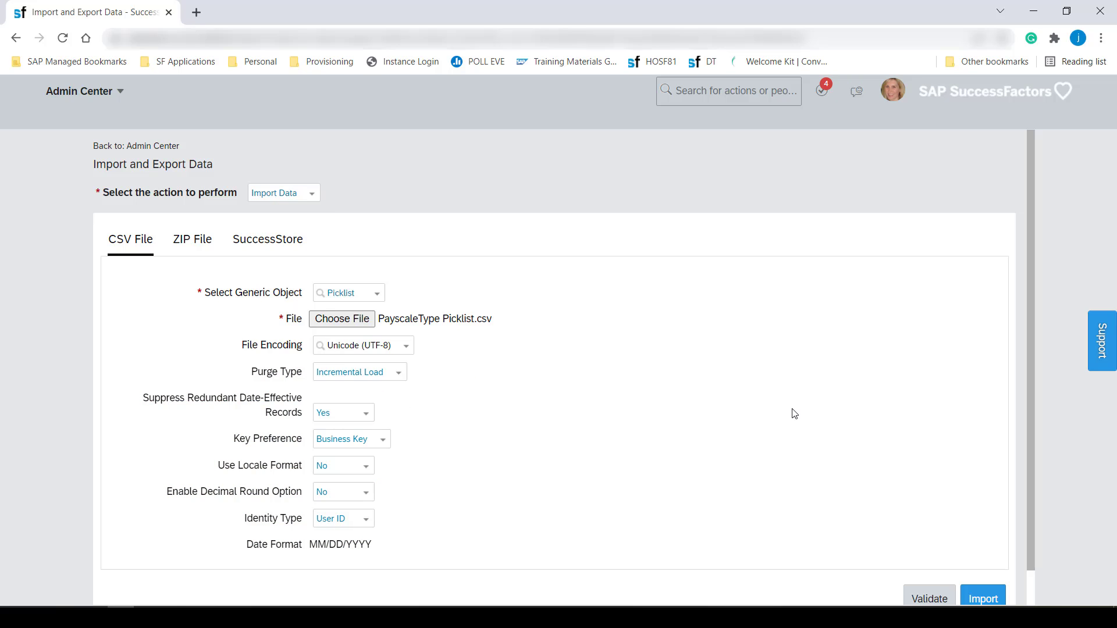
scroll(down, 3)
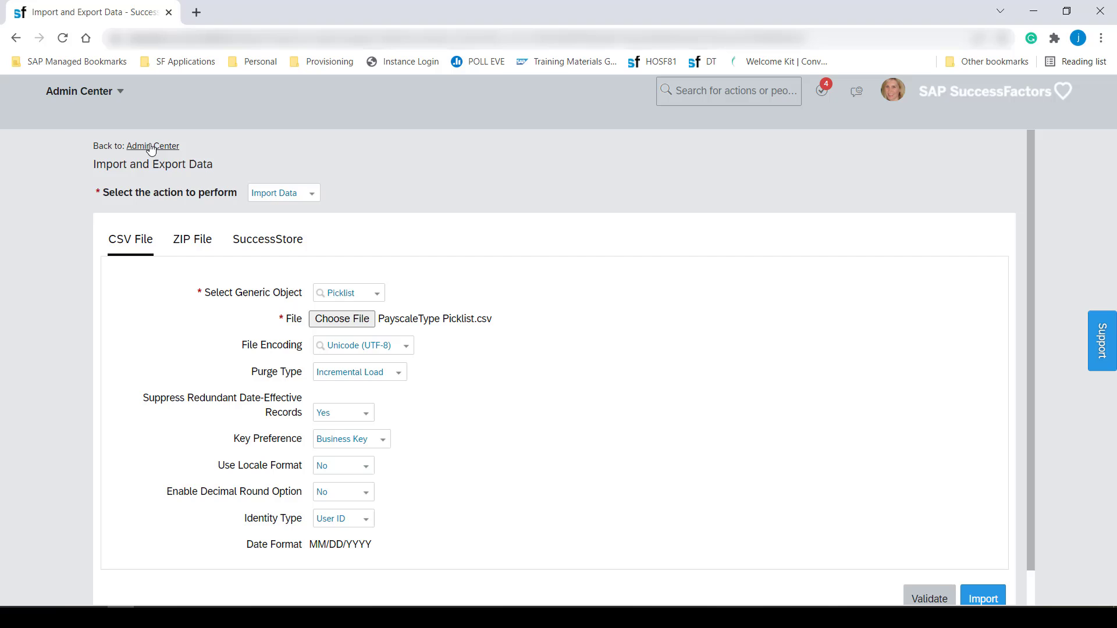
- Check in Monitor Jobs that the Picklist validation job completed with one record passed, none failed
click(152, 146)
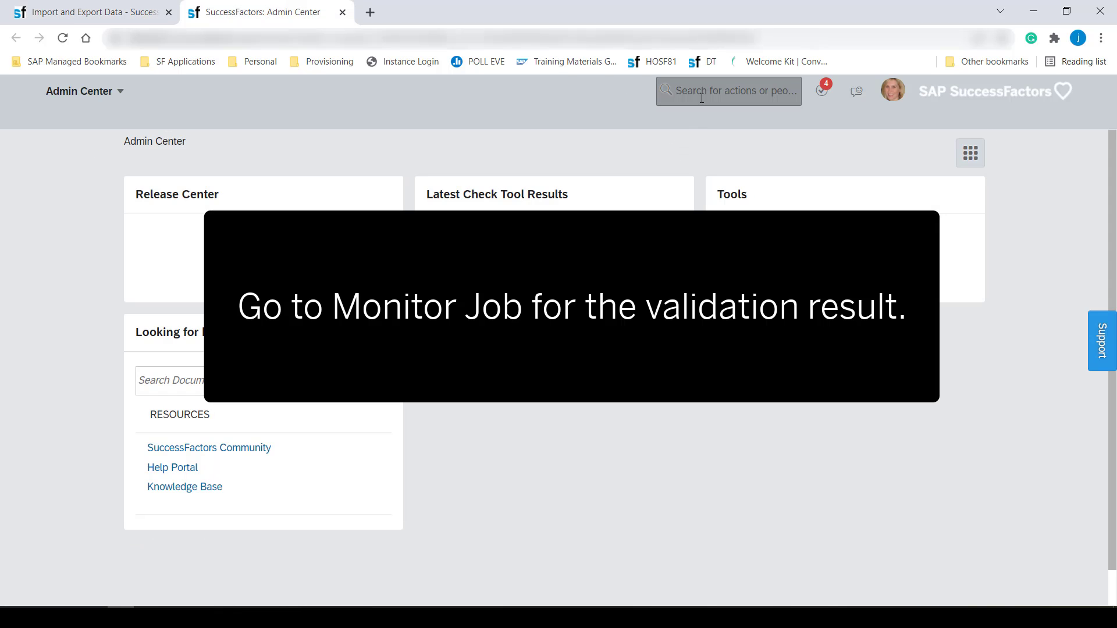
text(monitor)
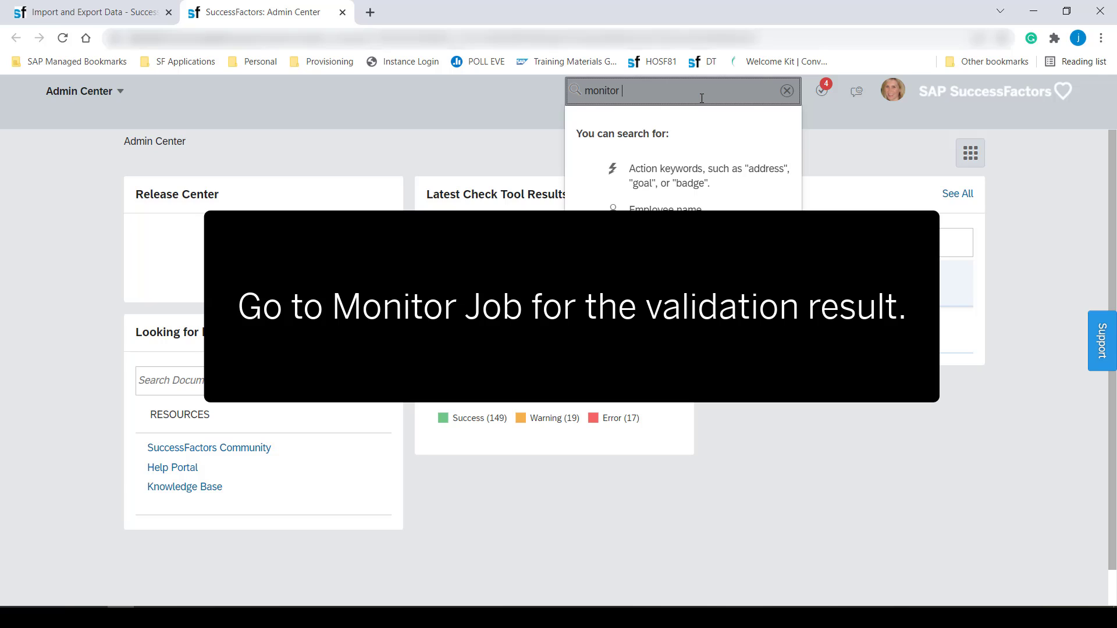
text(job)
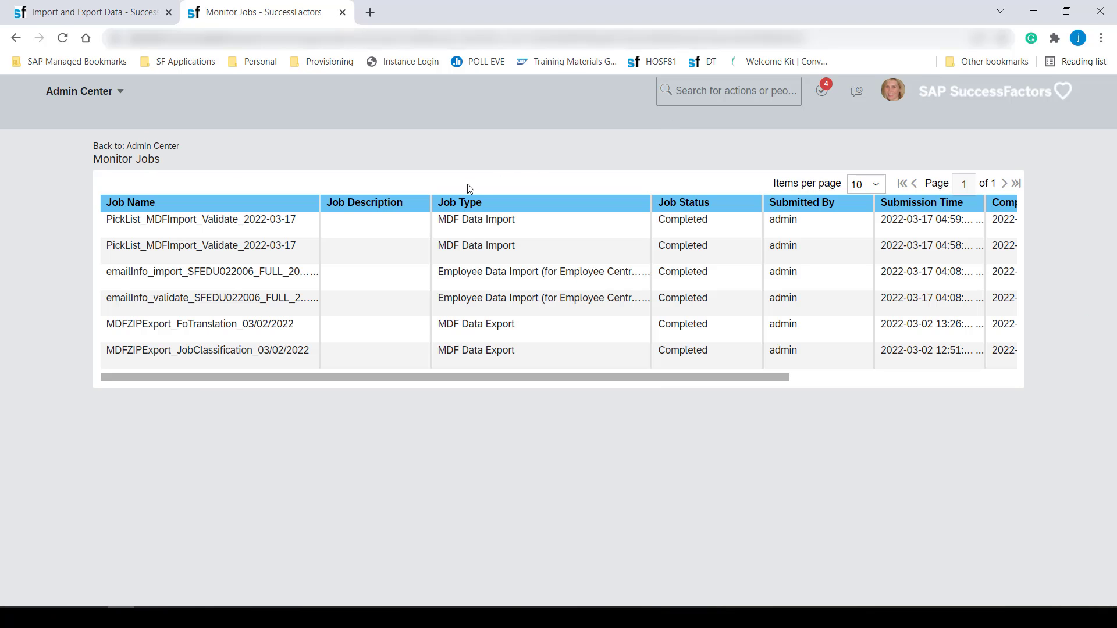
double_click(682, 219)
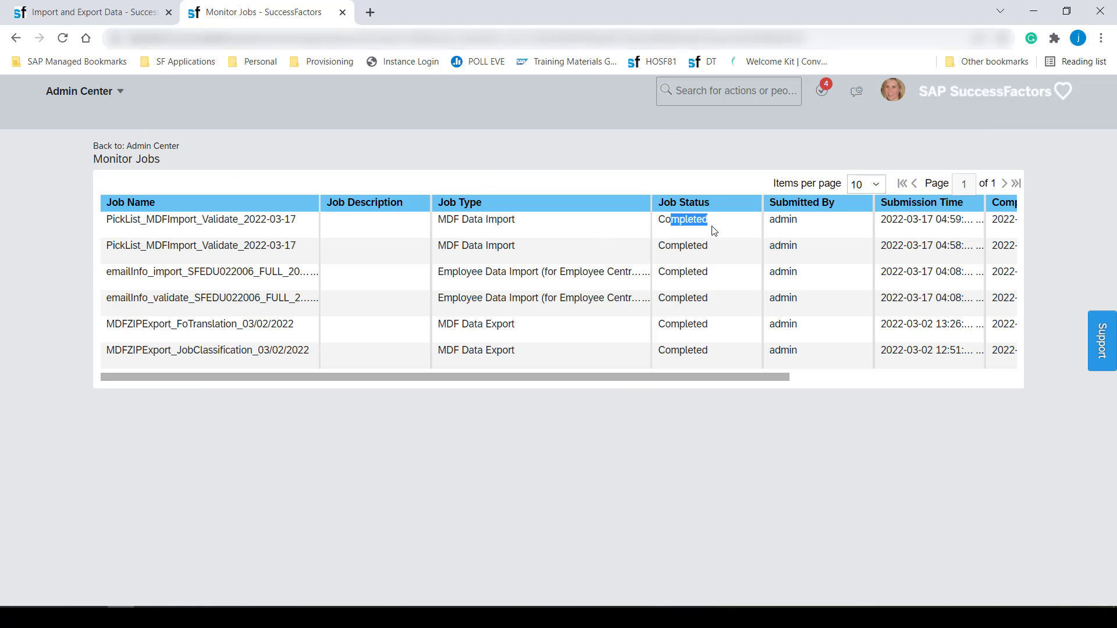
scroll(right, 3)
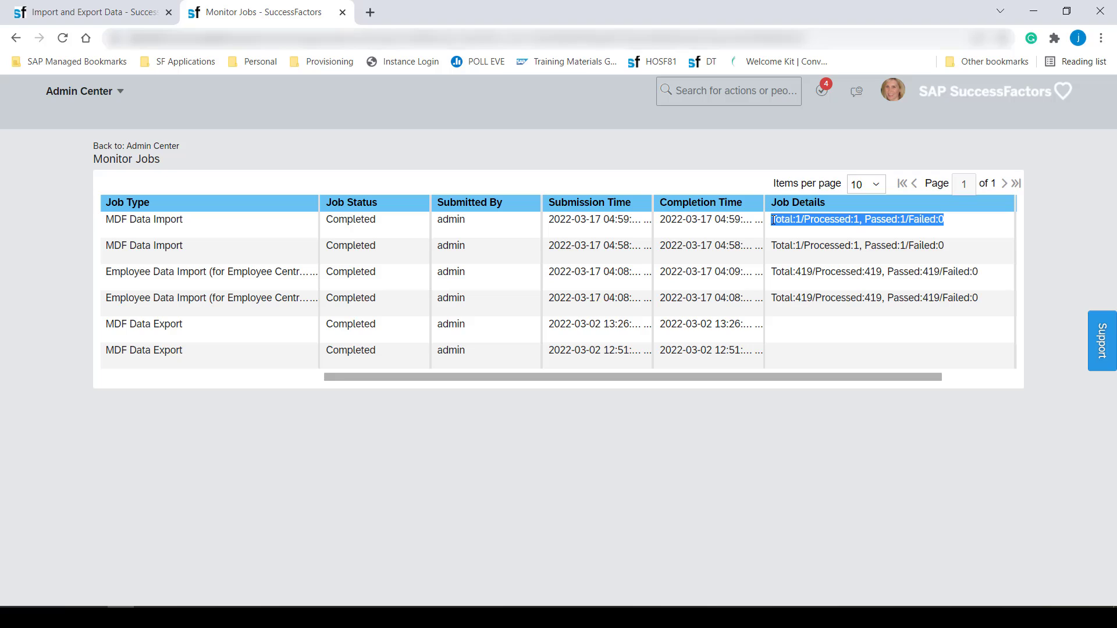
click(89, 12)
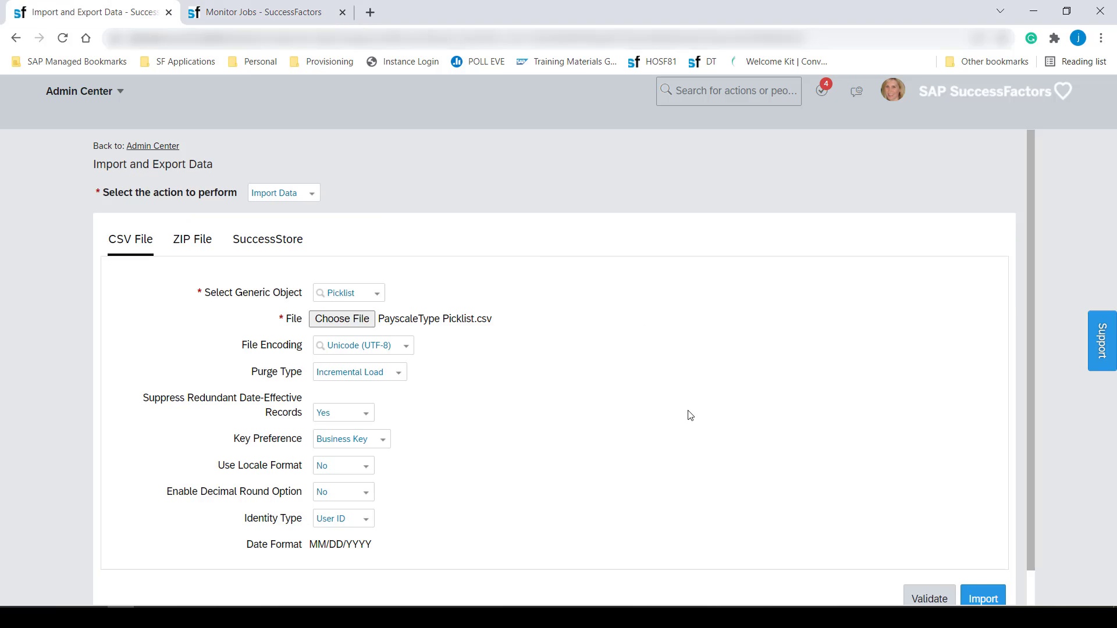
- Import the picklist file, then switch the generic object to Picklist-Values
click(983, 597)
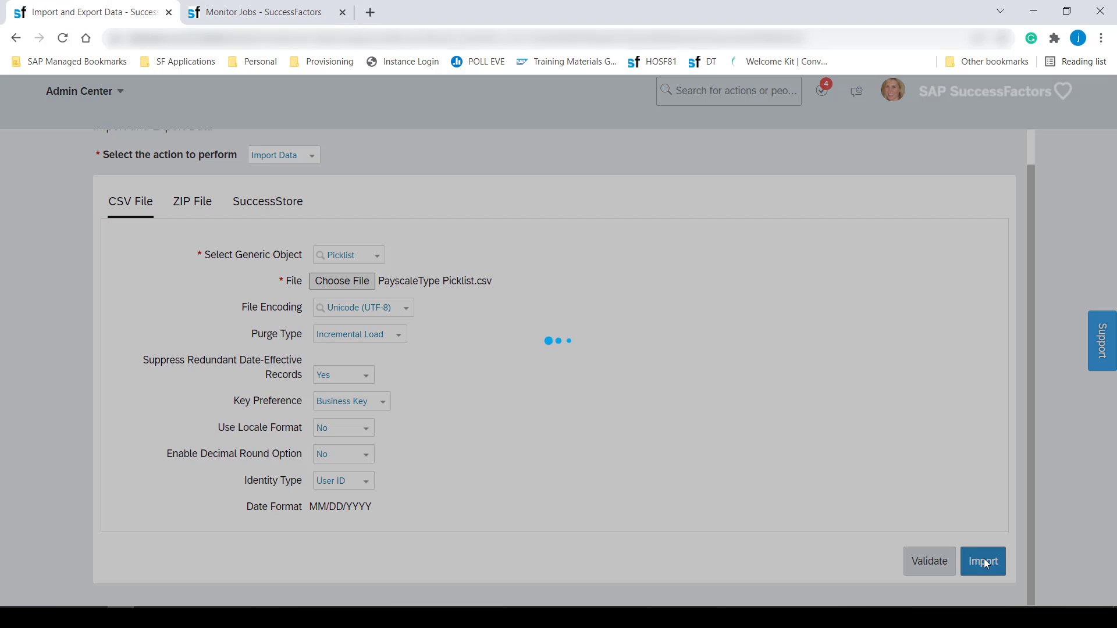
click(982, 561)
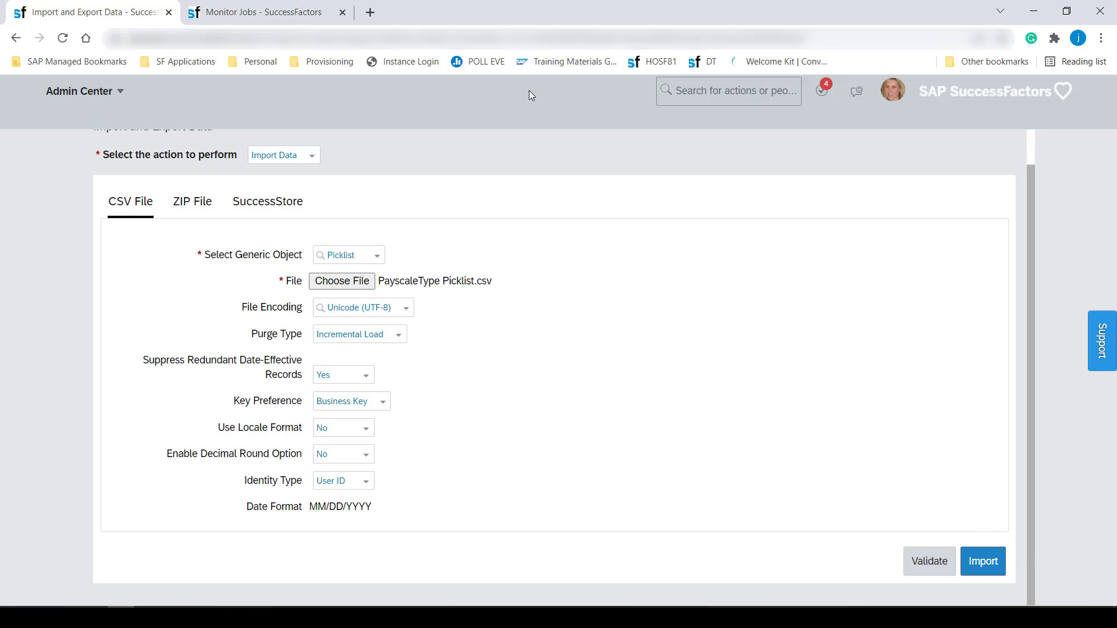
click(379, 255)
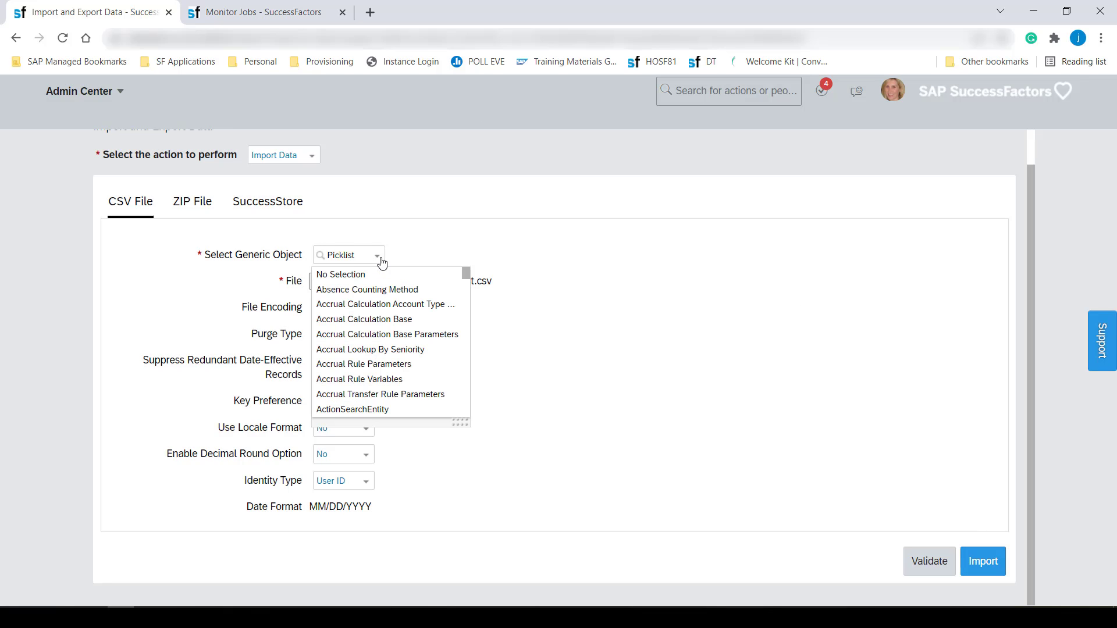
text(pic)
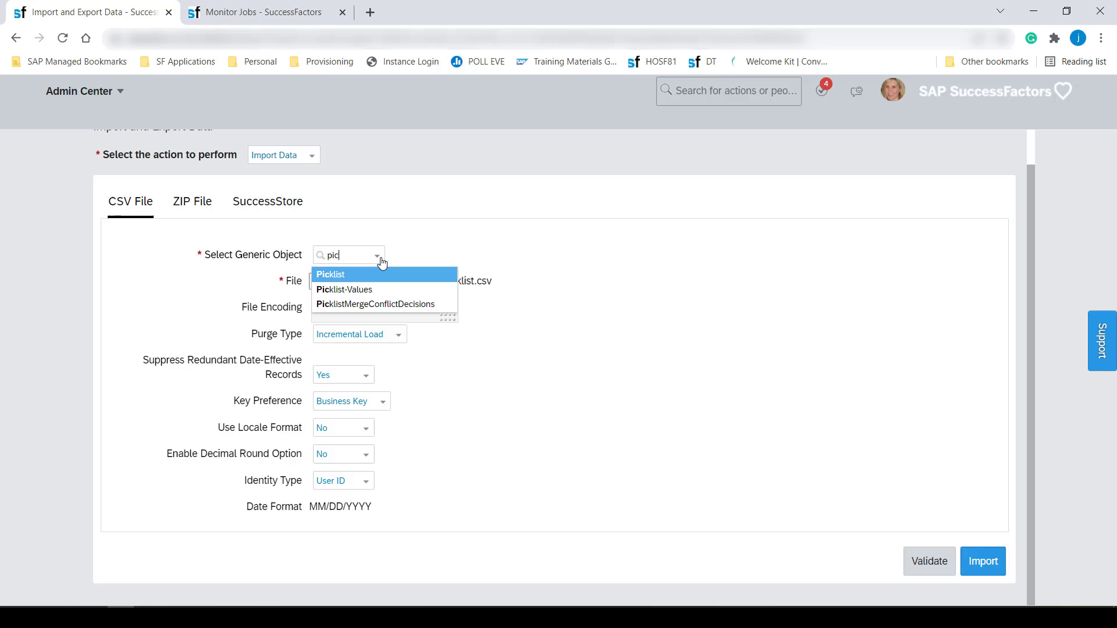
text(kli)
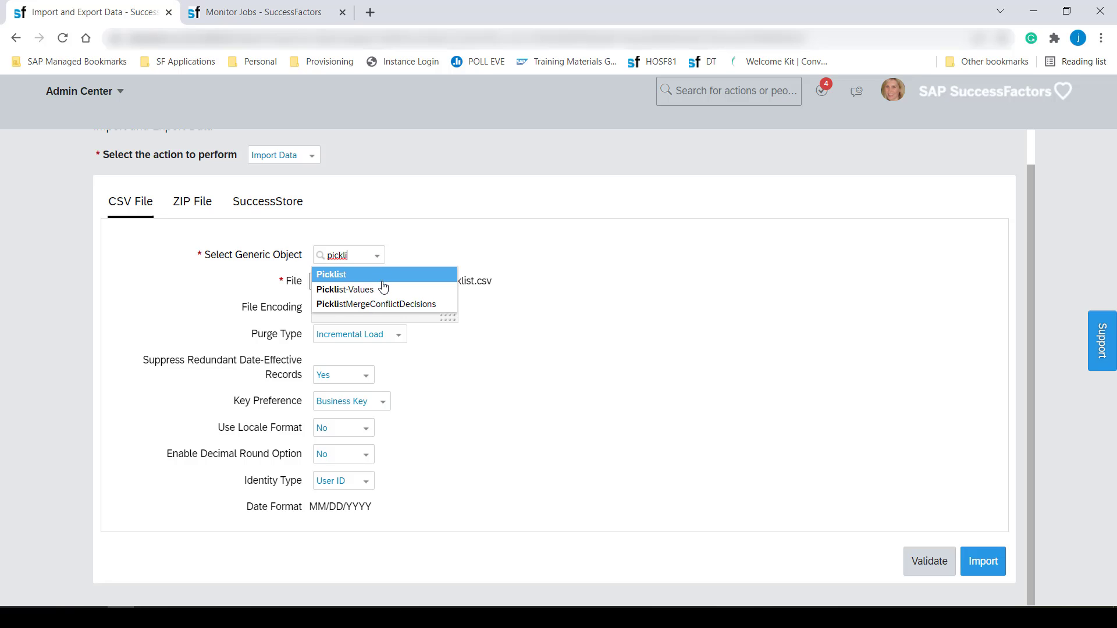
click(344, 289)
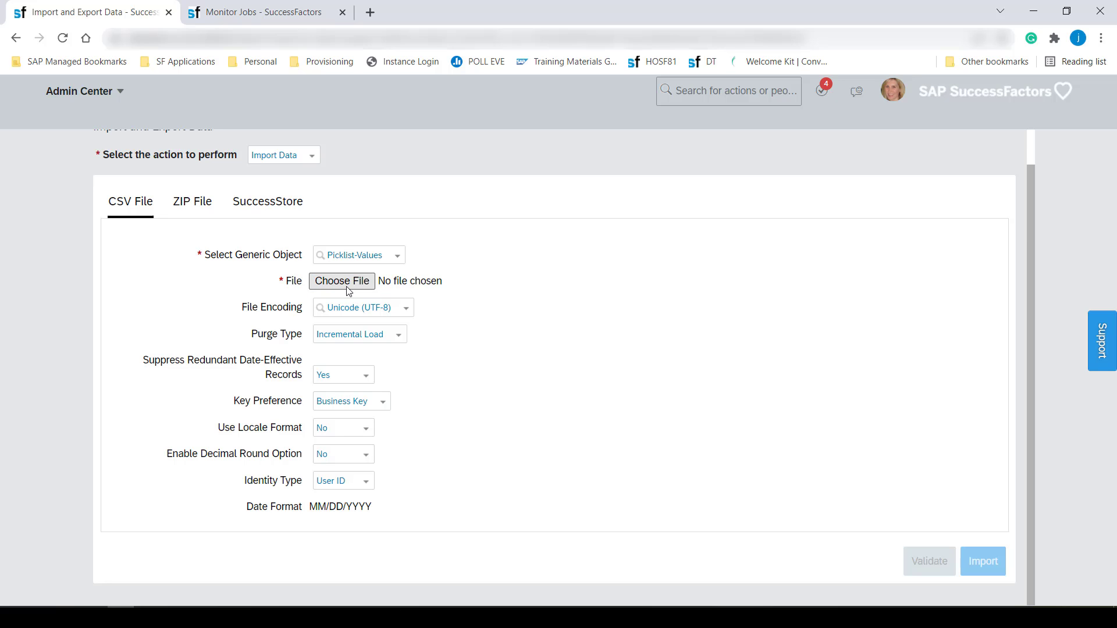
- Attach the pay-scale picklist values CSV and validate it
click(342, 280)
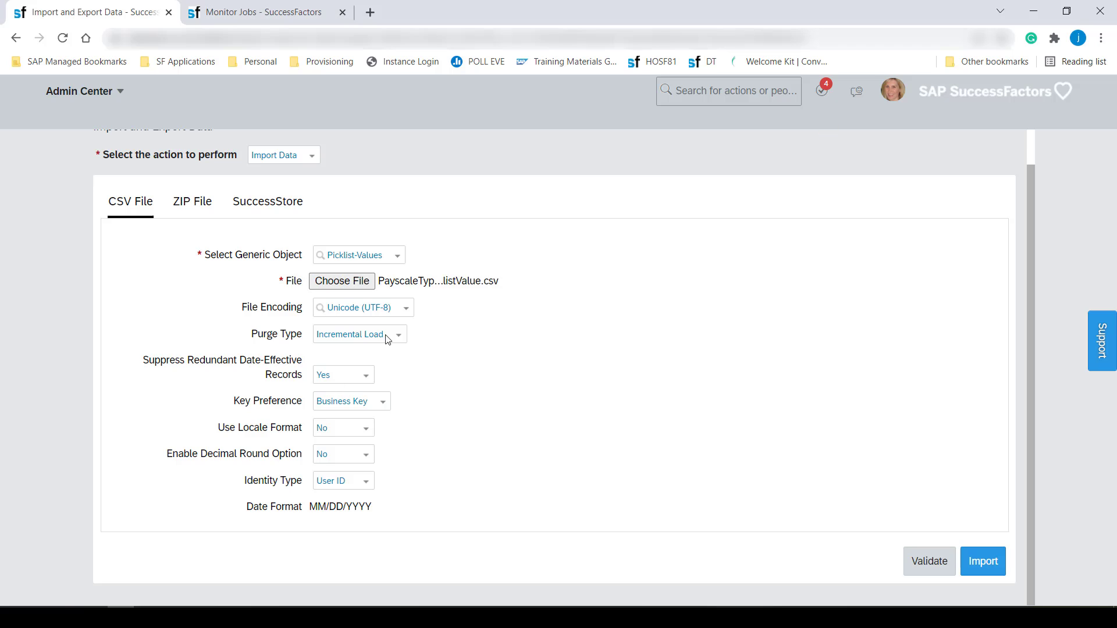
mouse_move(927, 526)
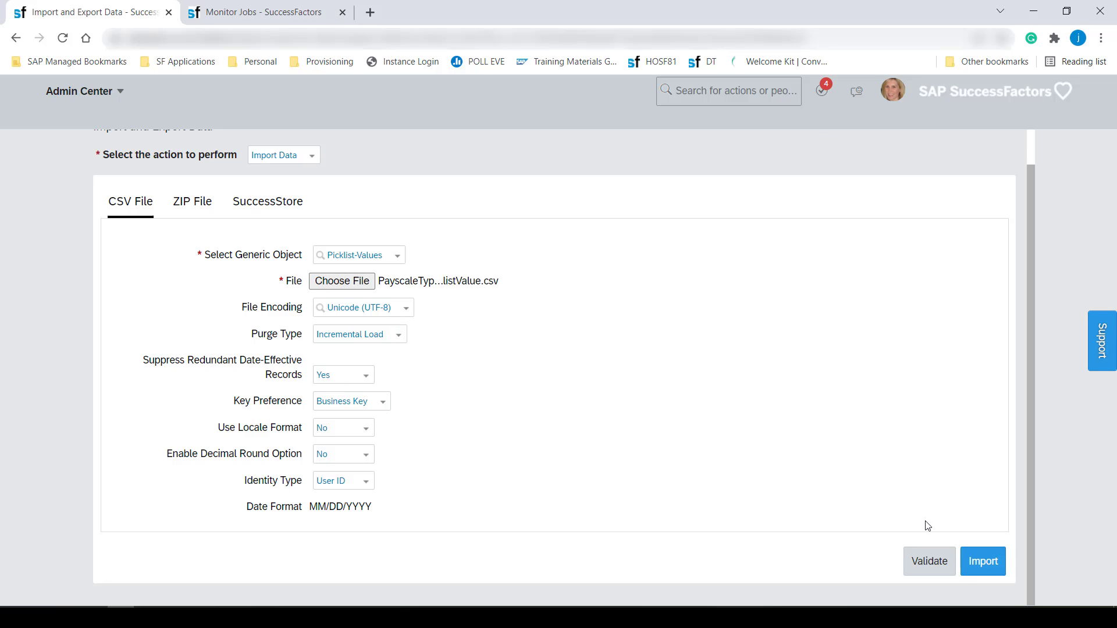
click(927, 561)
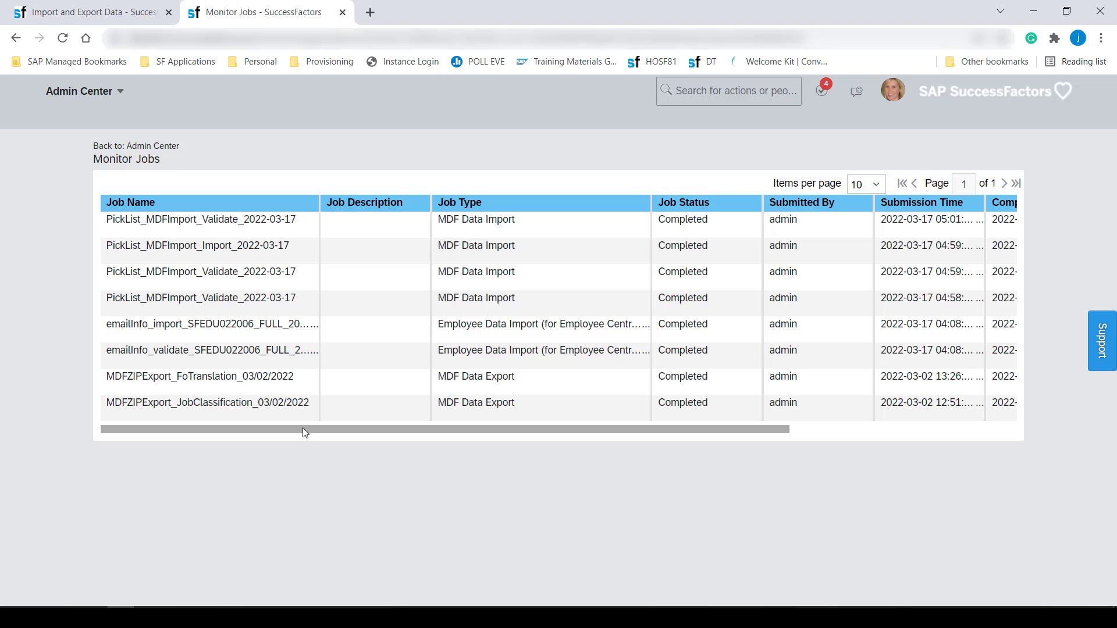
- Confirm the validation job passed all 47 records and return to the import form
scroll(right, 3)
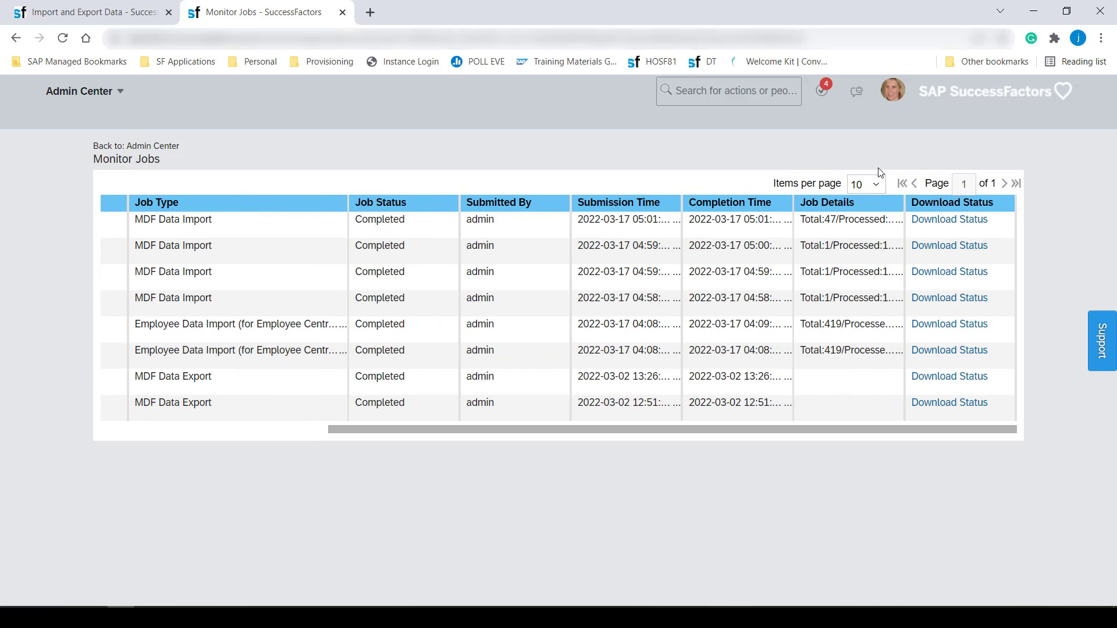
scroll(right, 3)
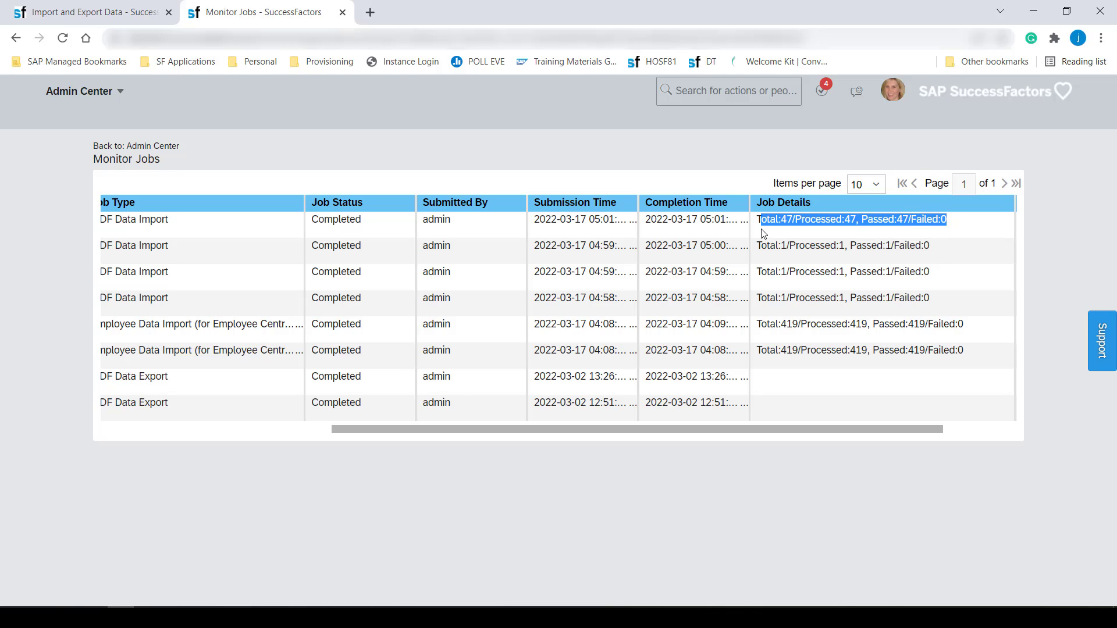
mouse_move(758, 439)
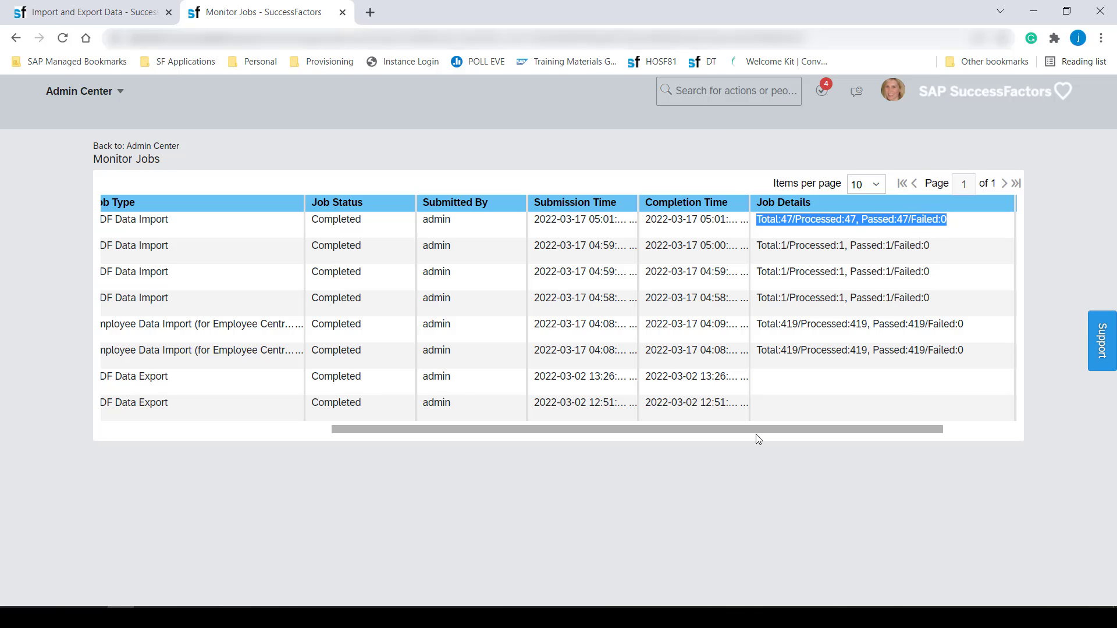
click(85, 13)
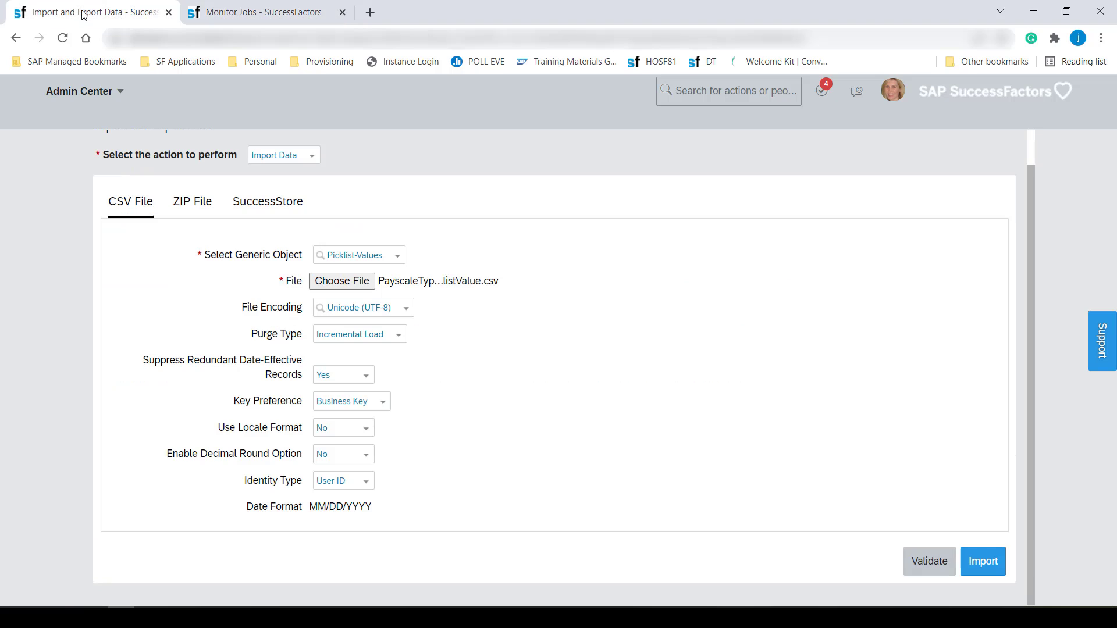
- Import the picklist values and refresh Monitor Jobs until the 47-record job shows Completed
click(983, 560)
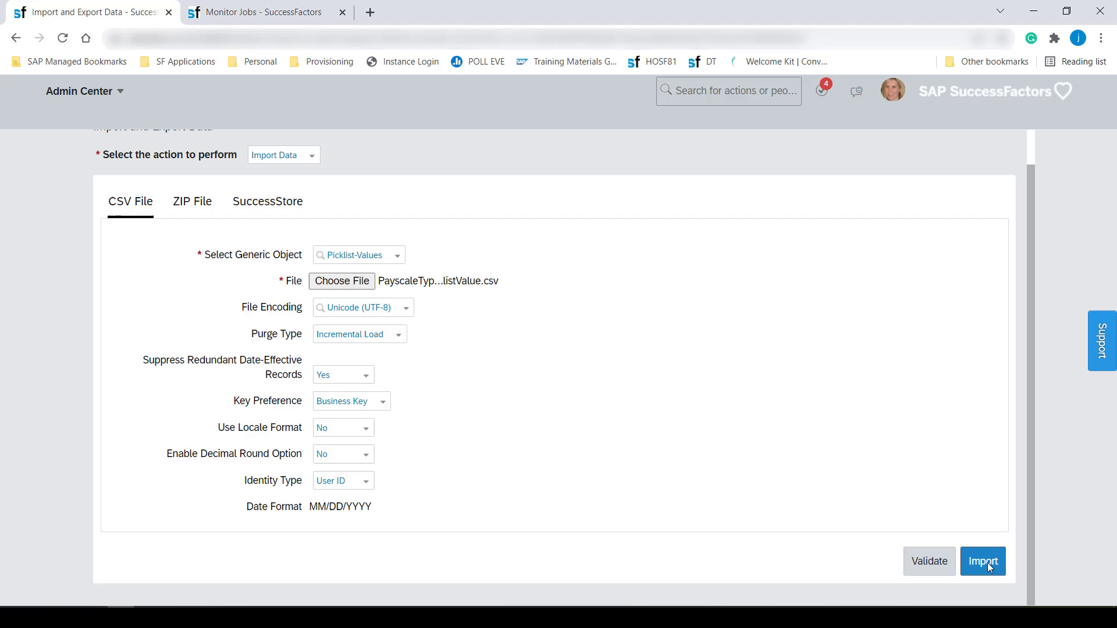
mouse_move(267, 12)
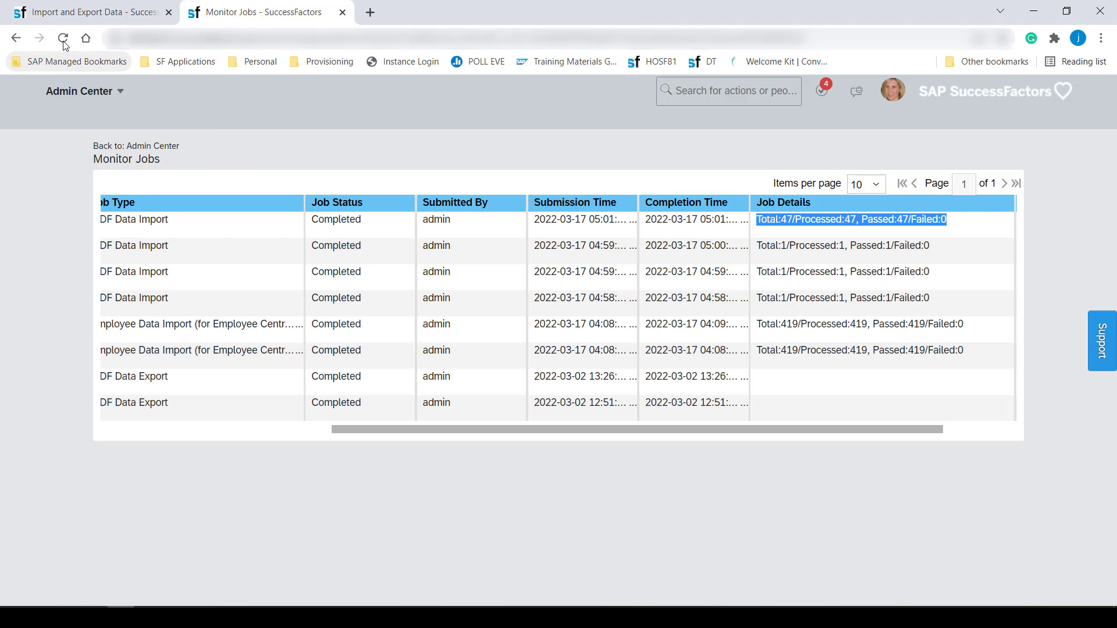
click(63, 37)
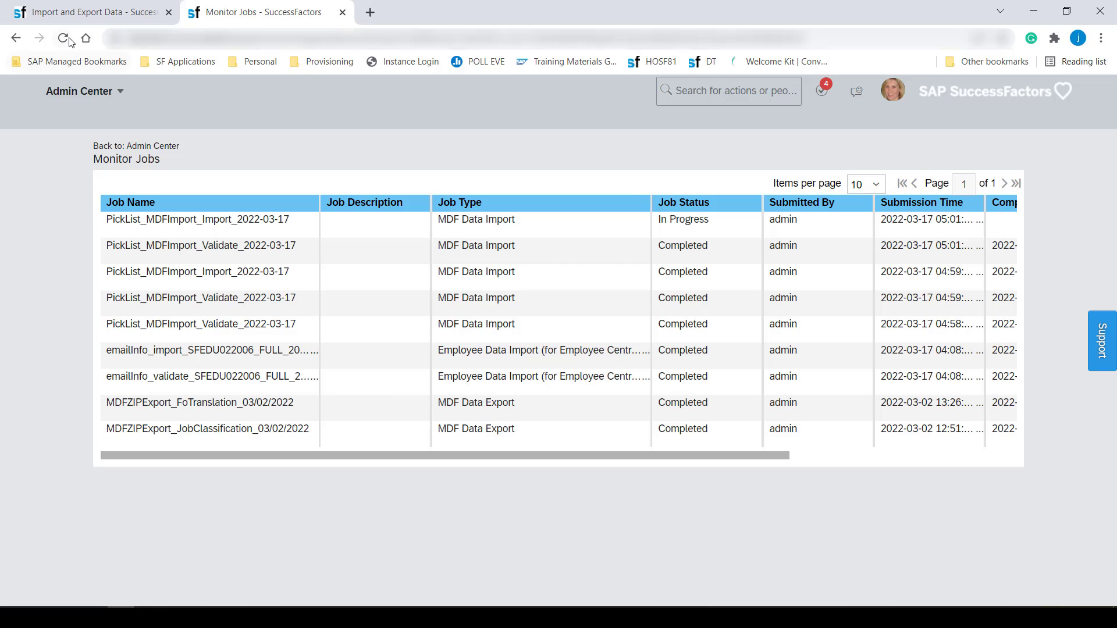
click(64, 37)
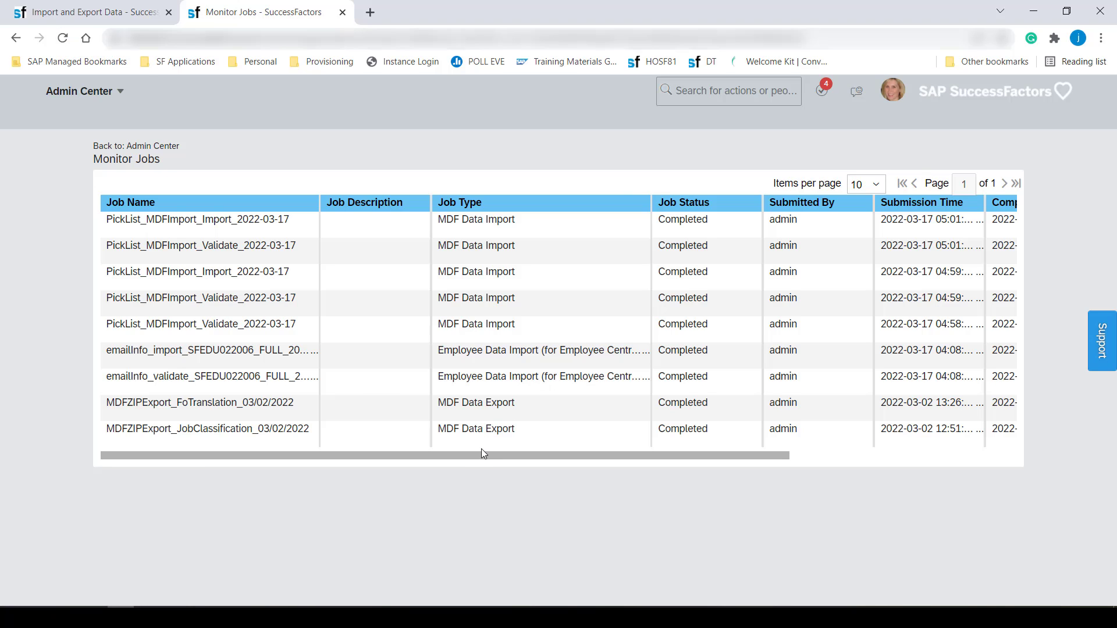
scroll(right, 3)
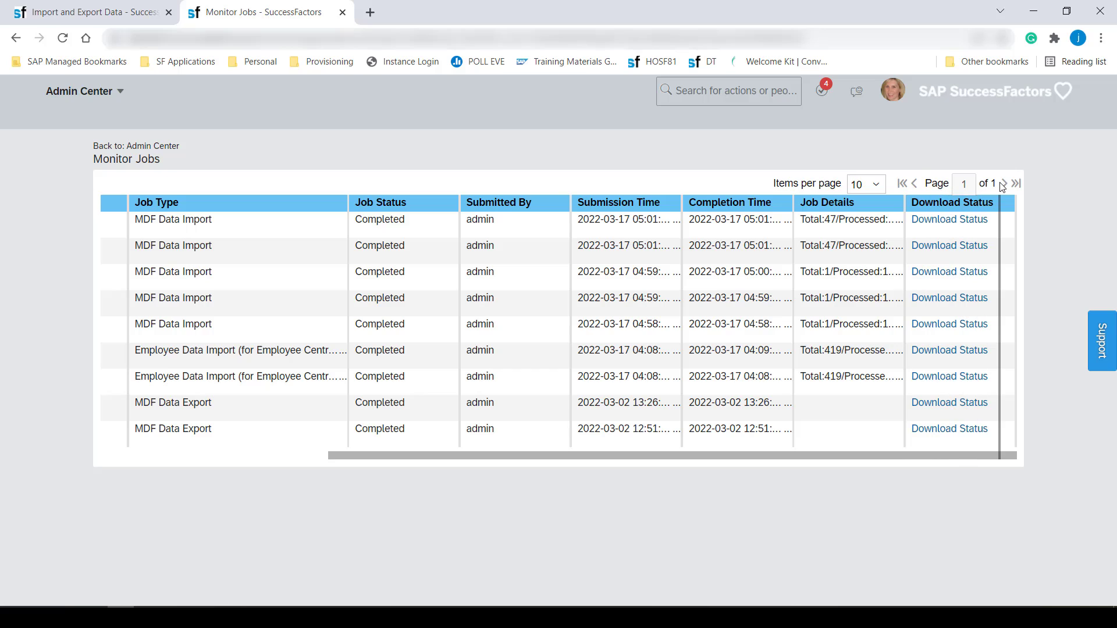
scroll(right, 3)
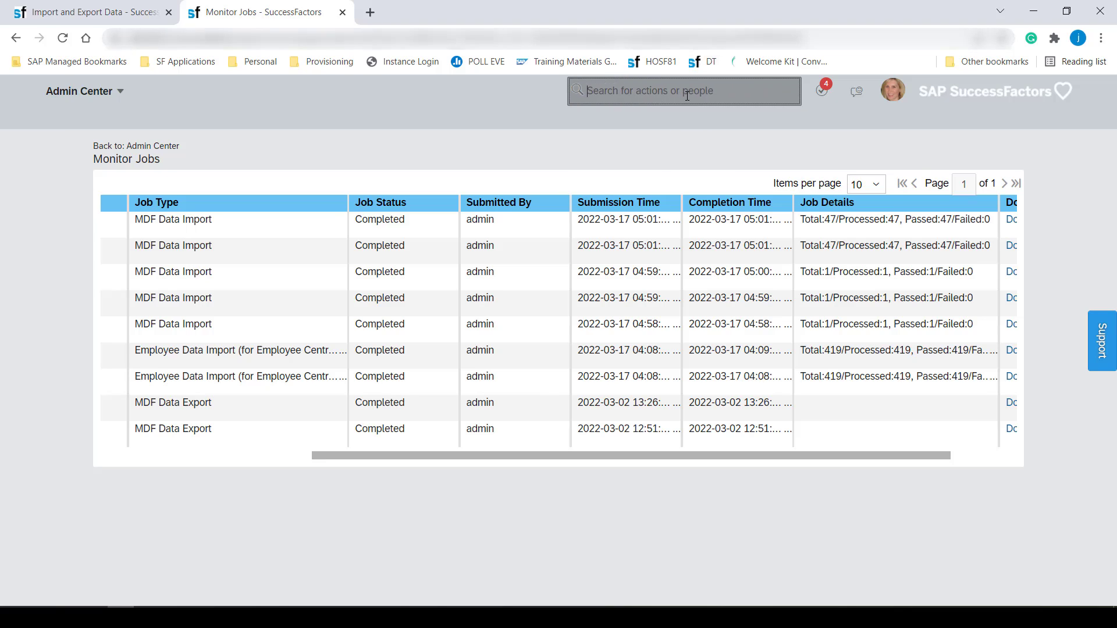
- Find Picklist Center through the action search
text(pid)
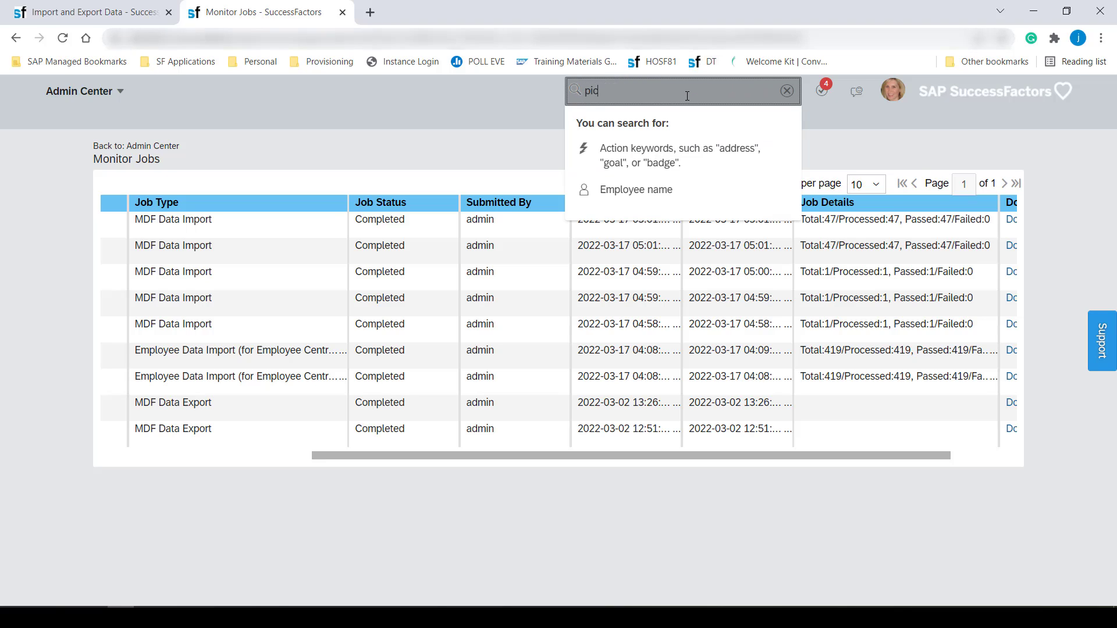
text(picklis)
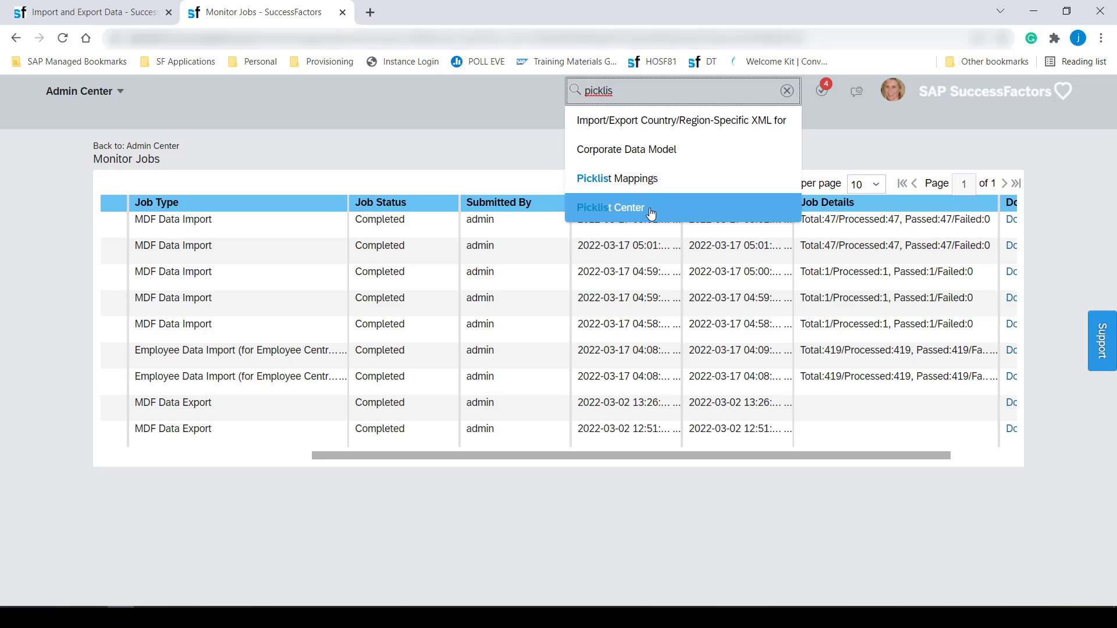
click(609, 207)
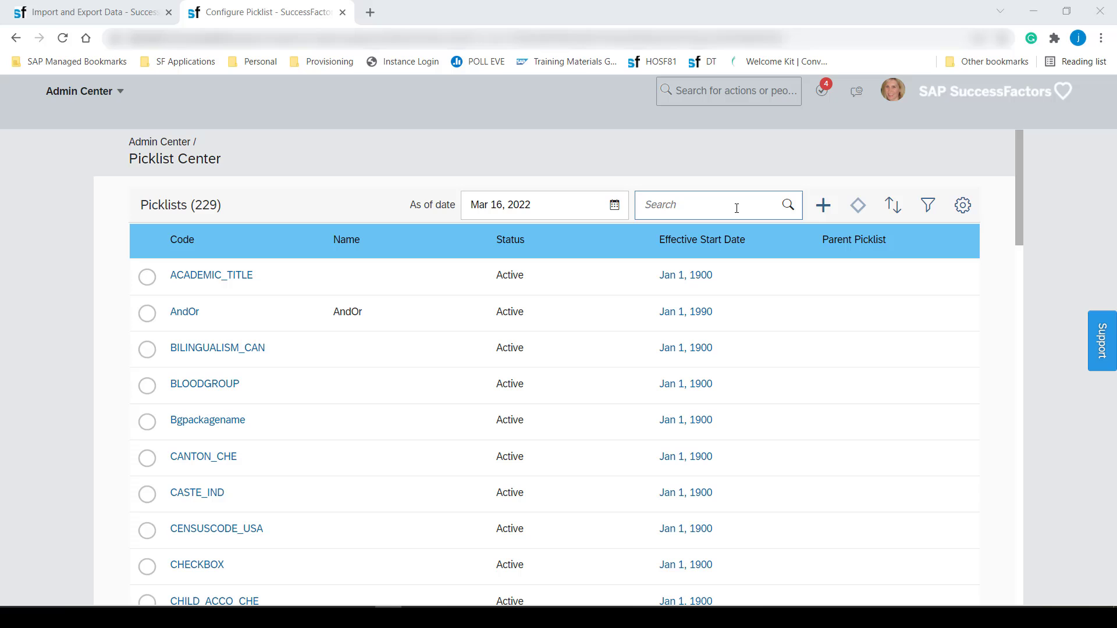
- Filter for 'pay-scal' and confirm pay-scale-type has parent ISOCountryList
text(pay)
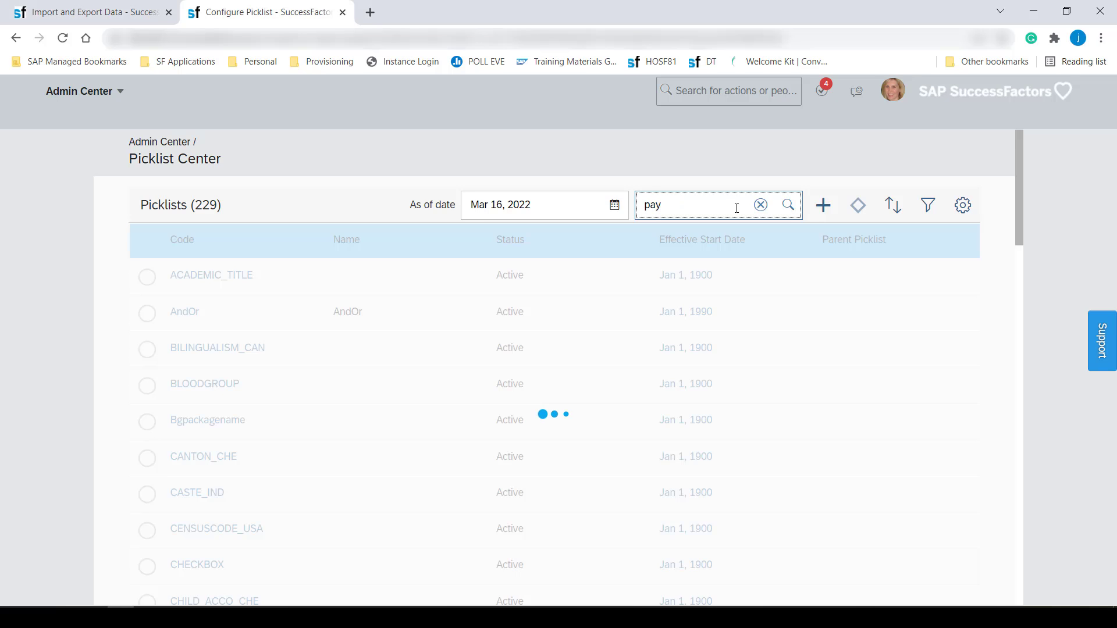
text(-scal)
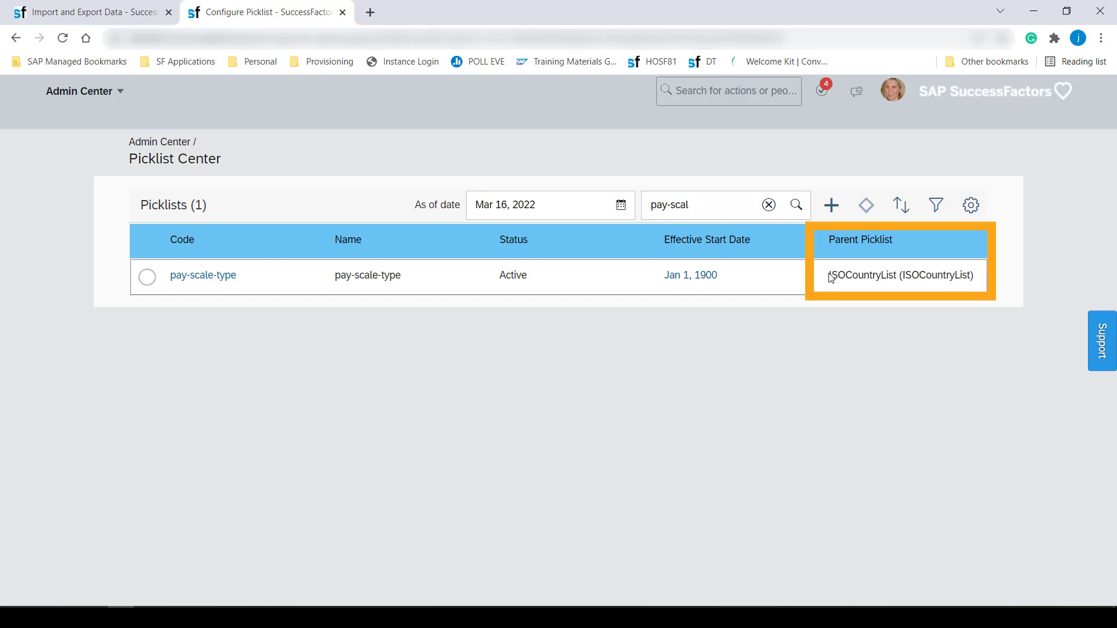
double_click(899, 276)
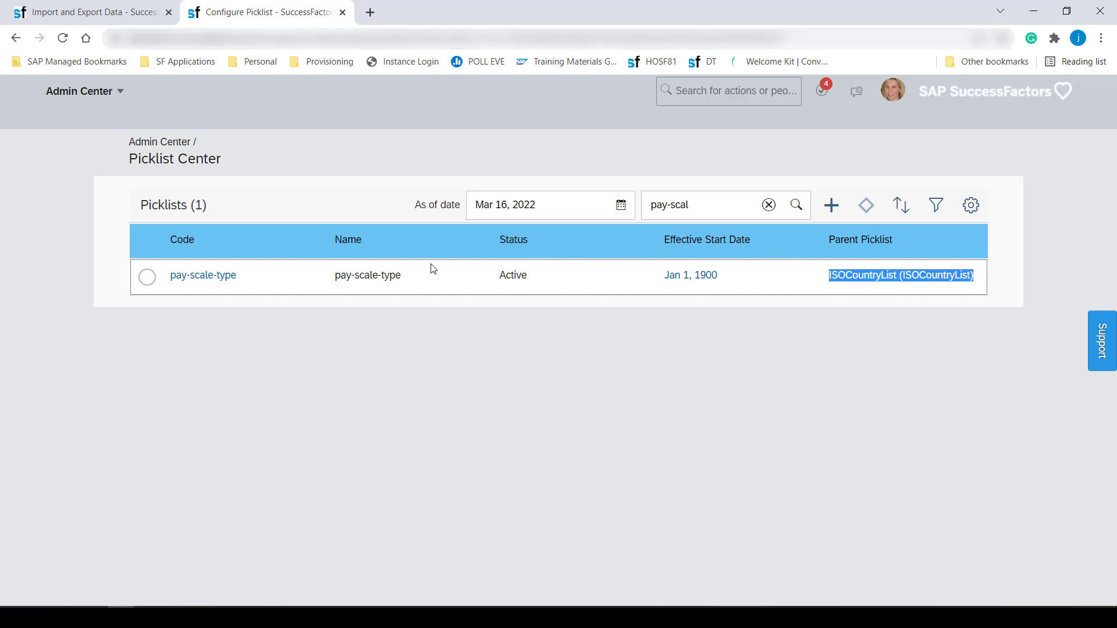
click(203, 275)
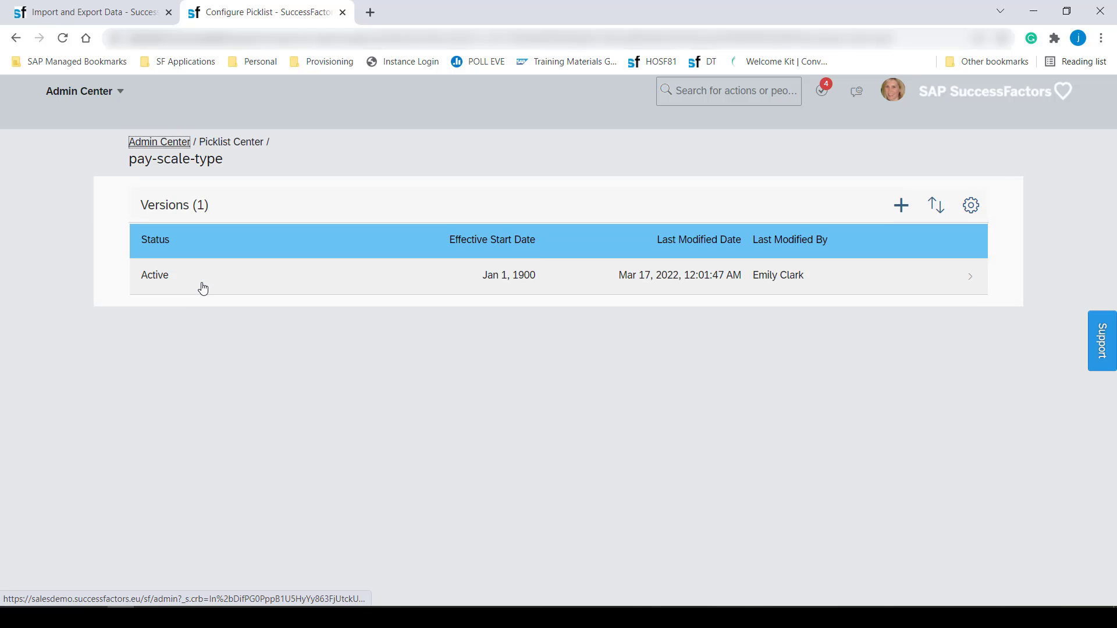
- View the active pay-scale-type version and its 47 picklist values such as DE93 Rehabilitanden
click(542, 275)
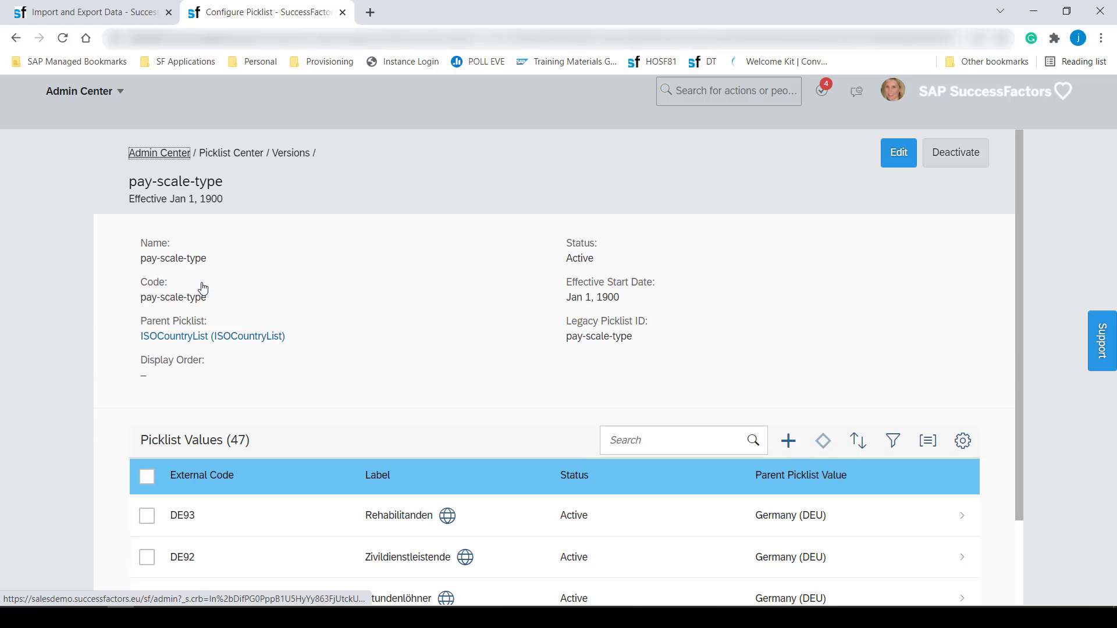
scroll(down, 3)
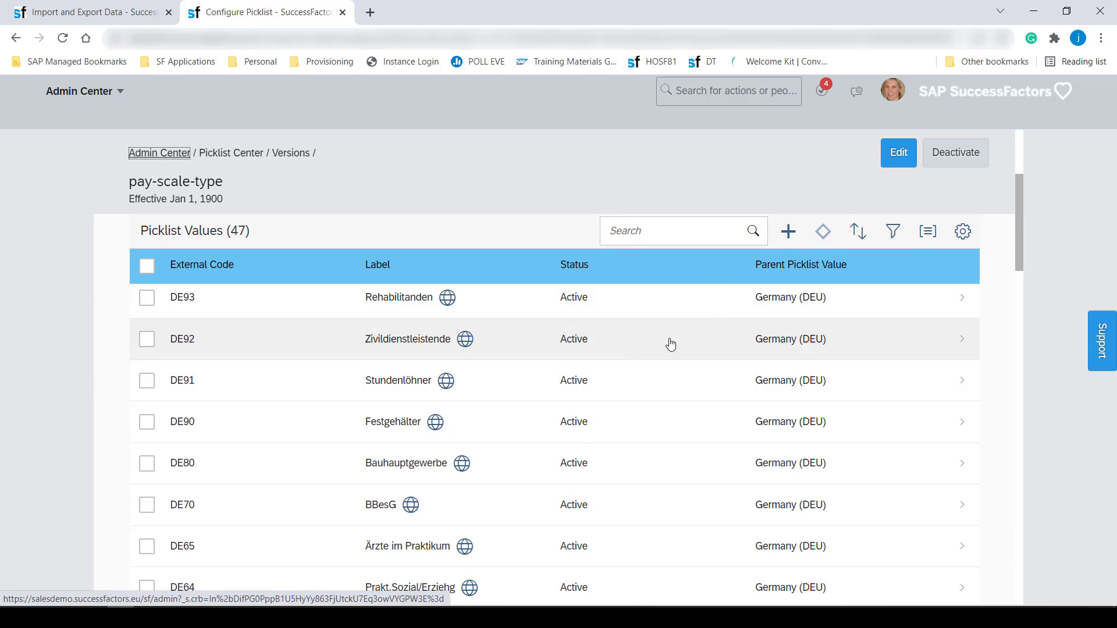